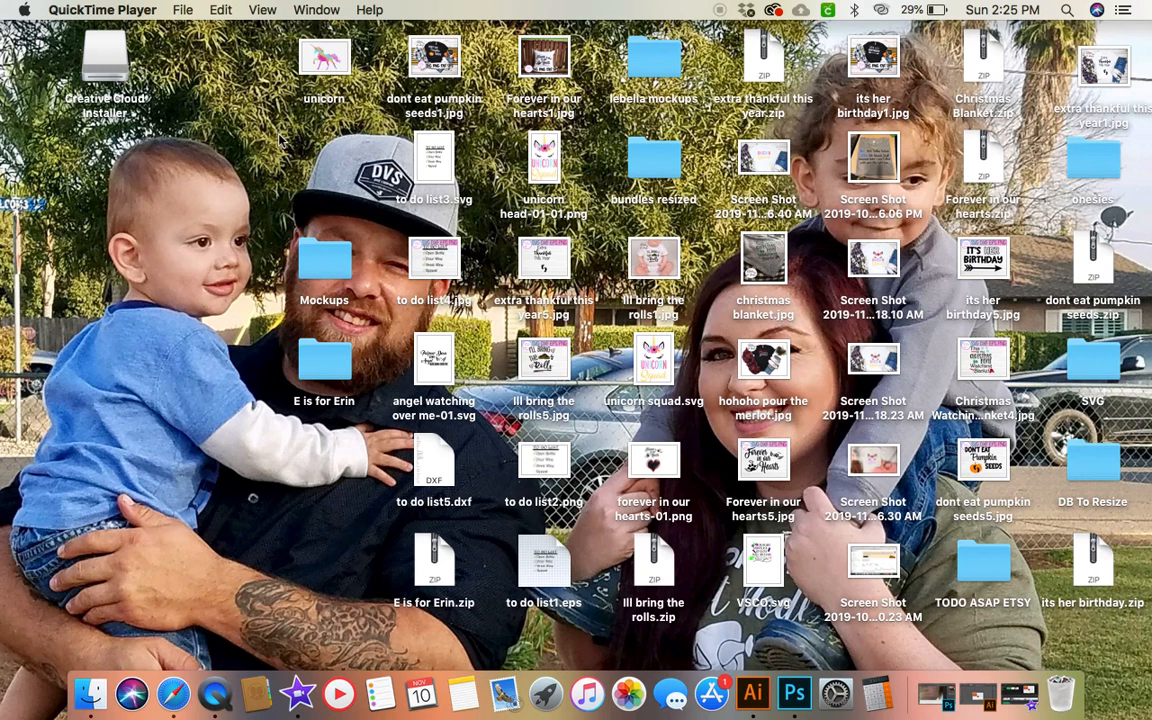
Launch Safari from the Dock while the Finder desktop stays in view.
{"action": "left_click", "coordinate": [720, 10]}
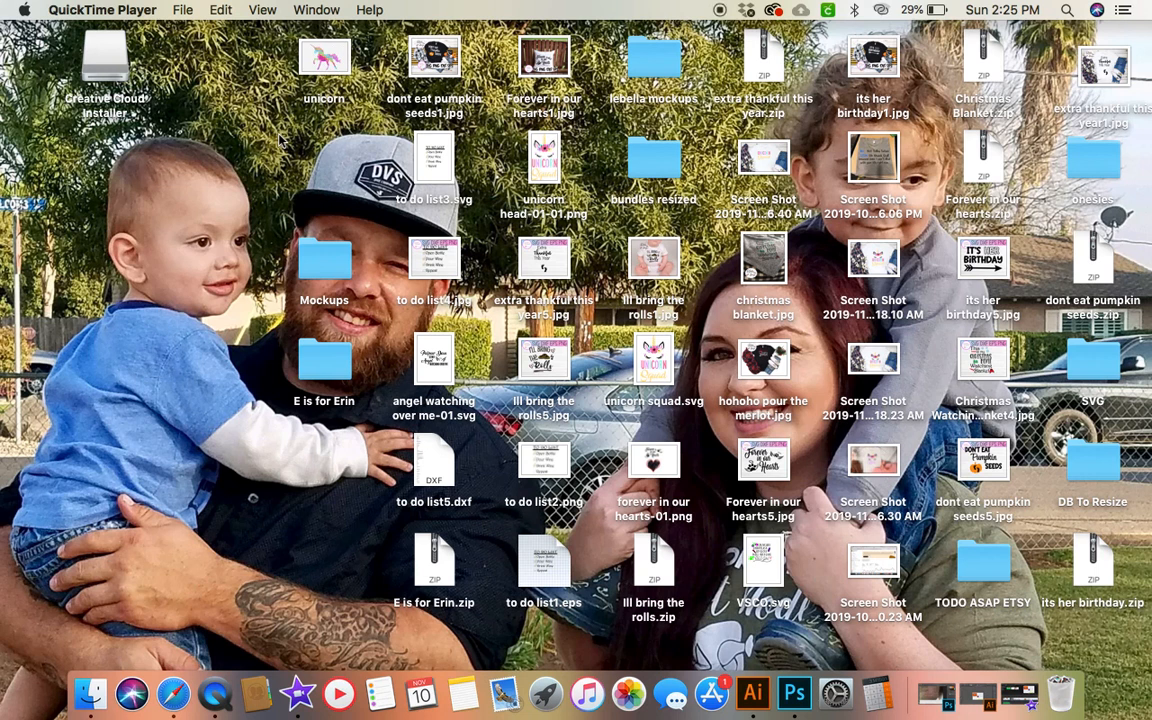
{"action": "mouse_move", "coordinate": [548, 14]}
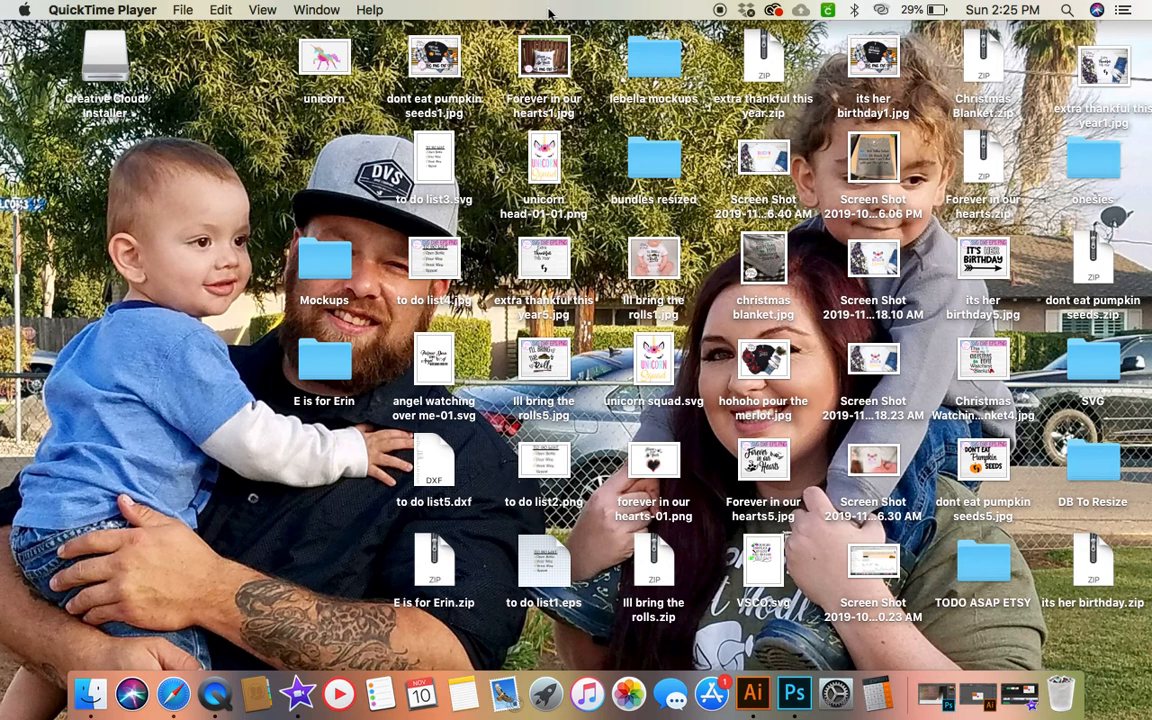
{"action": "mouse_move", "coordinate": [88, 692]}
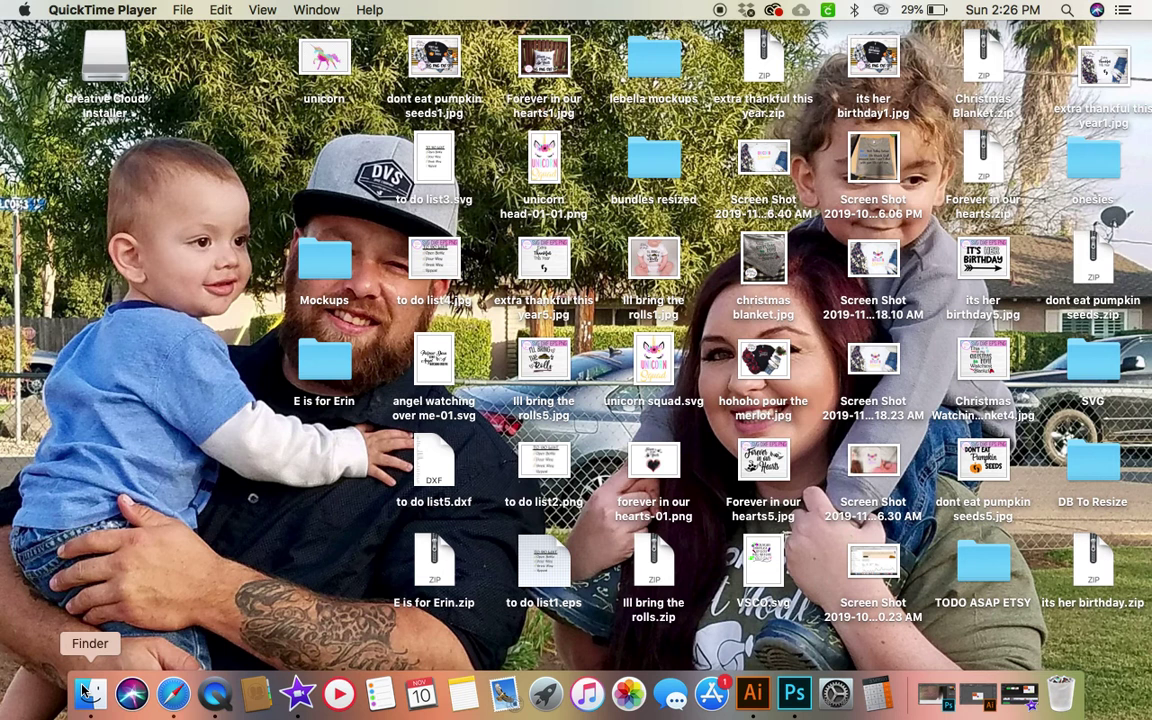
{"action": "mouse_move", "coordinate": [216, 692]}
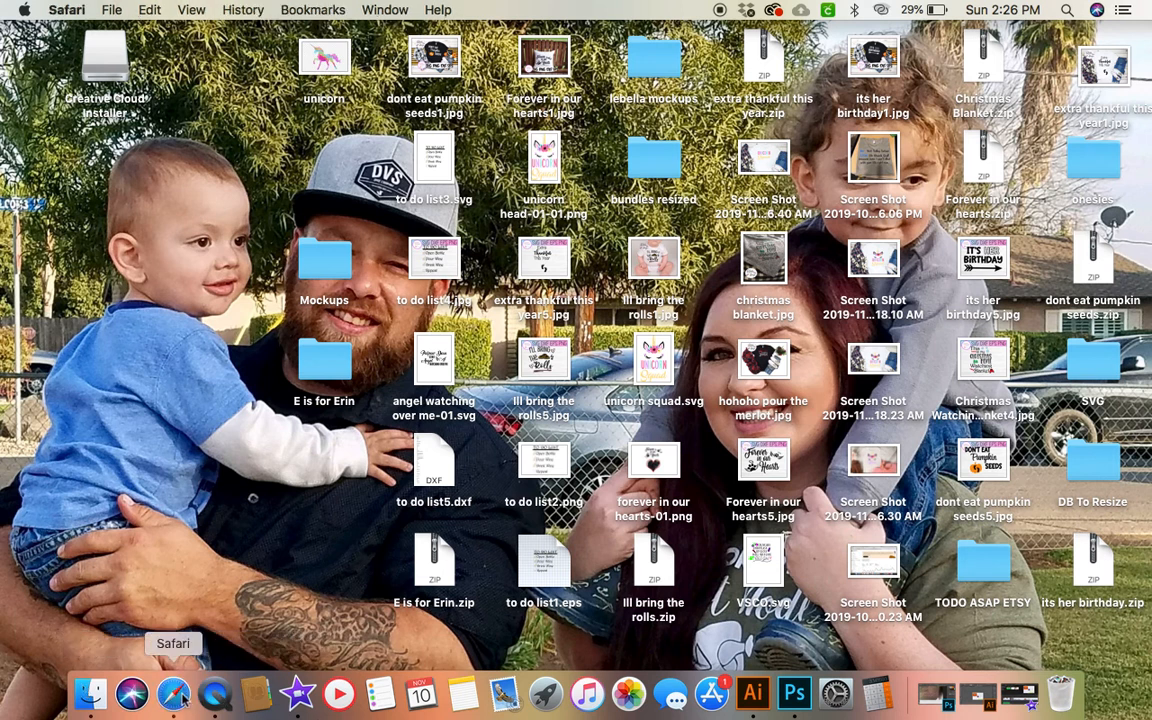
Go to google.com and search for 'disney high resolution images' via the suggestion.
{"action": "left_click", "coordinate": [174, 692]}
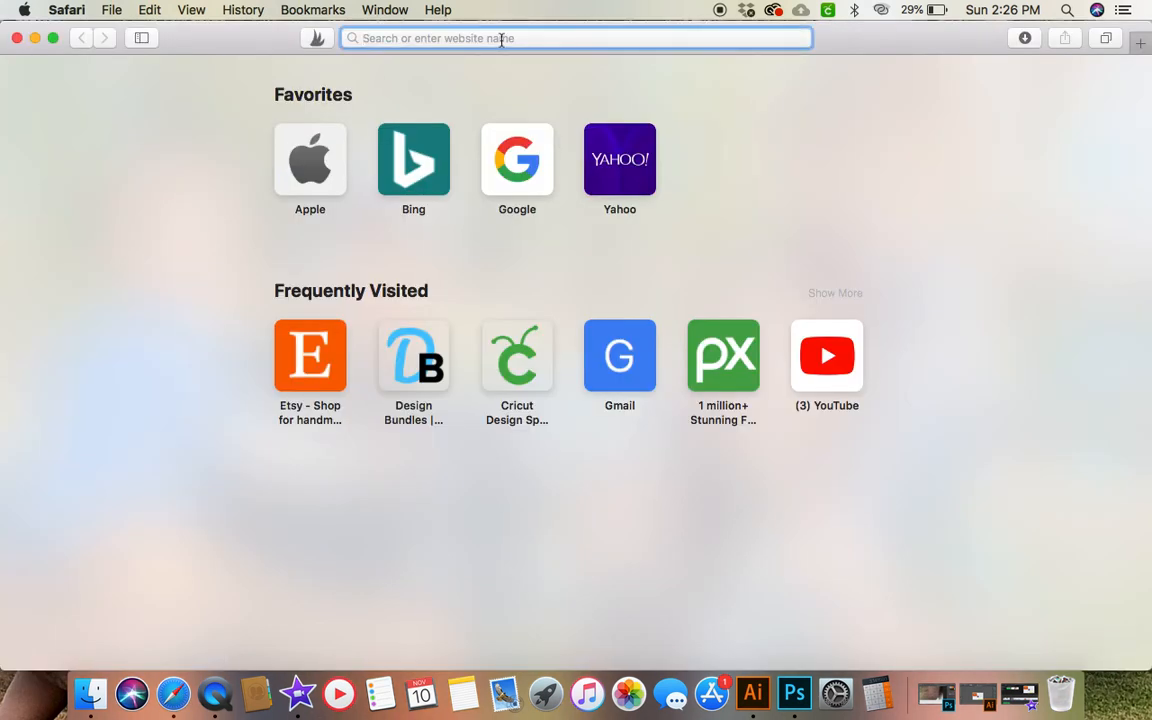
{"action": "type", "text": "google.com"}
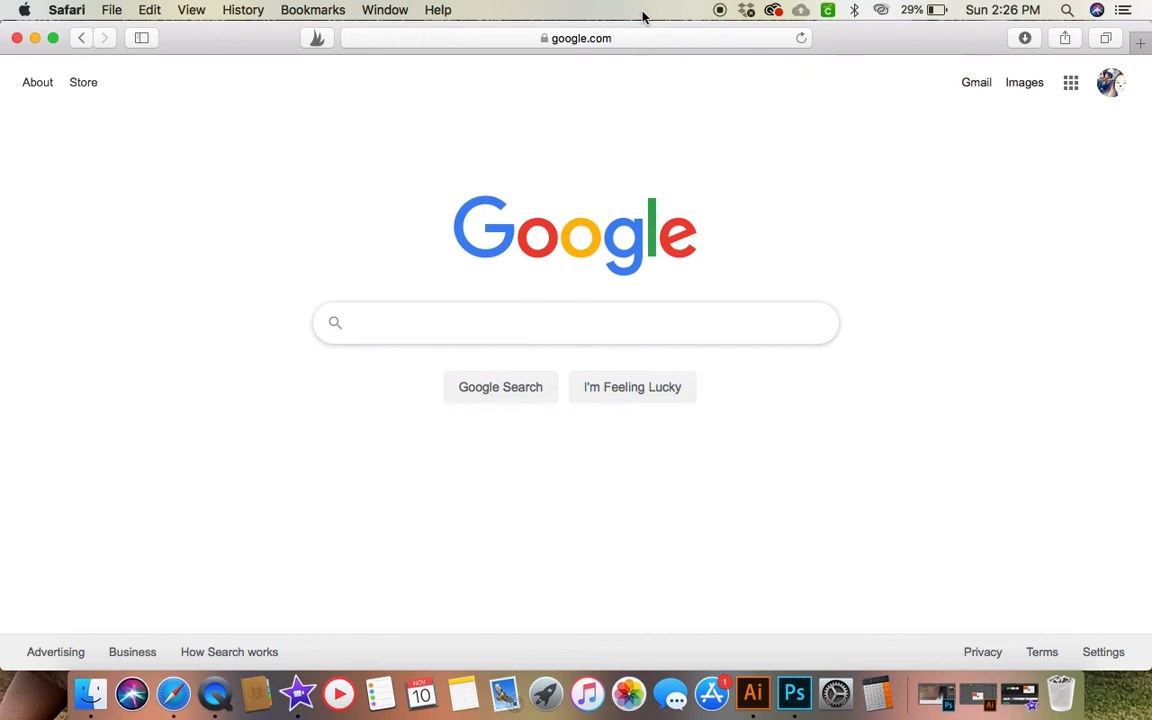
{"action": "left_click", "coordinate": [576, 322]}
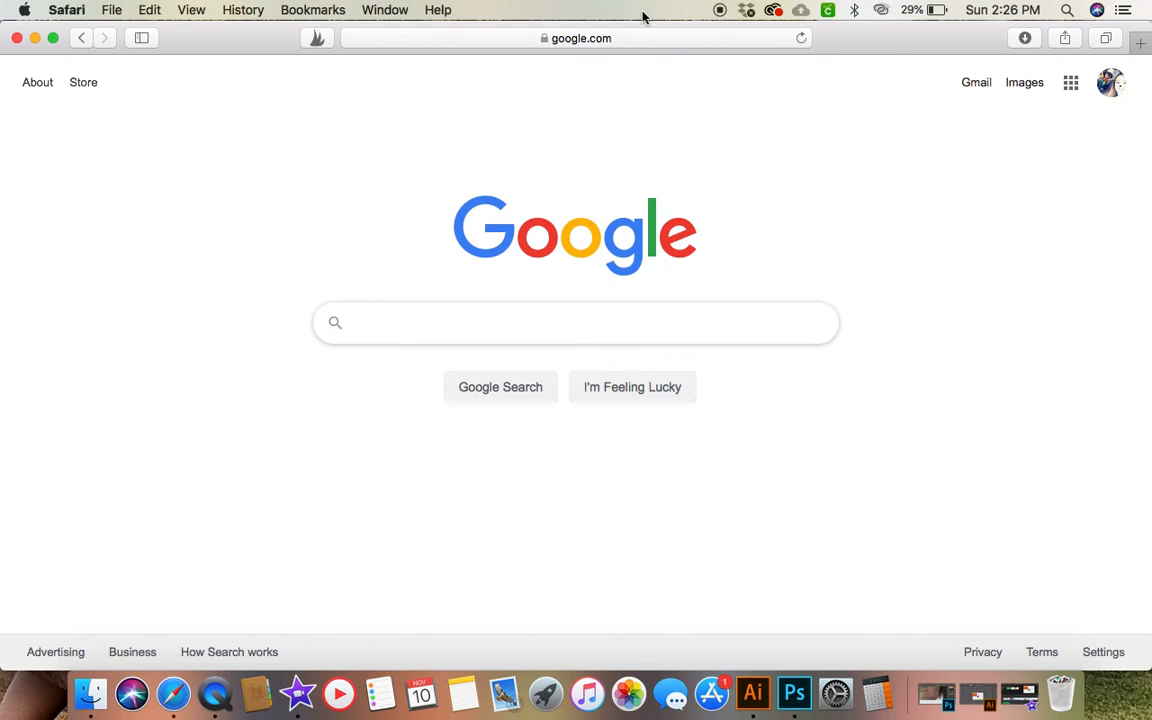
{"action": "type", "text": "d"}
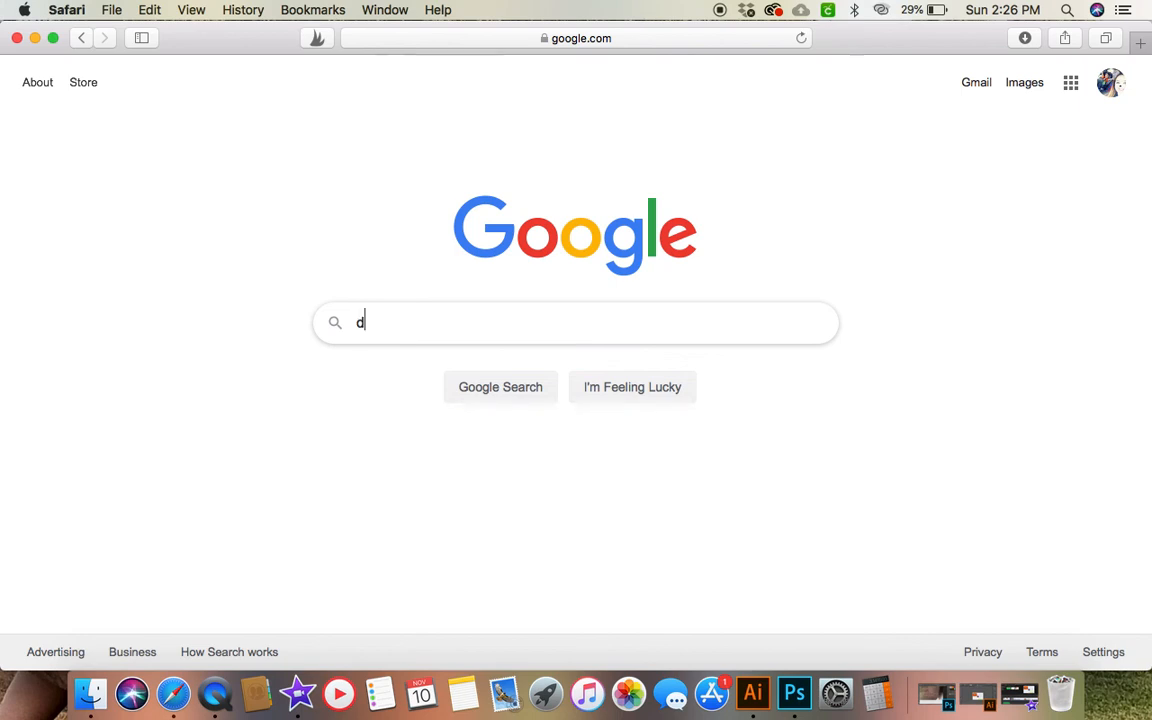
{"action": "type", "text": "isney"}
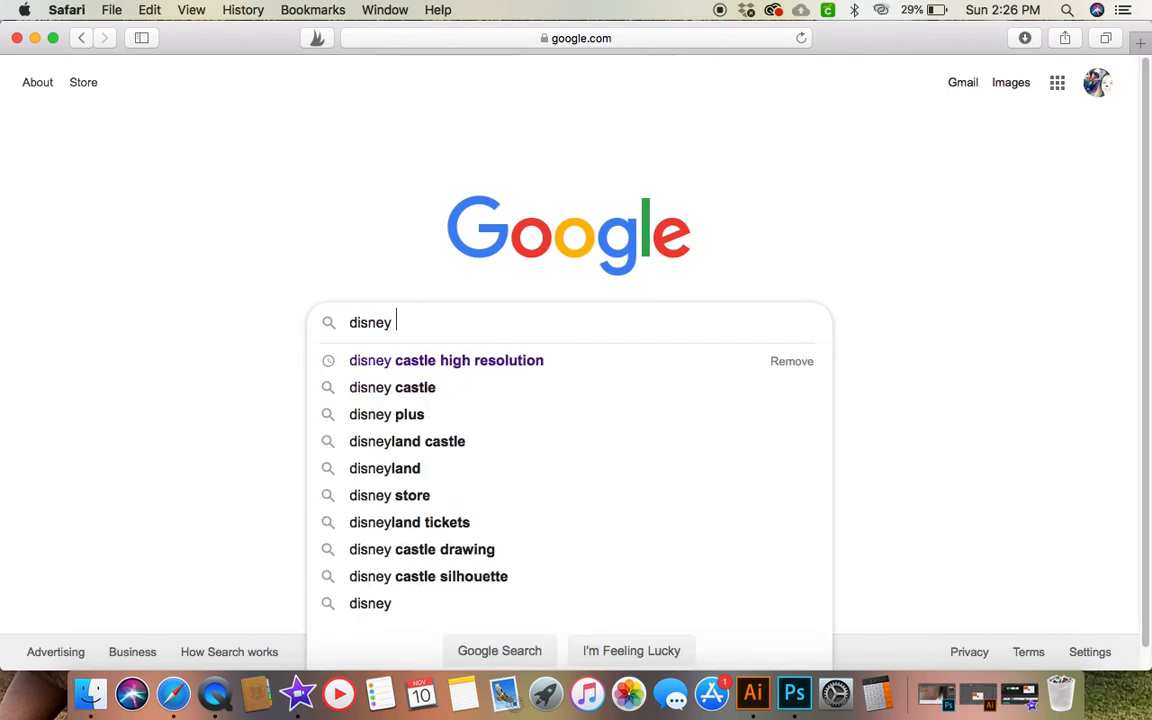
{"action": "type", "text": "hi"}
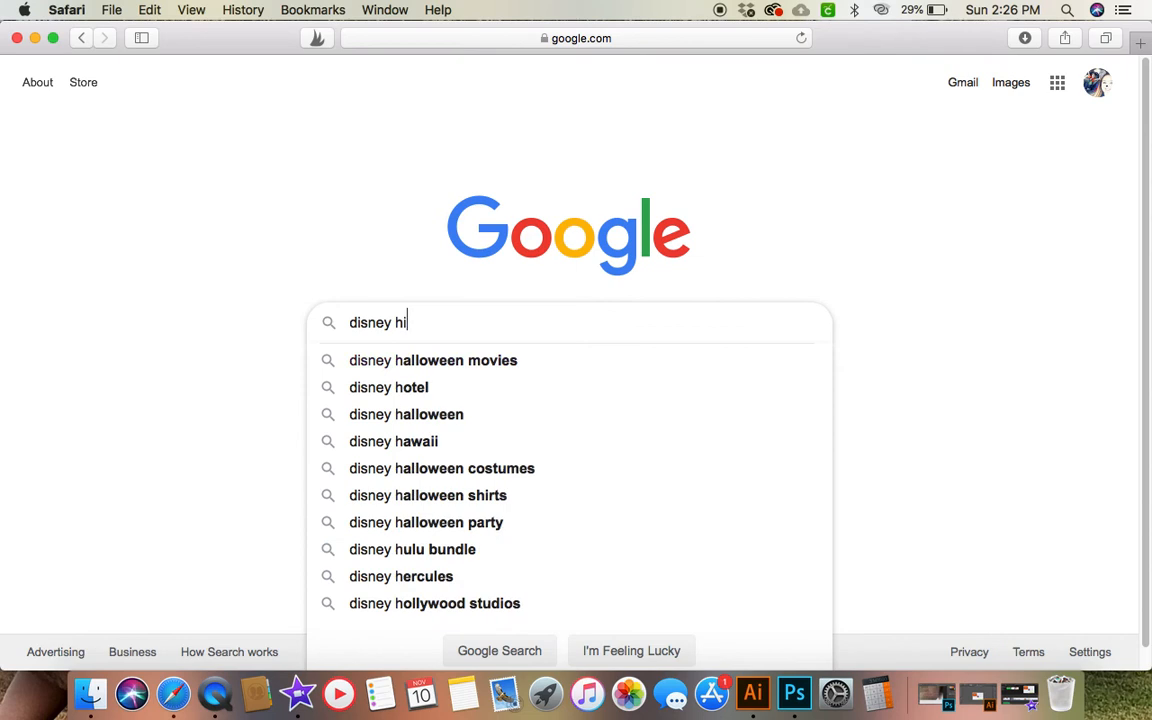
{"action": "type", "text": "gh resl"}
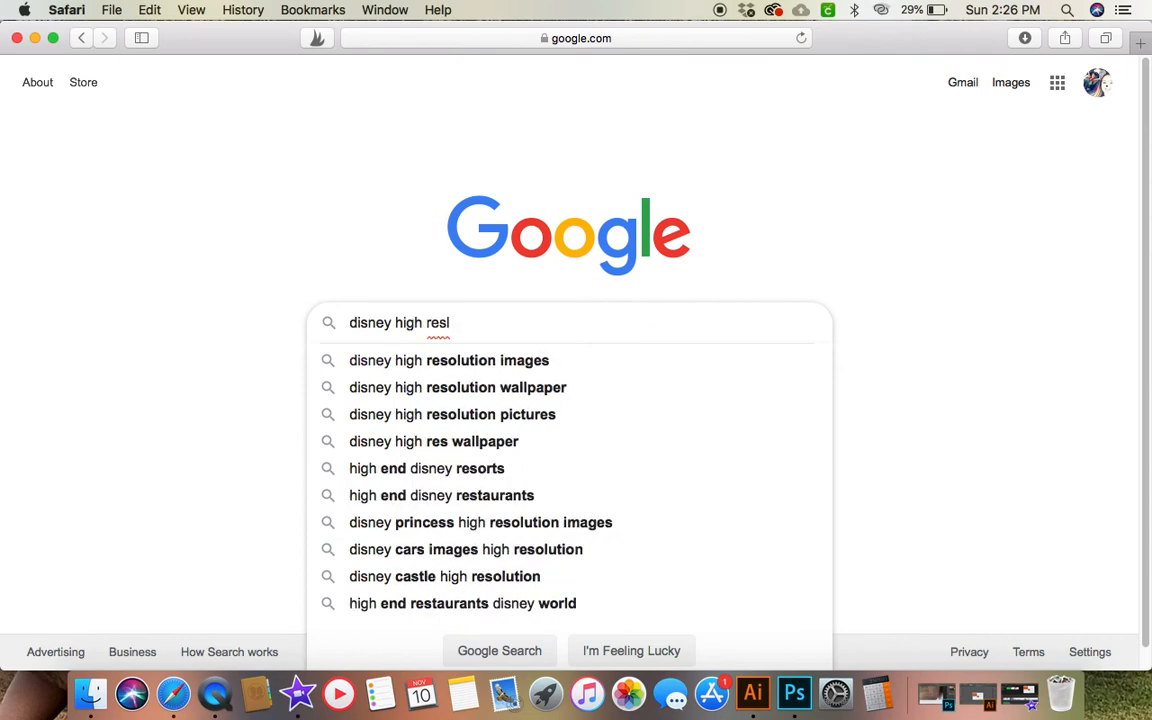
{"action": "left_click", "coordinate": [448, 360]}
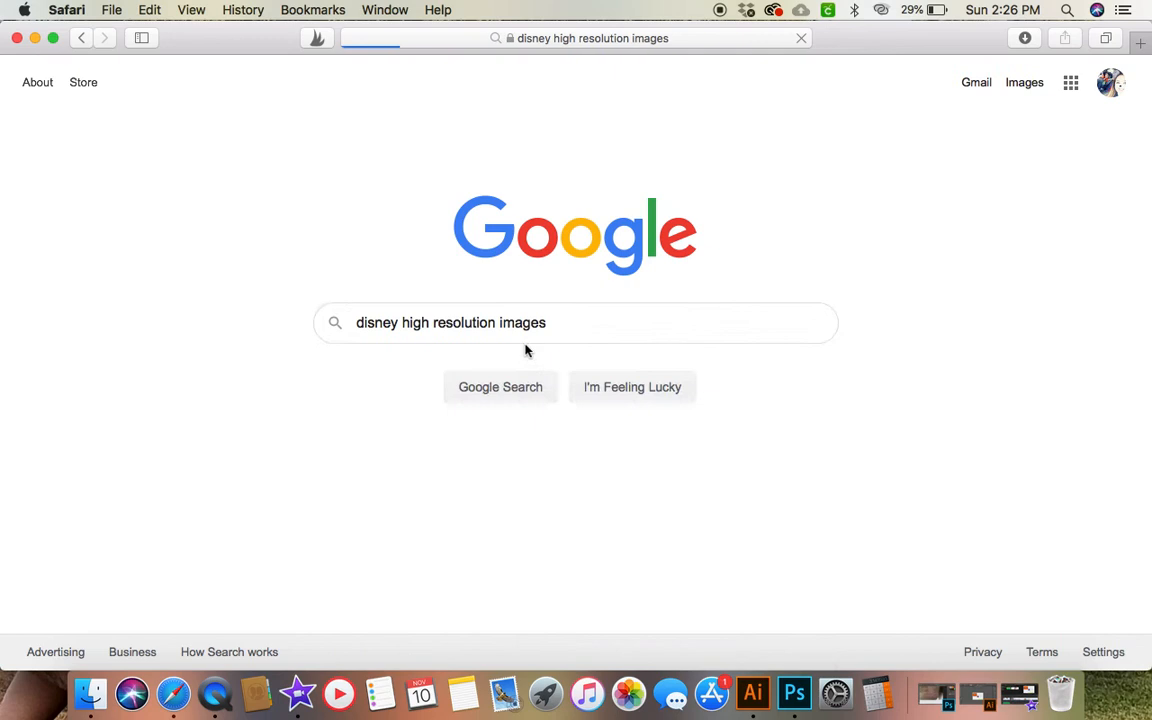
Switch to Google Images results and browse the castle and character pictures, returning to the top.
{"action": "left_click", "coordinate": [500, 388]}
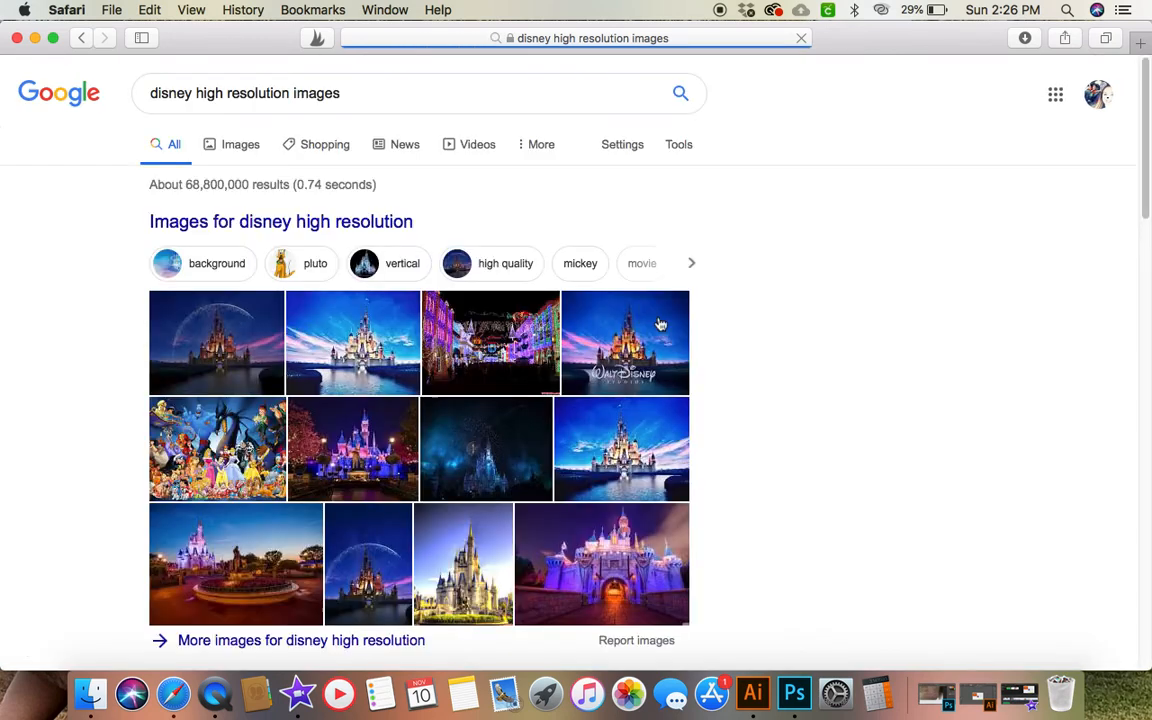
{"action": "mouse_move", "coordinate": [226, 152]}
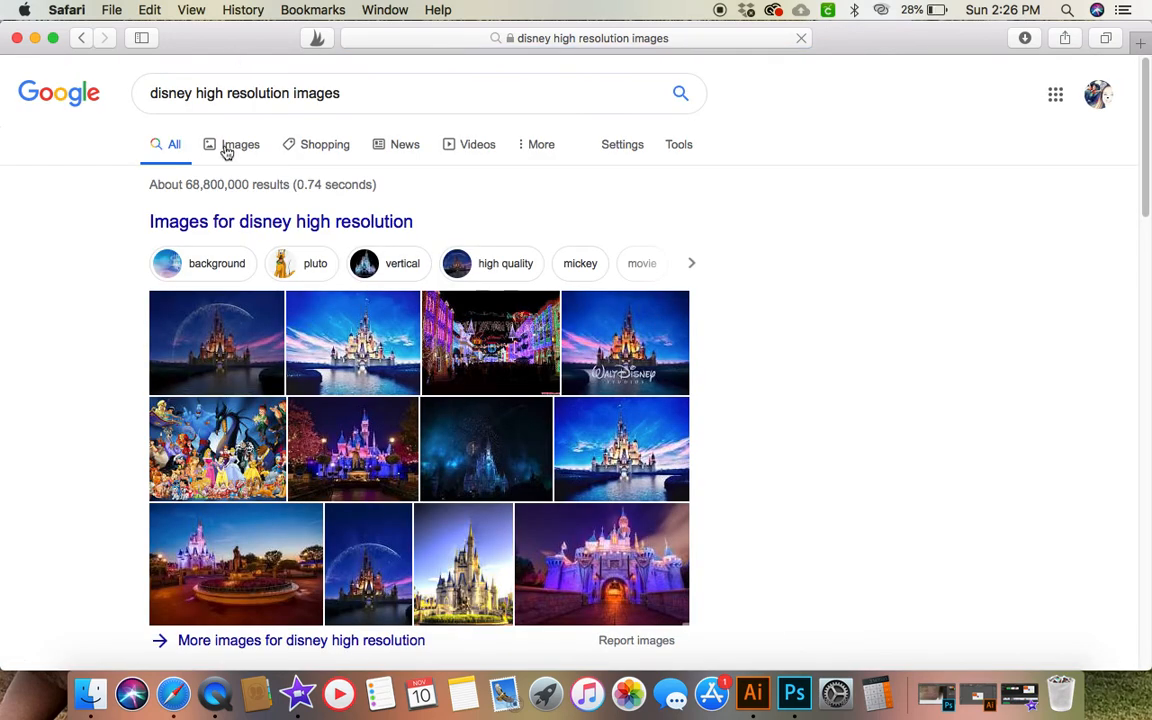
{"action": "left_click", "coordinate": [240, 144]}
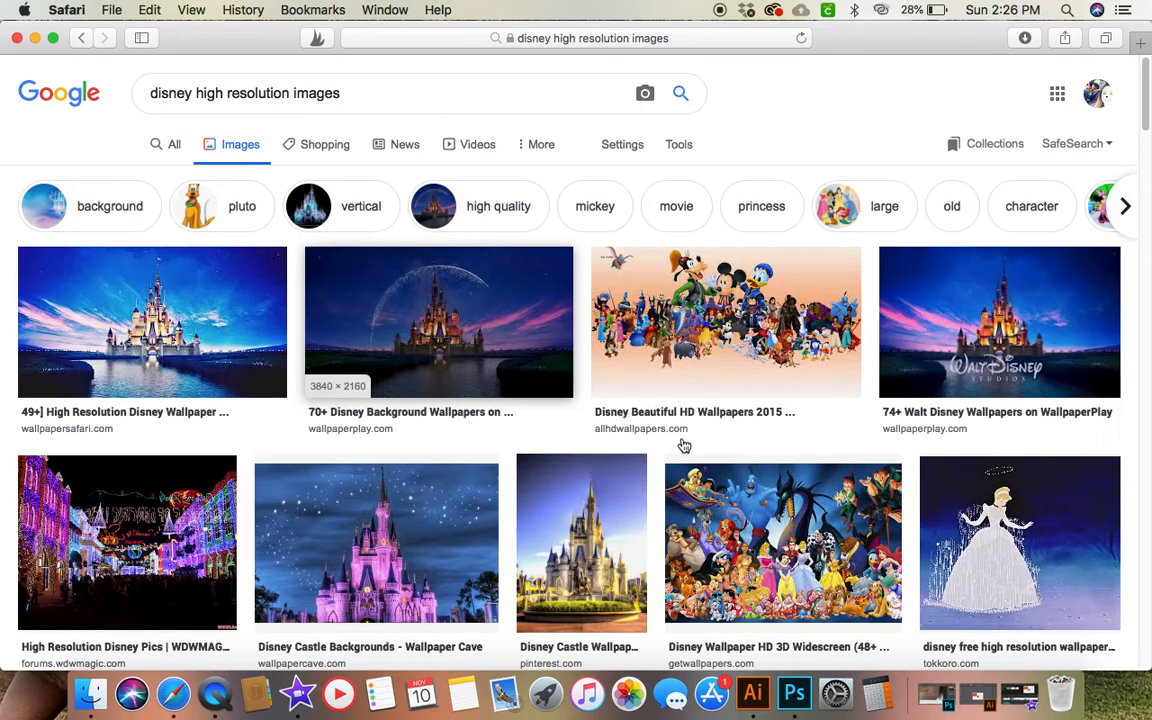
{"action": "mouse_move", "coordinate": [376, 542]}
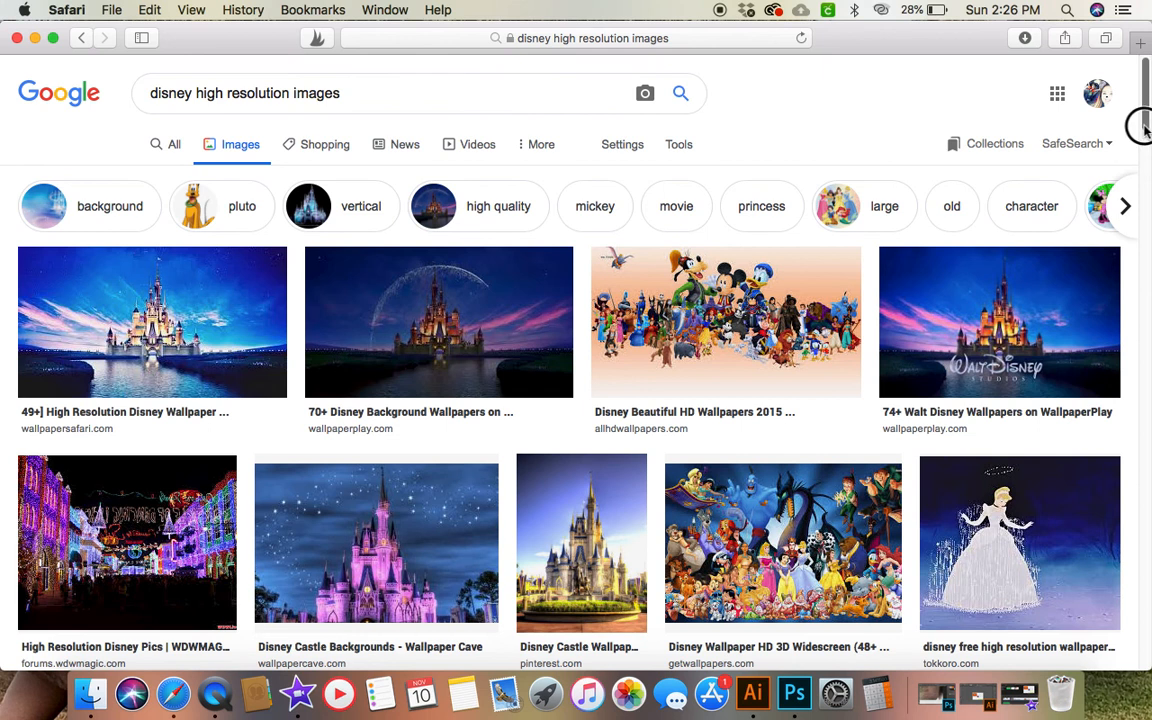
{"action": "scroll", "scroll_direction": "down", "scroll_amount": 3}
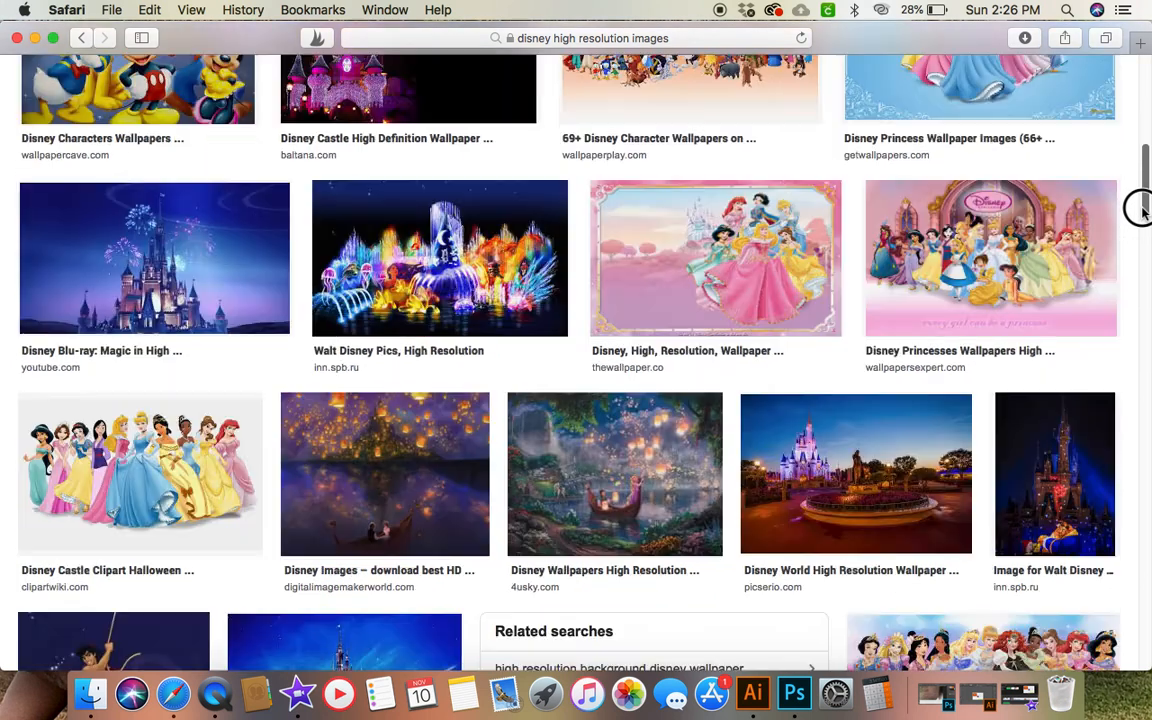
{"action": "scroll", "scroll_direction": "down", "scroll_amount": 3}
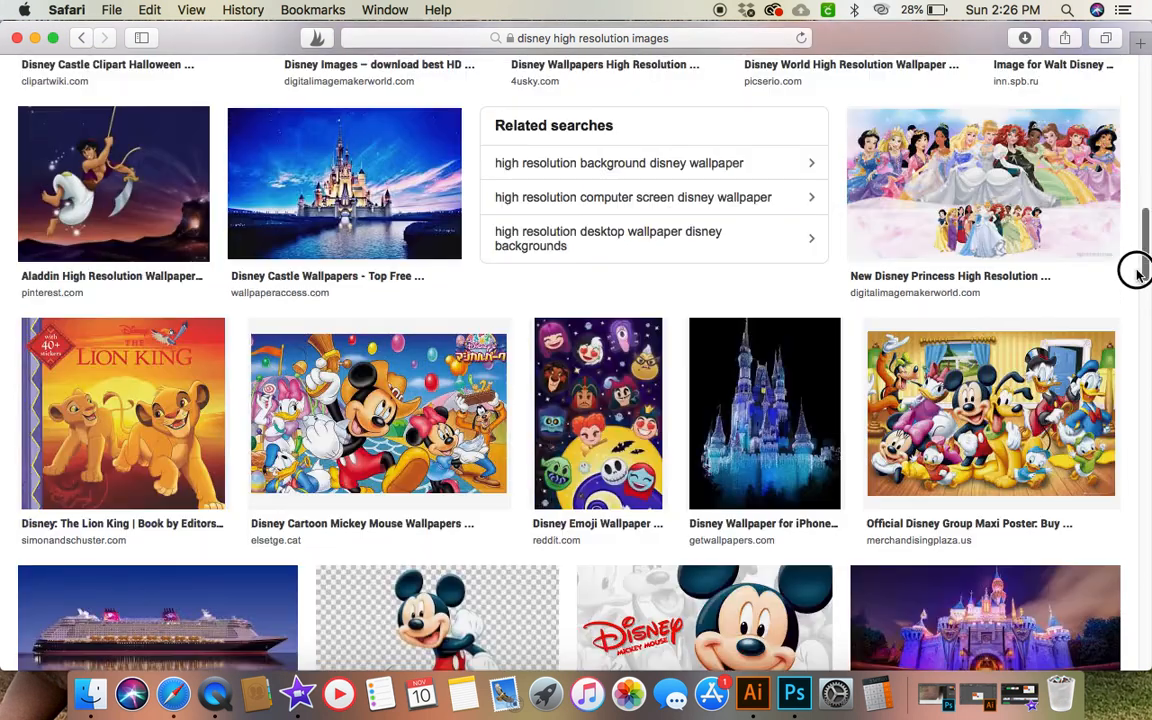
{"action": "scroll", "scroll_direction": "up", "scroll_amount": 3}
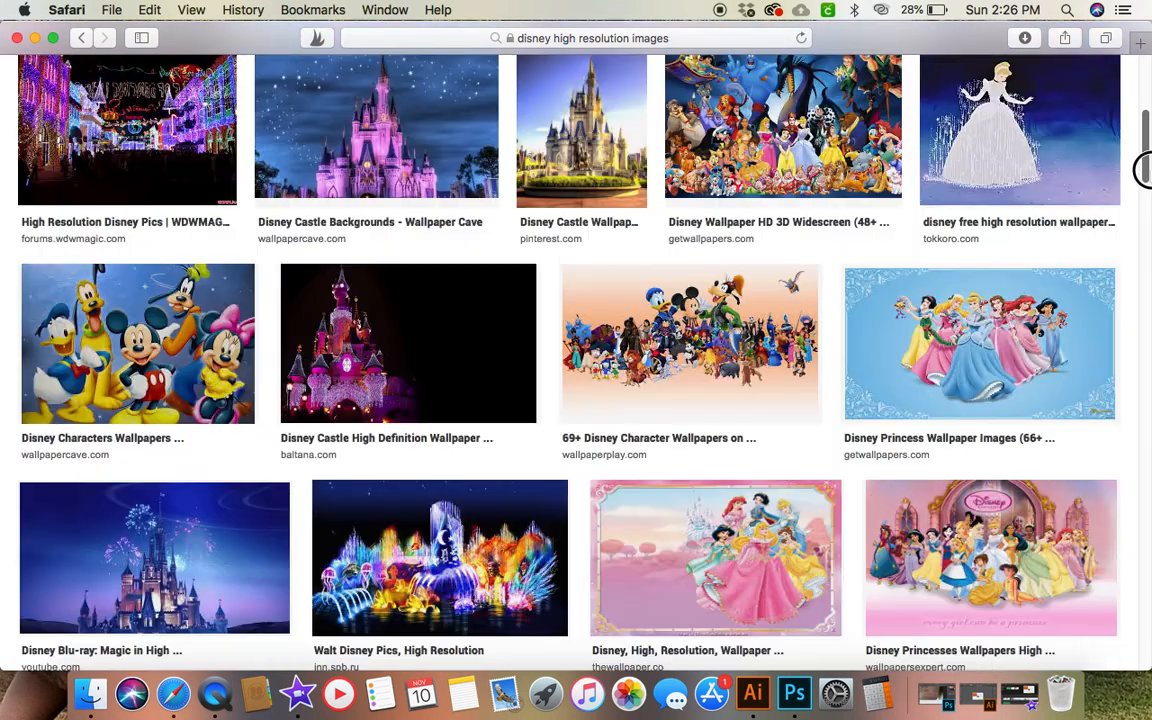
{"action": "scroll", "scroll_direction": "up", "scroll_amount": 3}
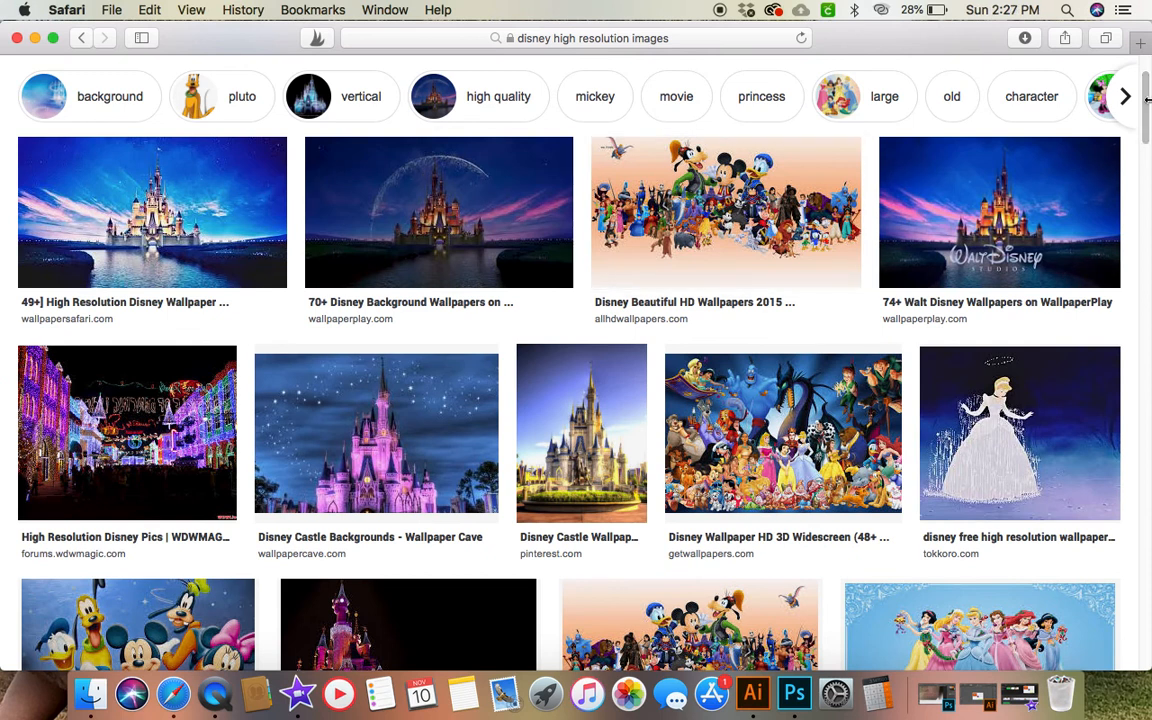
{"action": "scroll", "scroll_direction": "up", "scroll_amount": 3}
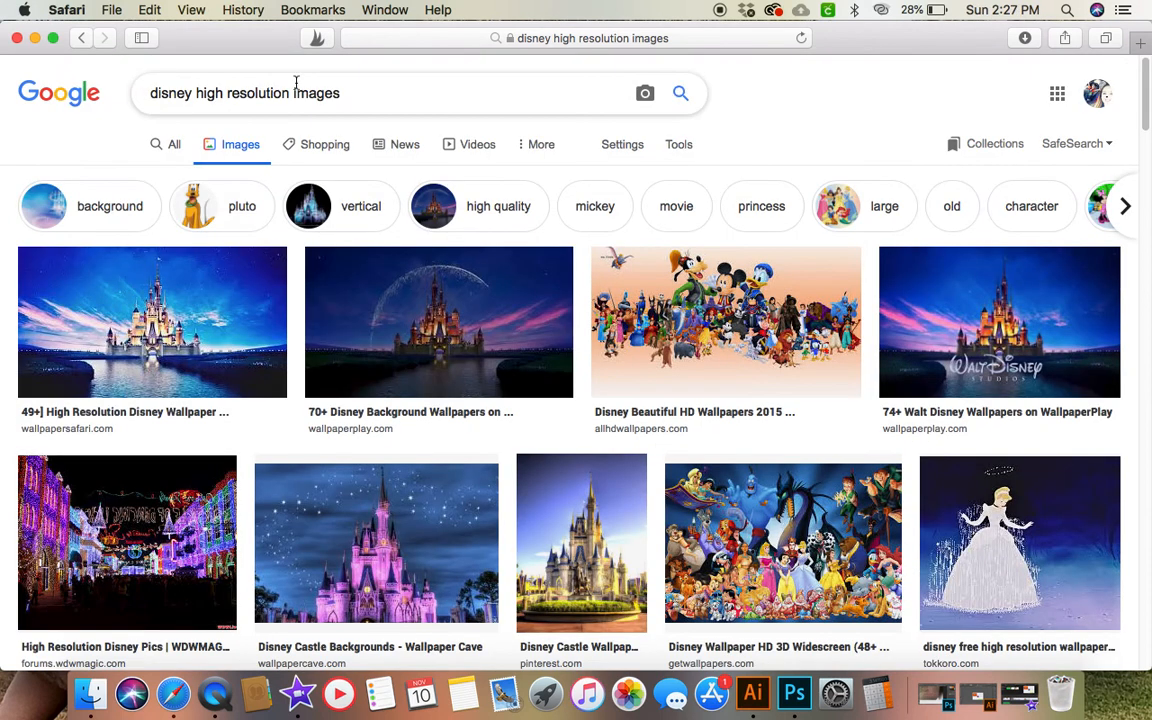
Refine the image search by appending 'clipart' and browse the clipart results.
{"action": "left_click", "coordinate": [364, 94]}
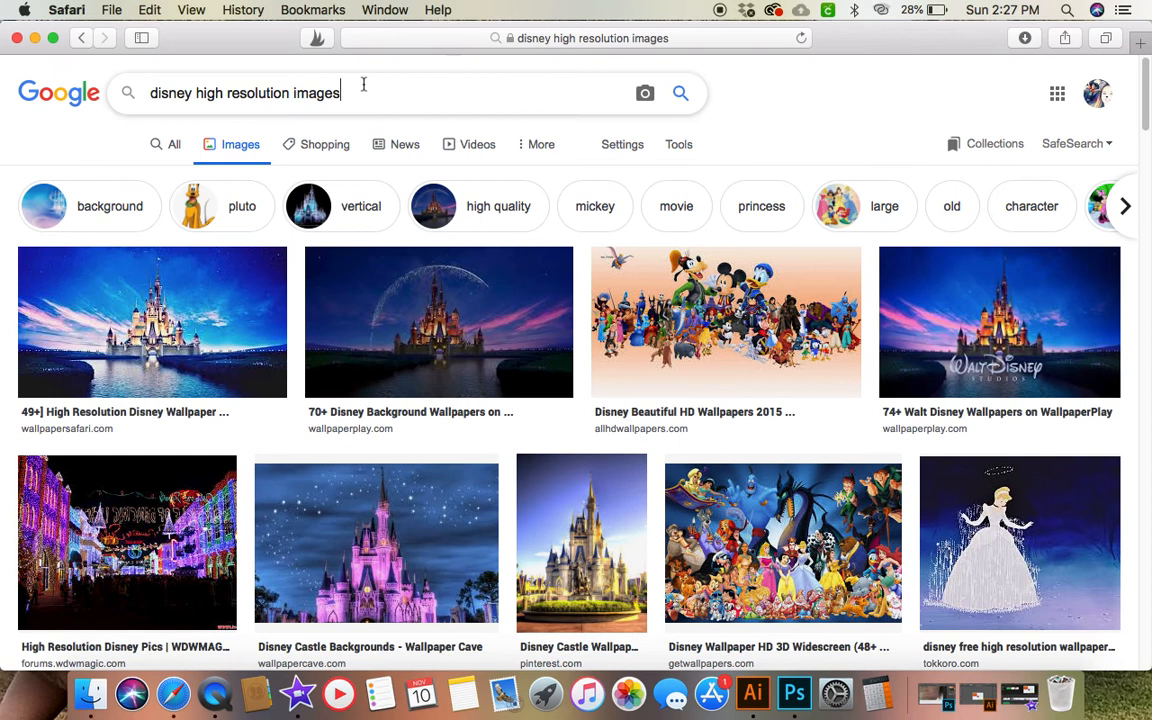
{"action": "type", "text": "clipart"}
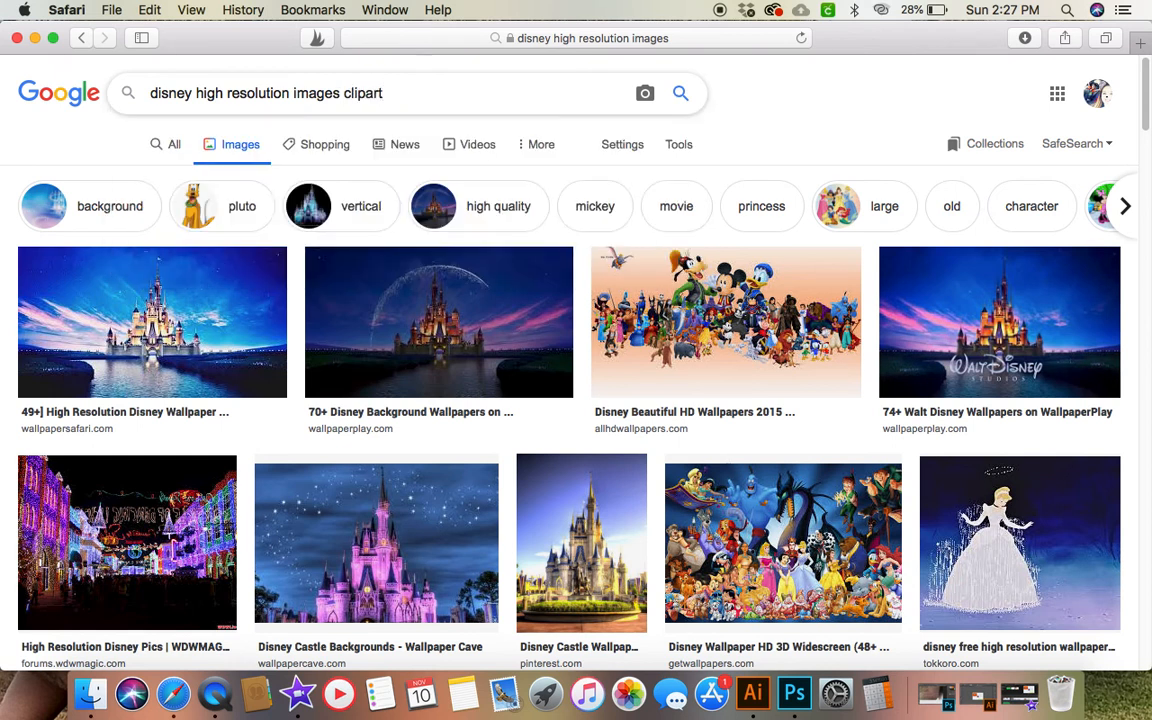
{"action": "key", "text": "Return"}
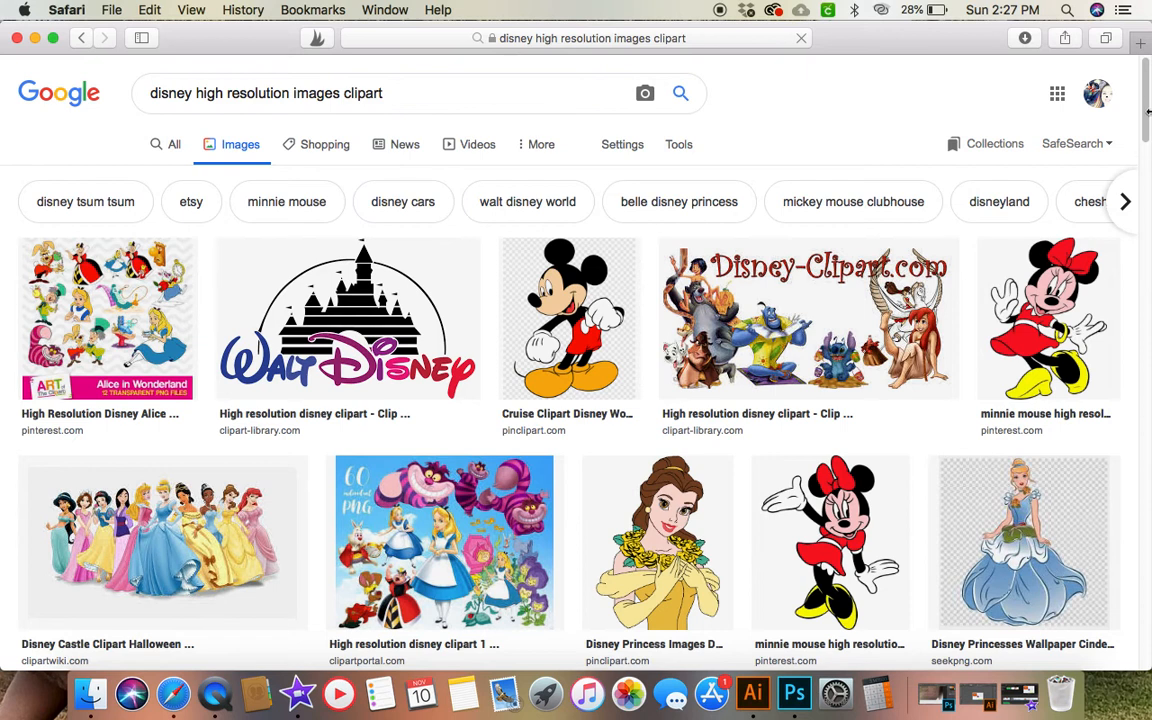
{"action": "scroll", "scroll_direction": "down", "scroll_amount": 3}
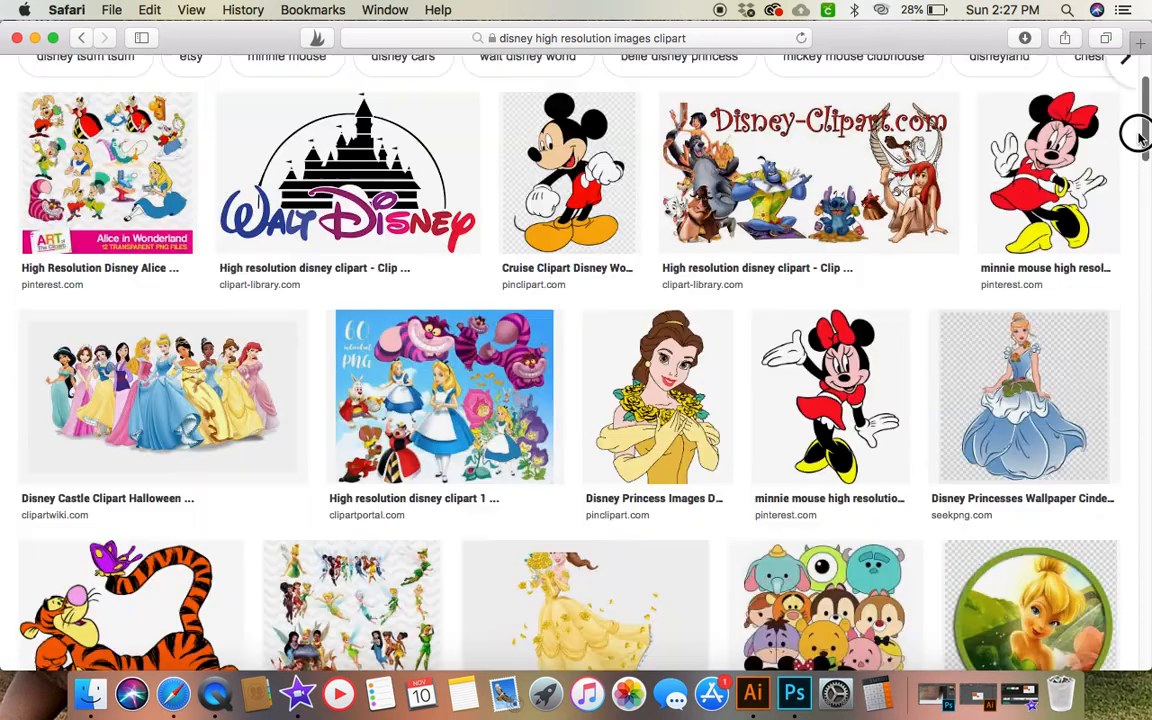
{"action": "scroll", "scroll_direction": "down", "scroll_amount": 3}
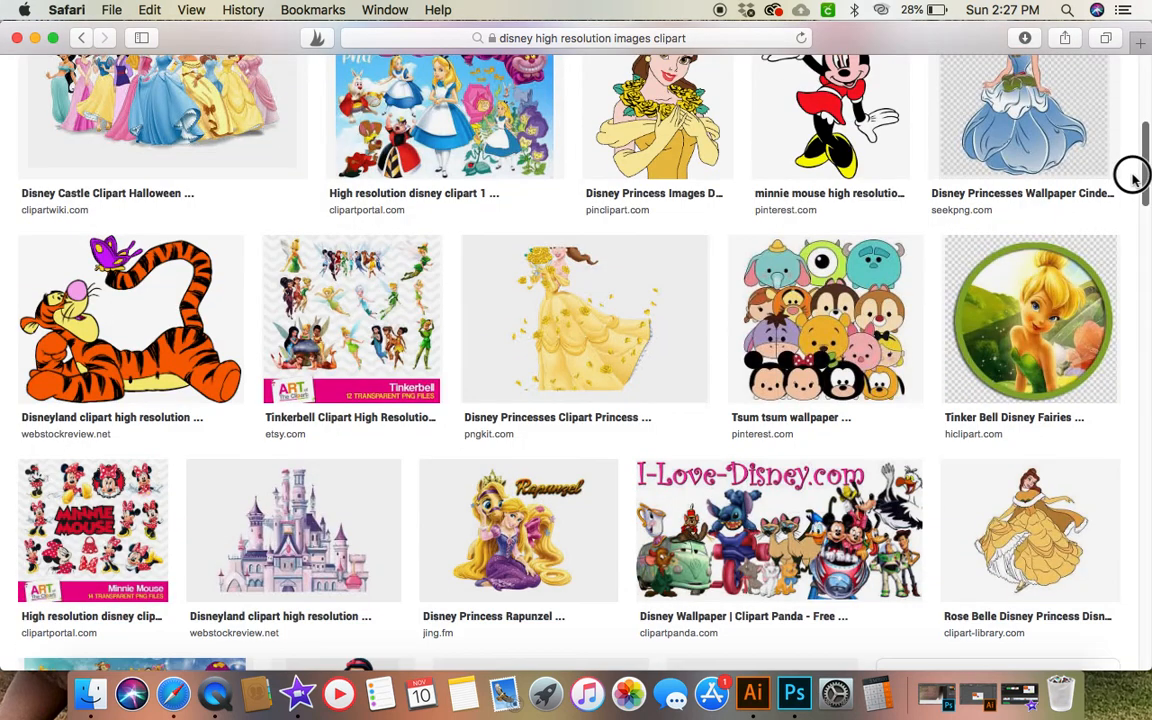
{"action": "scroll", "scroll_direction": "up", "scroll_amount": 3}
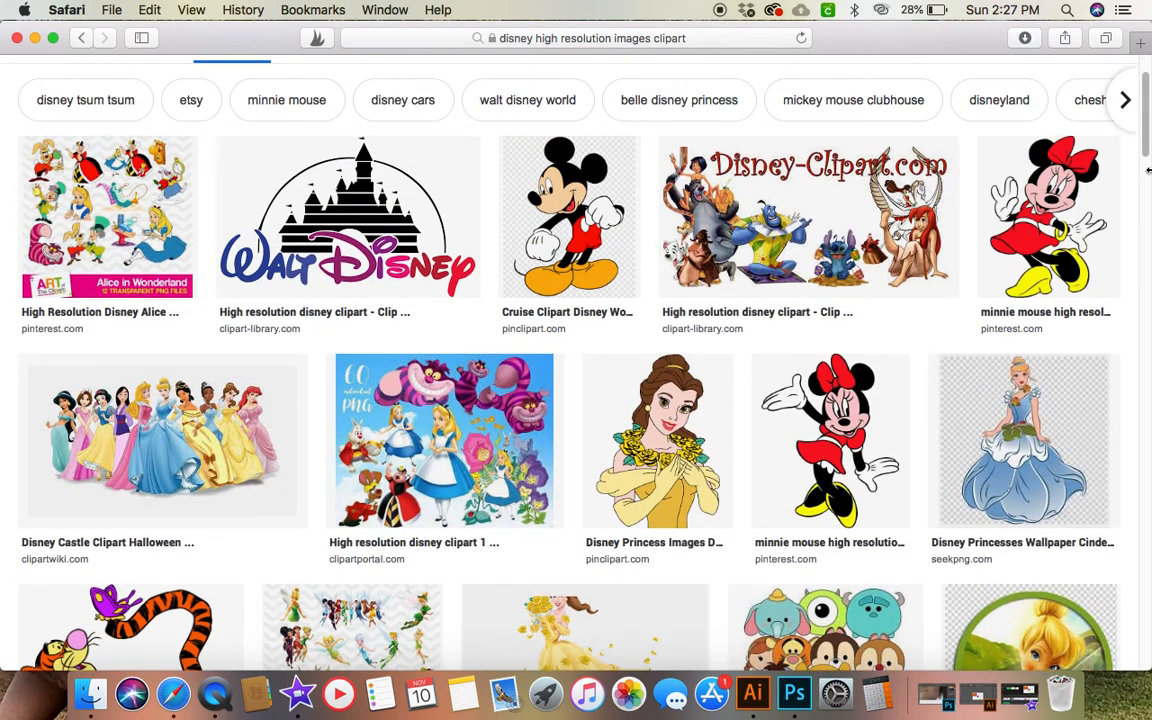
{"action": "scroll", "scroll_direction": "up", "scroll_amount": 3}
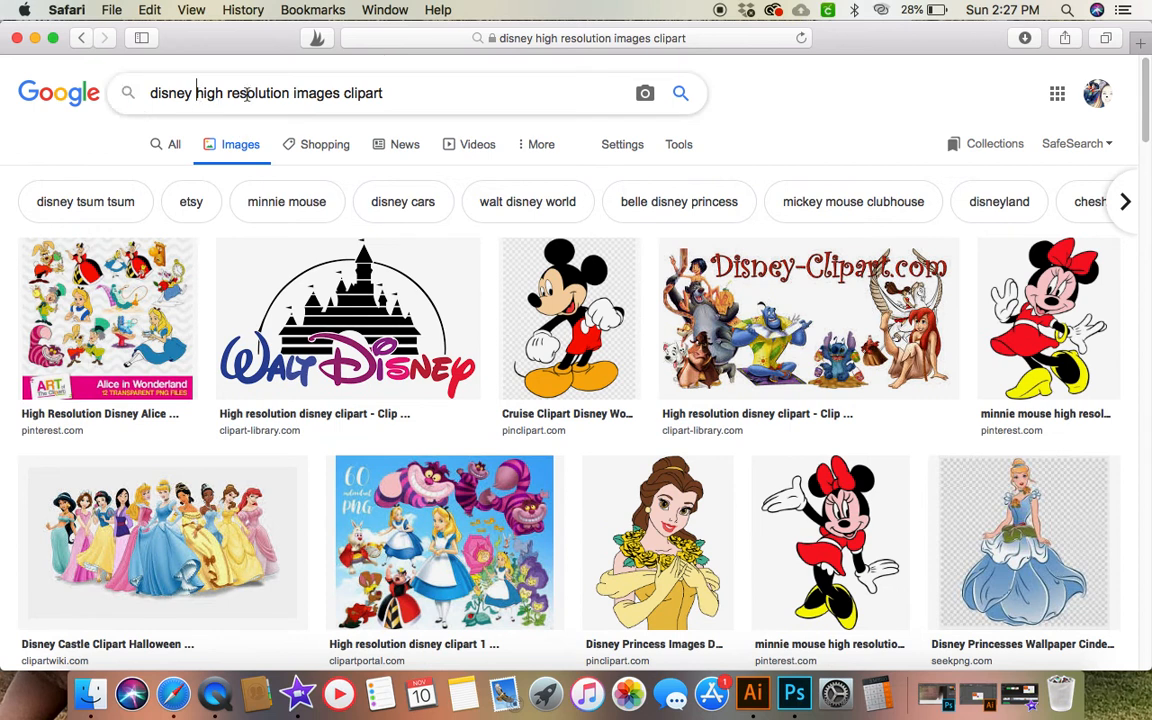
Insert 'castle' into the query to target castle clipart.
{"action": "type", "text": "castle"}
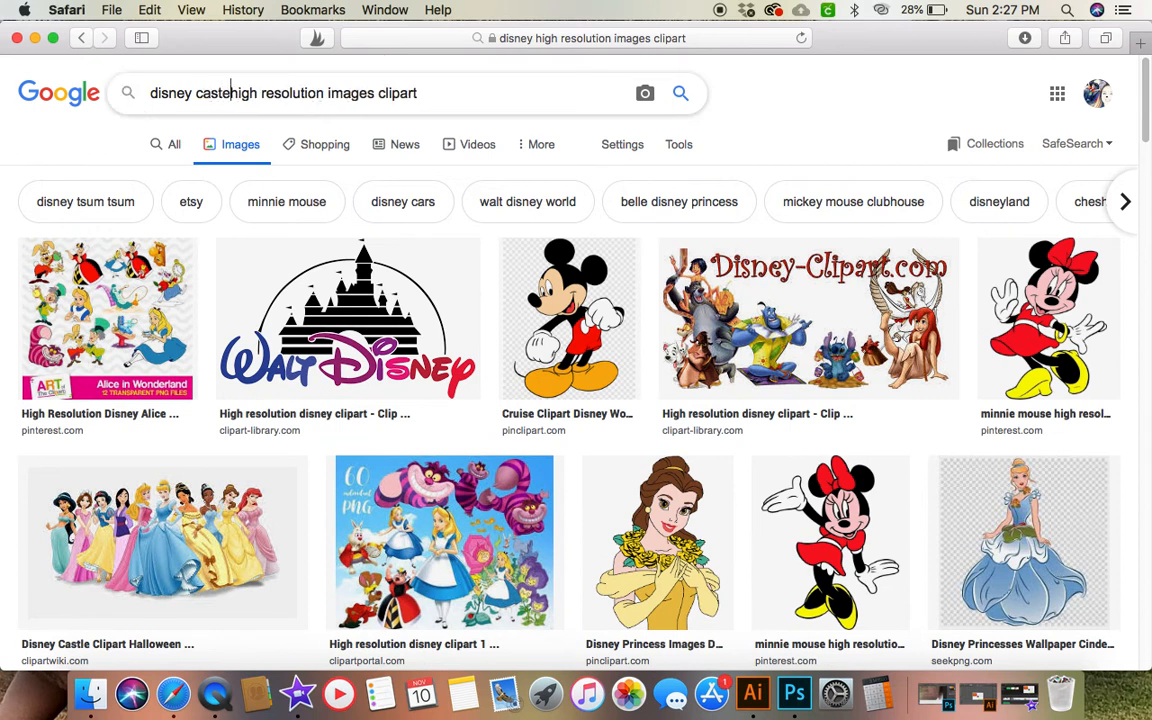
{"action": "type", "text": "le"}
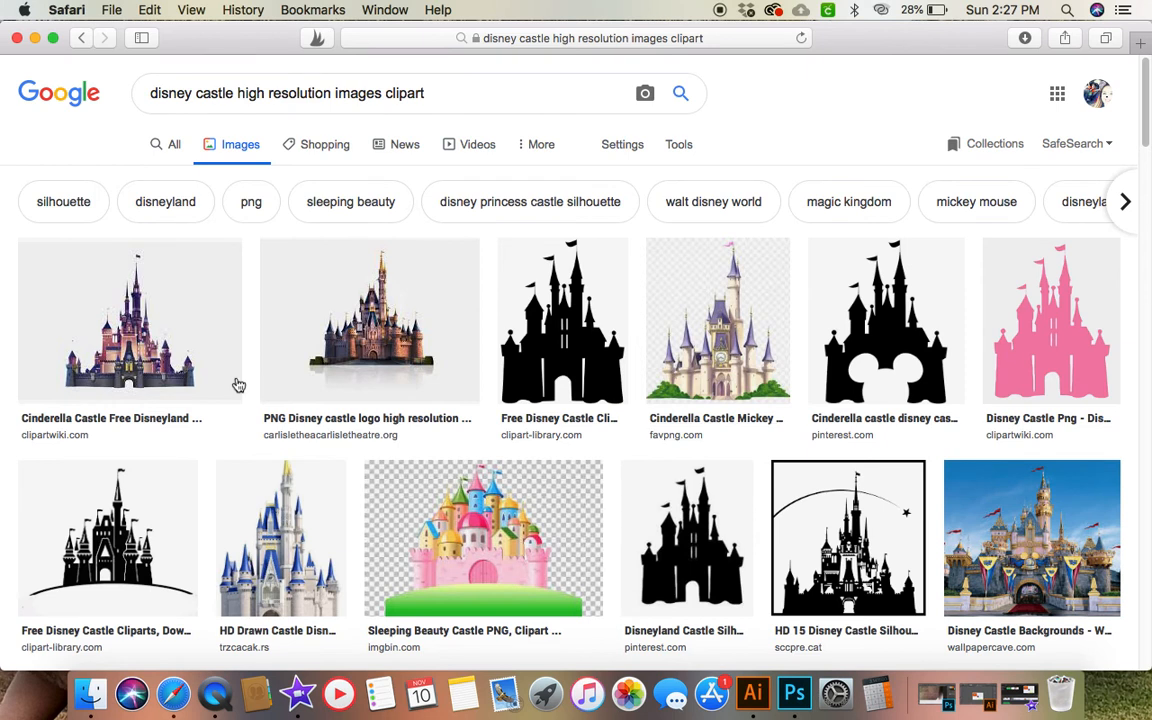
{"action": "mouse_move", "coordinate": [562, 320]}
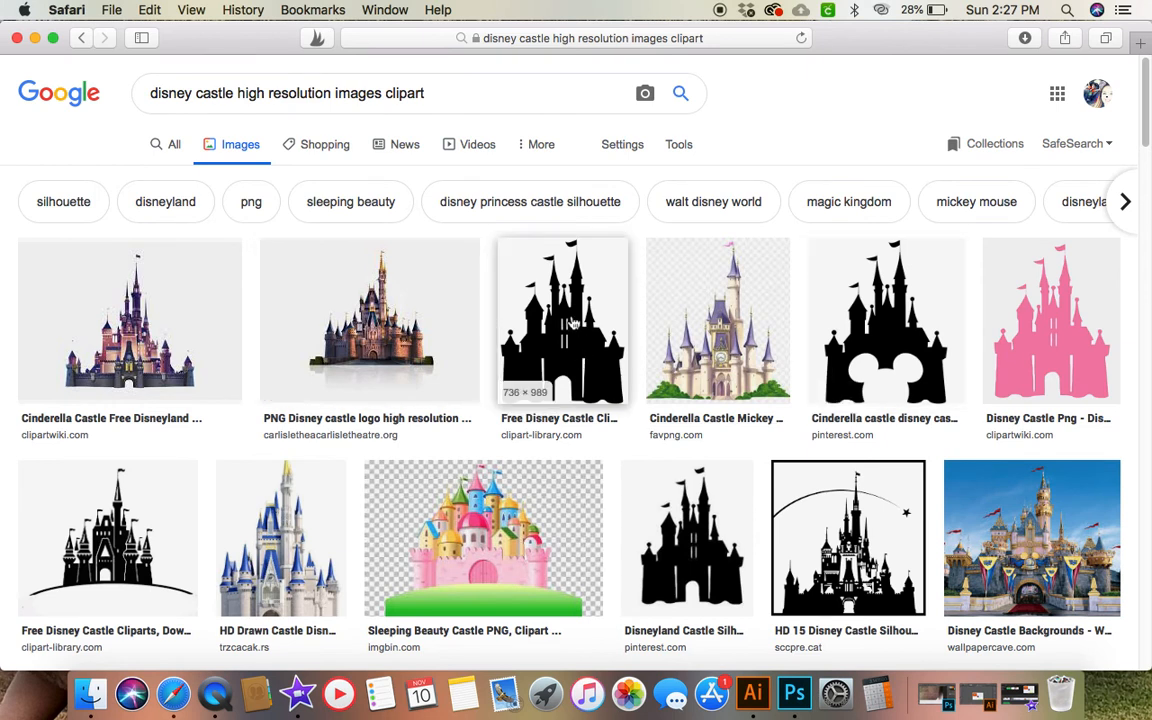
Save the black castle silhouette image to the Desktop as Unknown via Export As.
{"action": "right_click", "coordinate": [562, 320]}
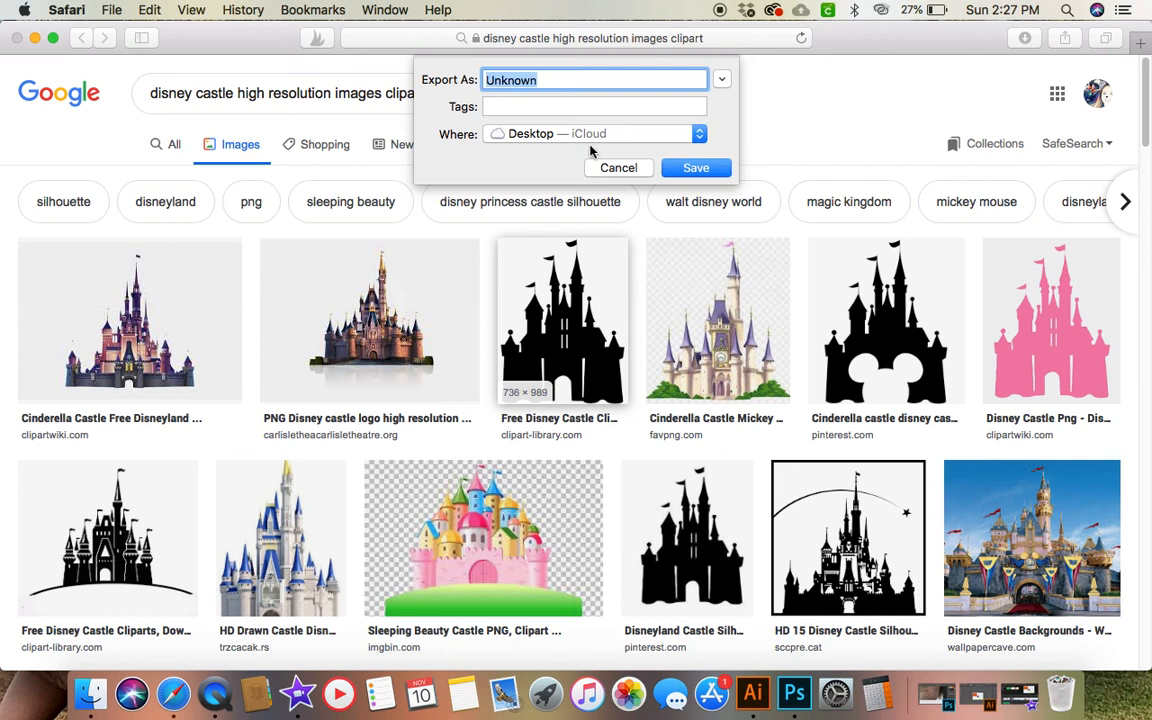
{"action": "mouse_move", "coordinate": [572, 62]}
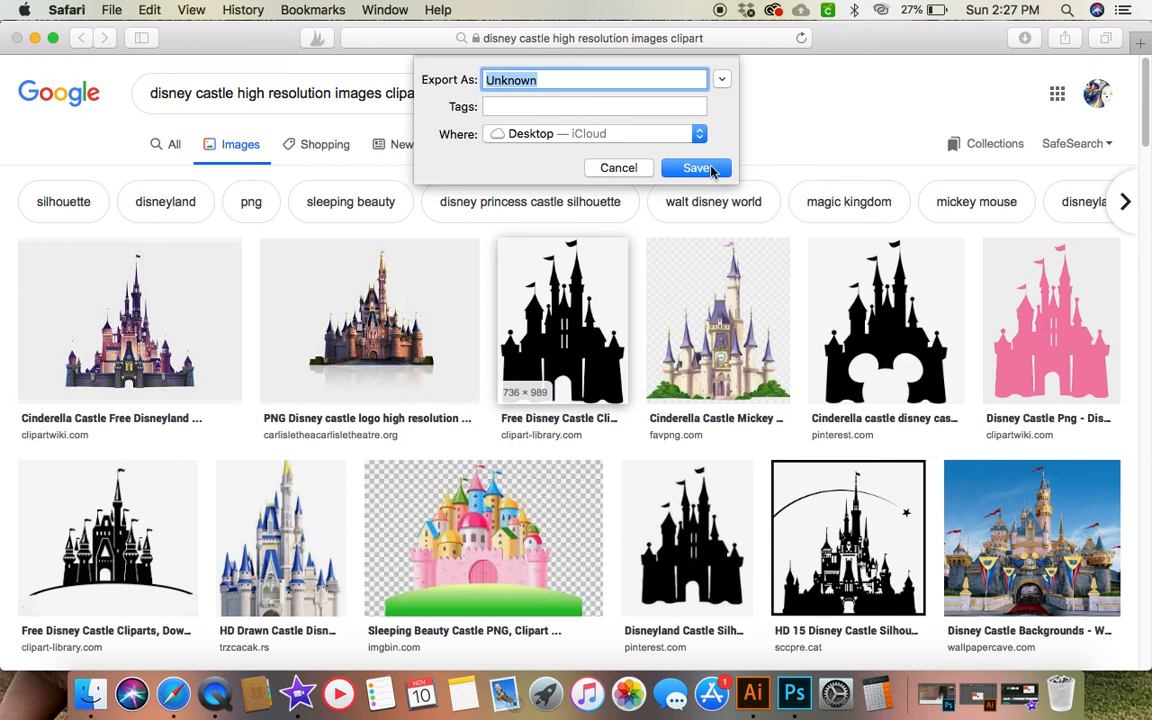
{"action": "left_click", "coordinate": [696, 168]}
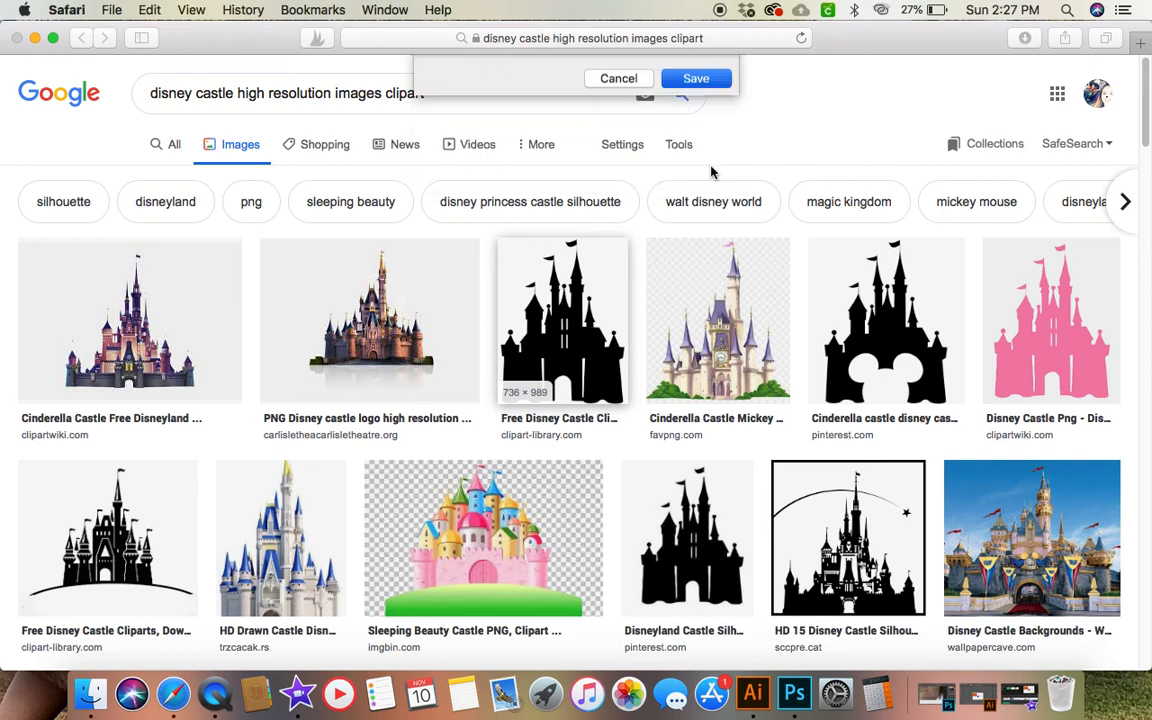
{"action": "left_click", "coordinate": [618, 78]}
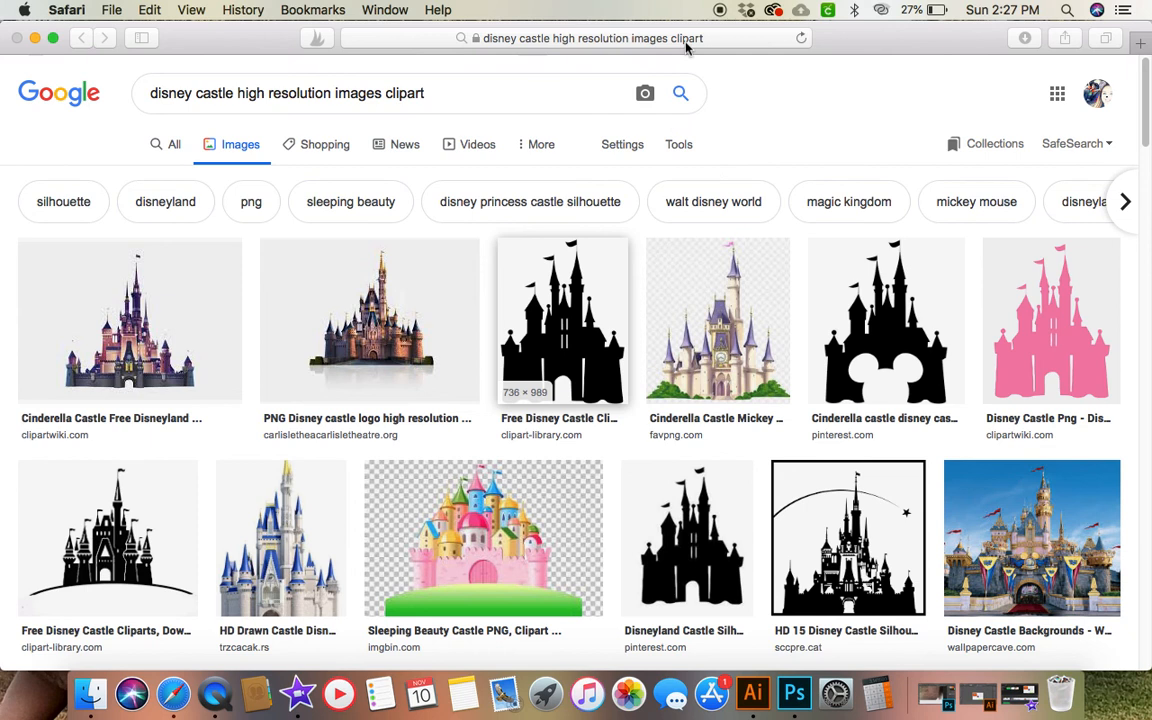
{"action": "mouse_move", "coordinate": [132, 692]}
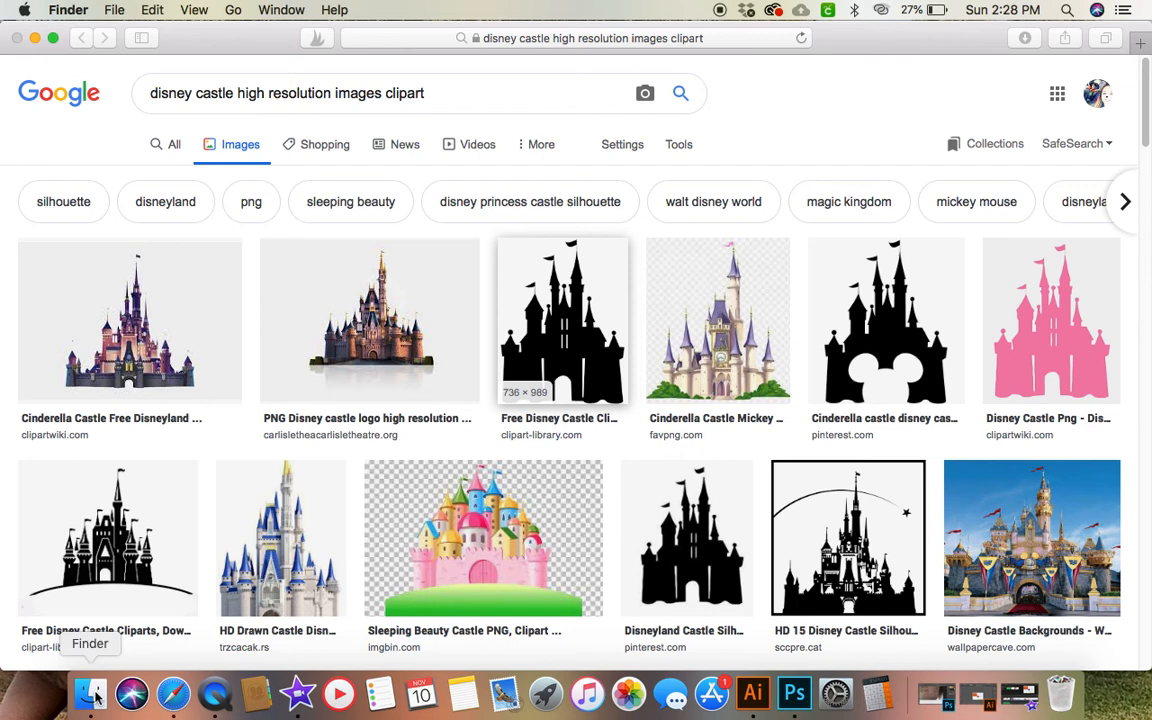
{"action": "mouse_move", "coordinate": [100, 608]}
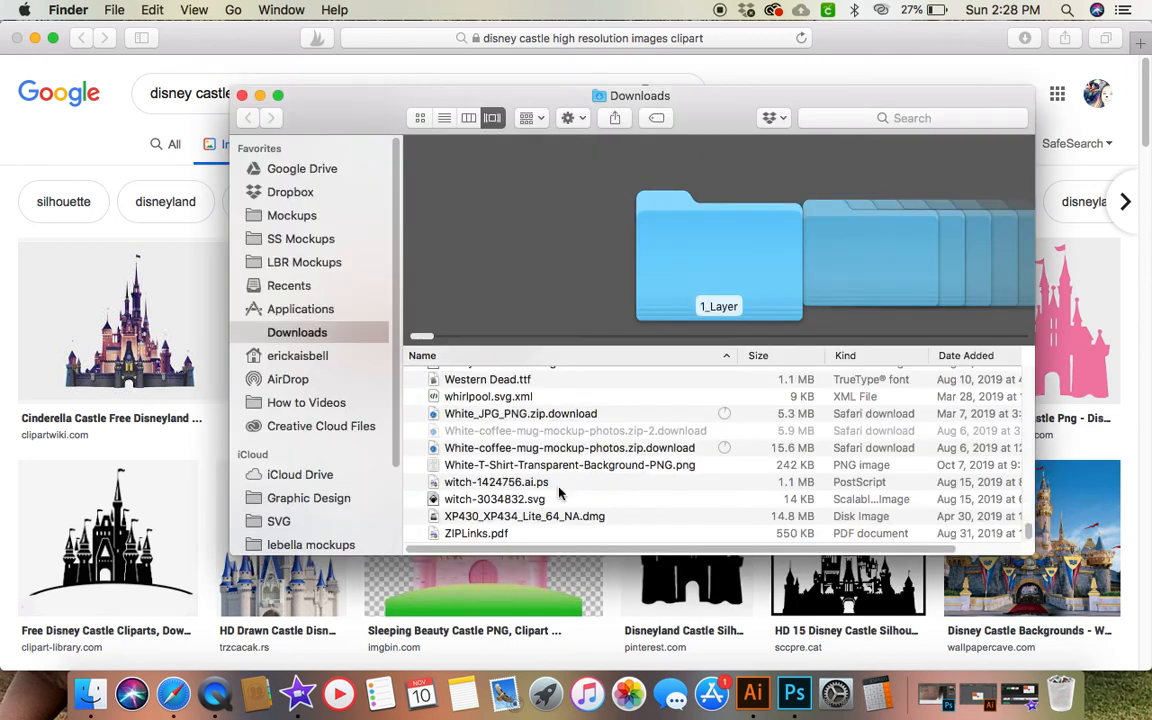
{"action": "mouse_move", "coordinate": [486, 524]}
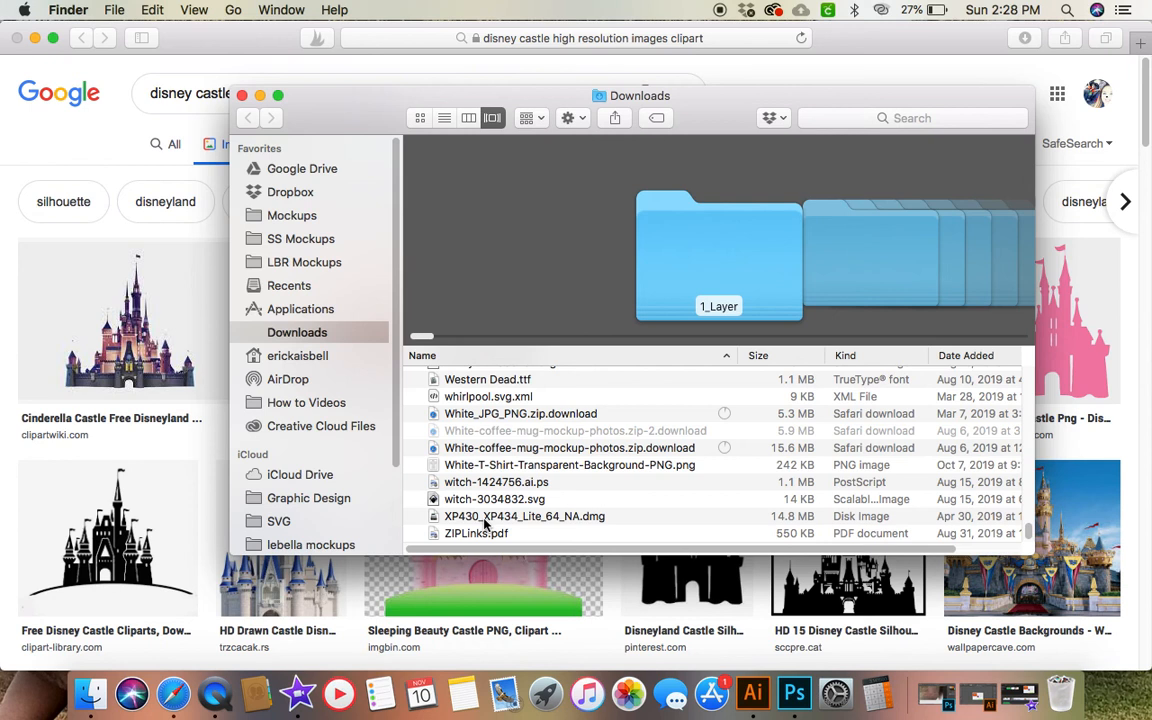
In Finder, show the Desktop folder and locate the newly saved Unknown file.
{"action": "scroll", "scroll_direction": "up", "scroll_amount": 3}
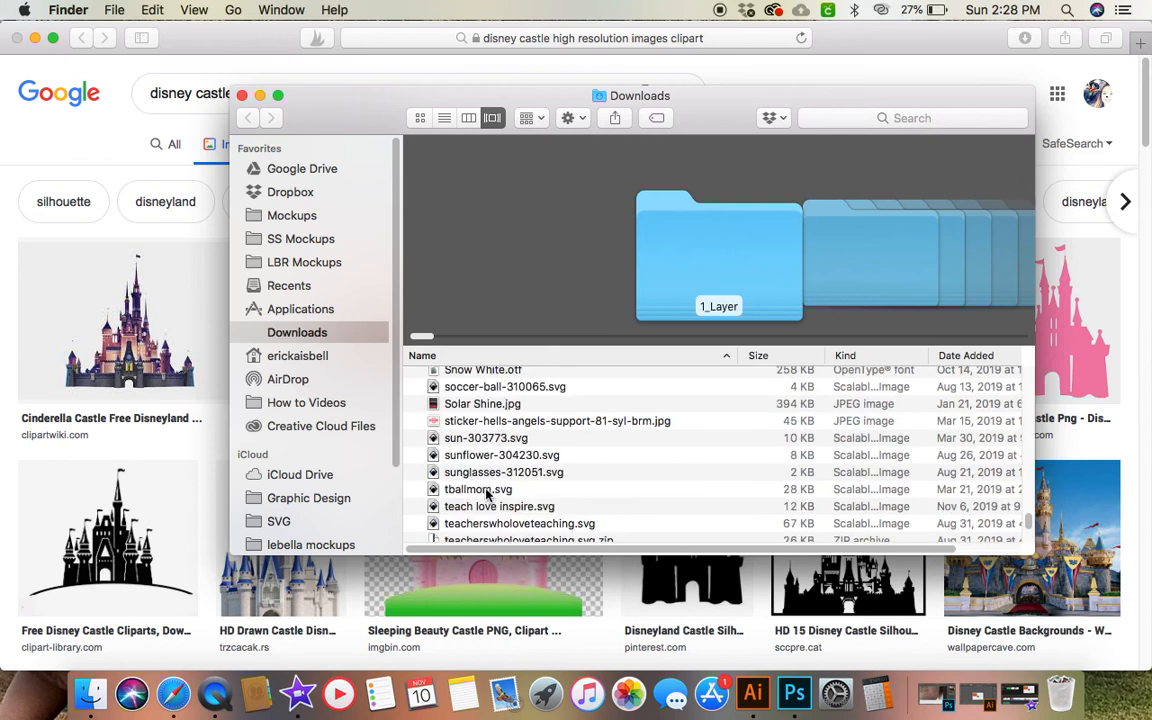
{"action": "scroll", "scroll_direction": "down", "scroll_amount": 3}
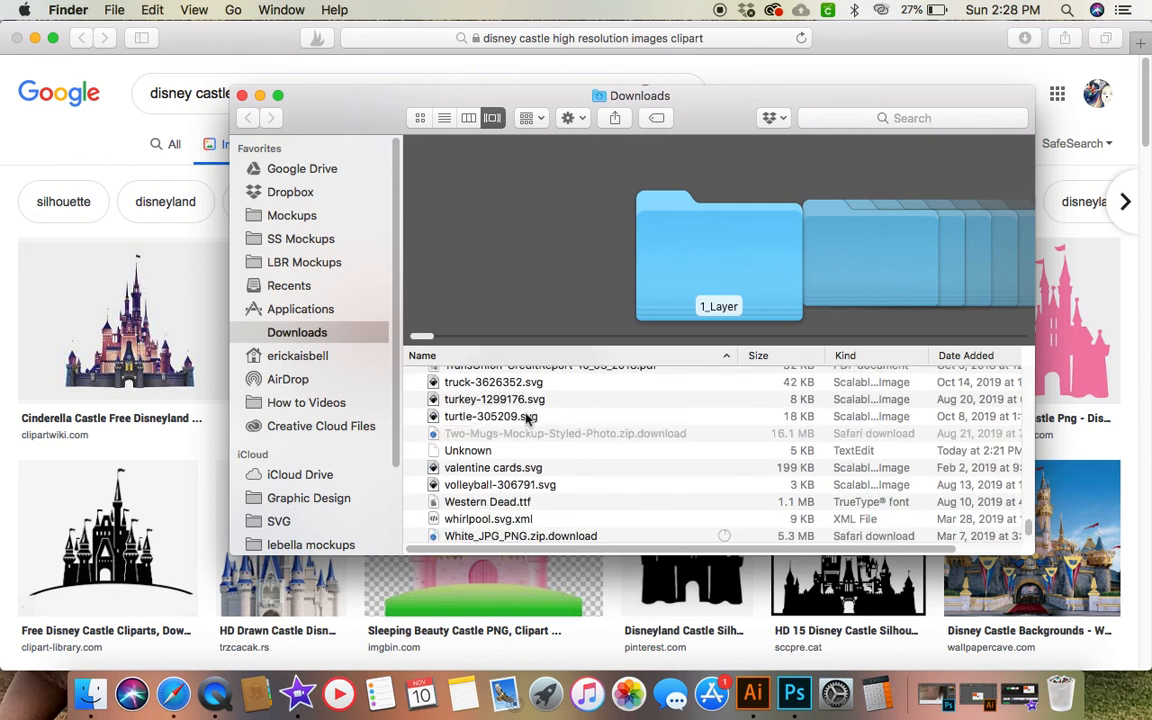
{"action": "scroll", "scroll_direction": "down", "scroll_amount": 3}
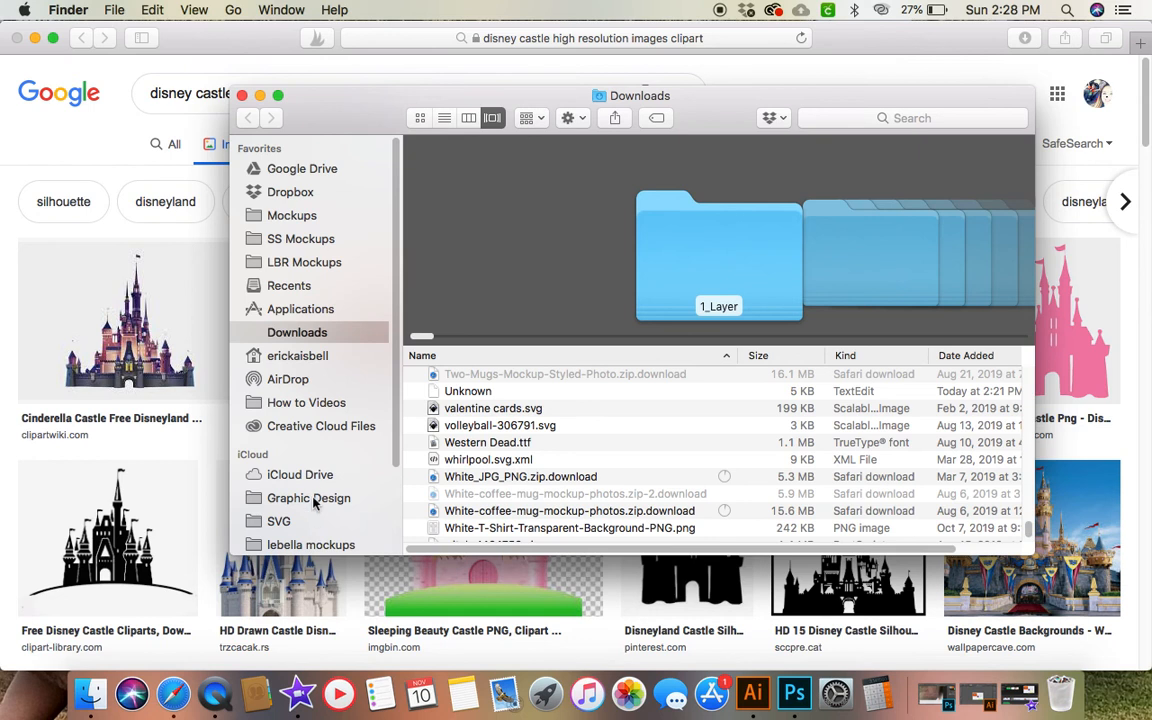
{"action": "scroll", "scroll_direction": "down", "scroll_amount": 3}
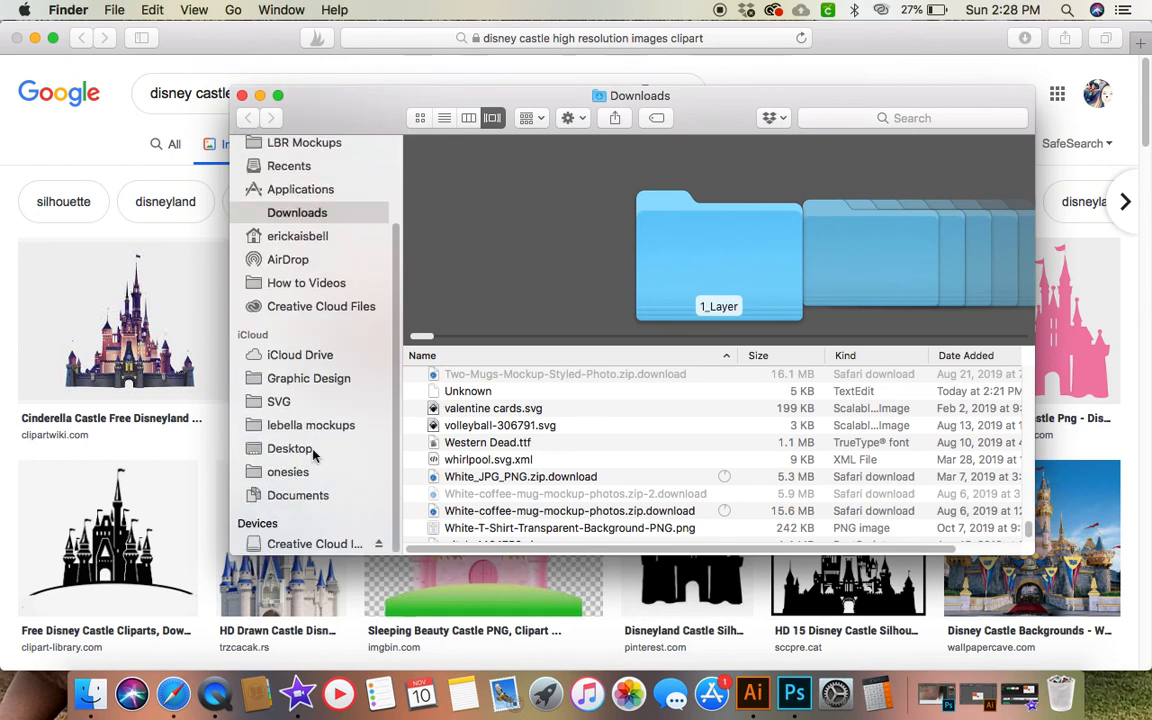
{"action": "mouse_move", "coordinate": [452, 456]}
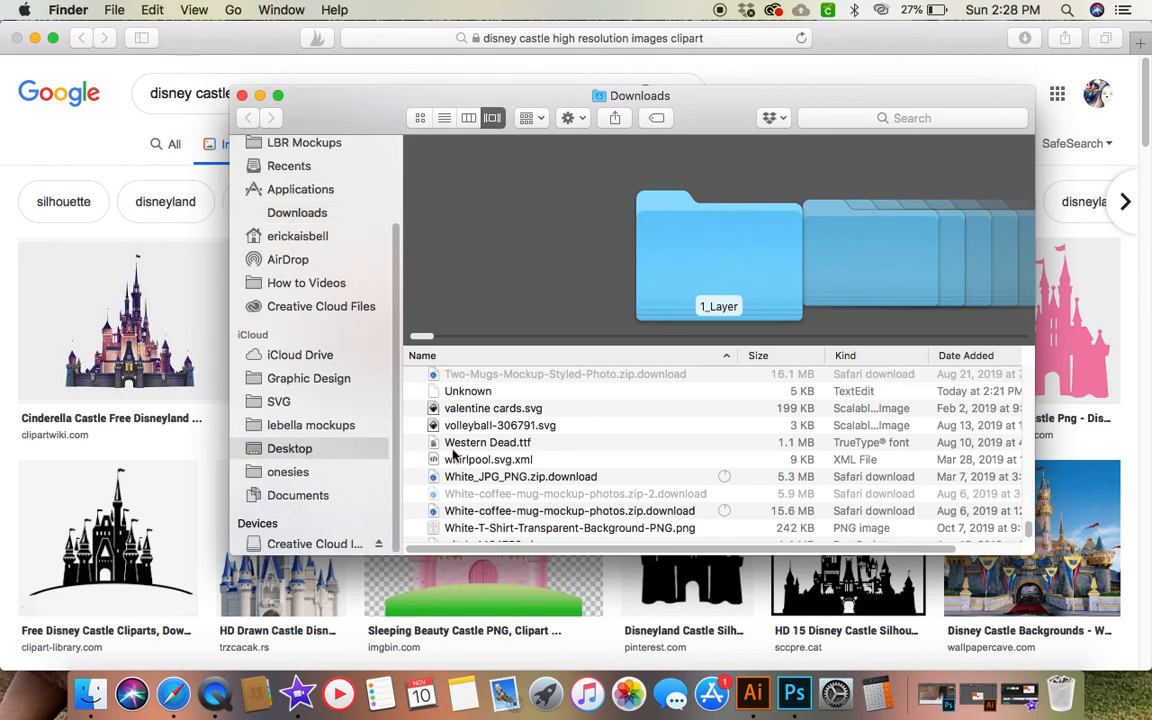
{"action": "left_click", "coordinate": [288, 448]}
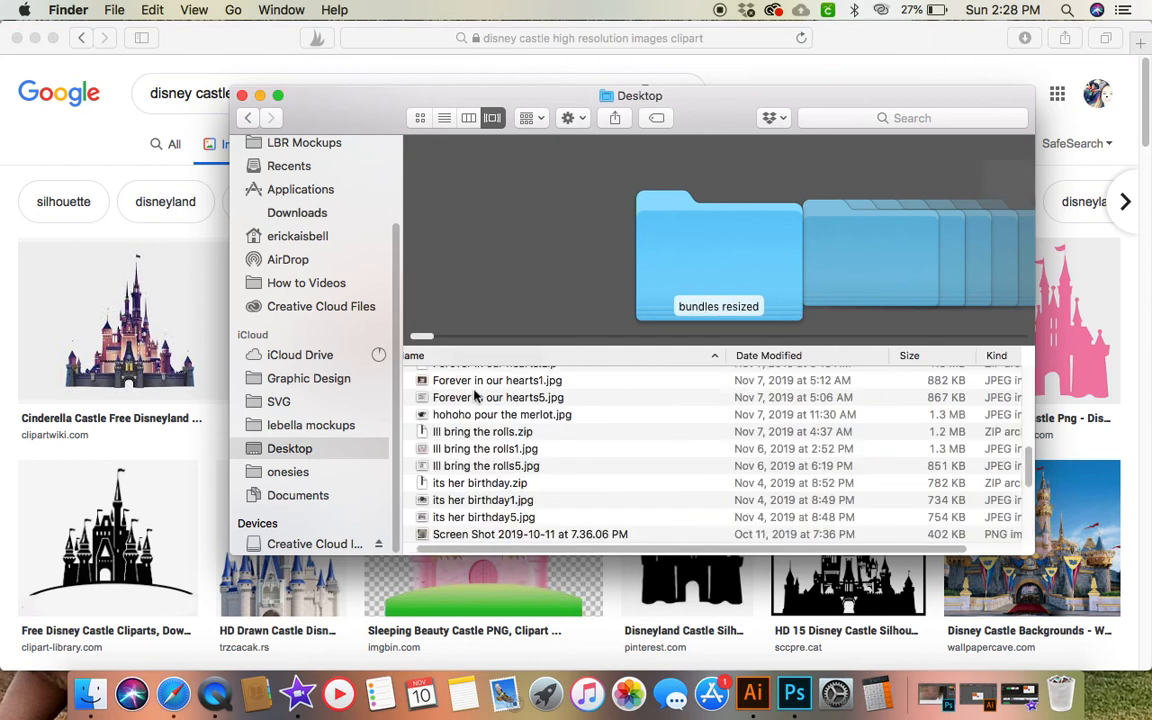
{"action": "scroll", "scroll_direction": "down", "scroll_amount": 3}
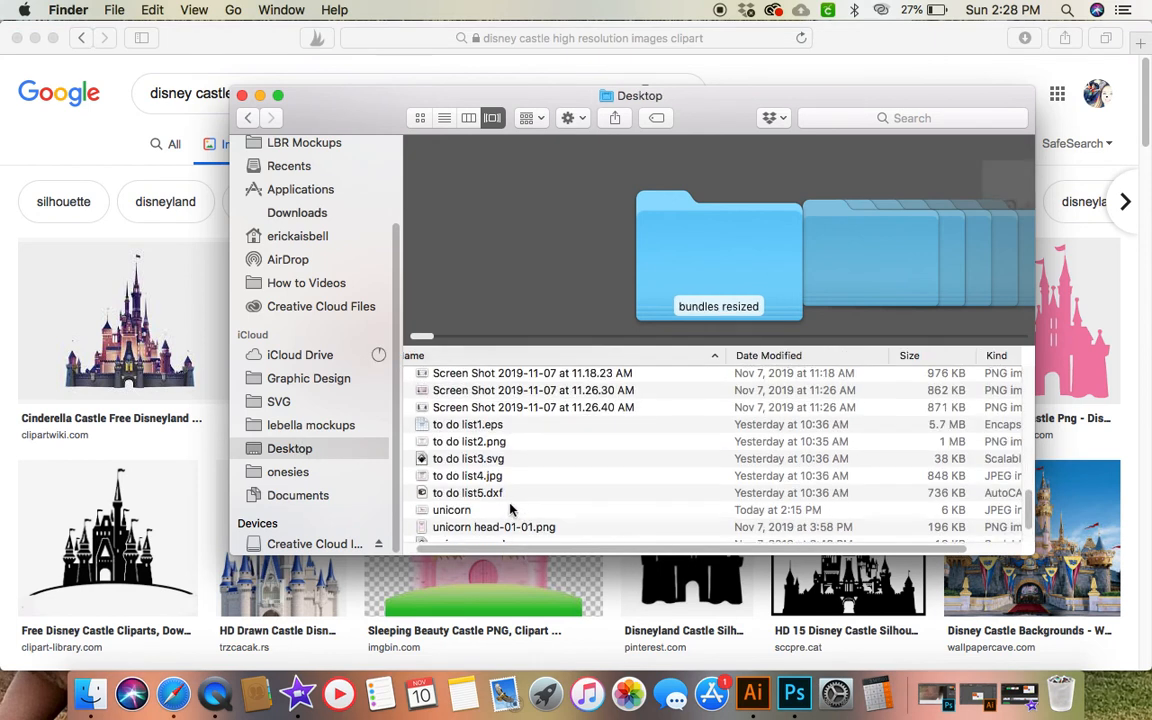
{"action": "scroll", "scroll_direction": "down", "scroll_amount": 3}
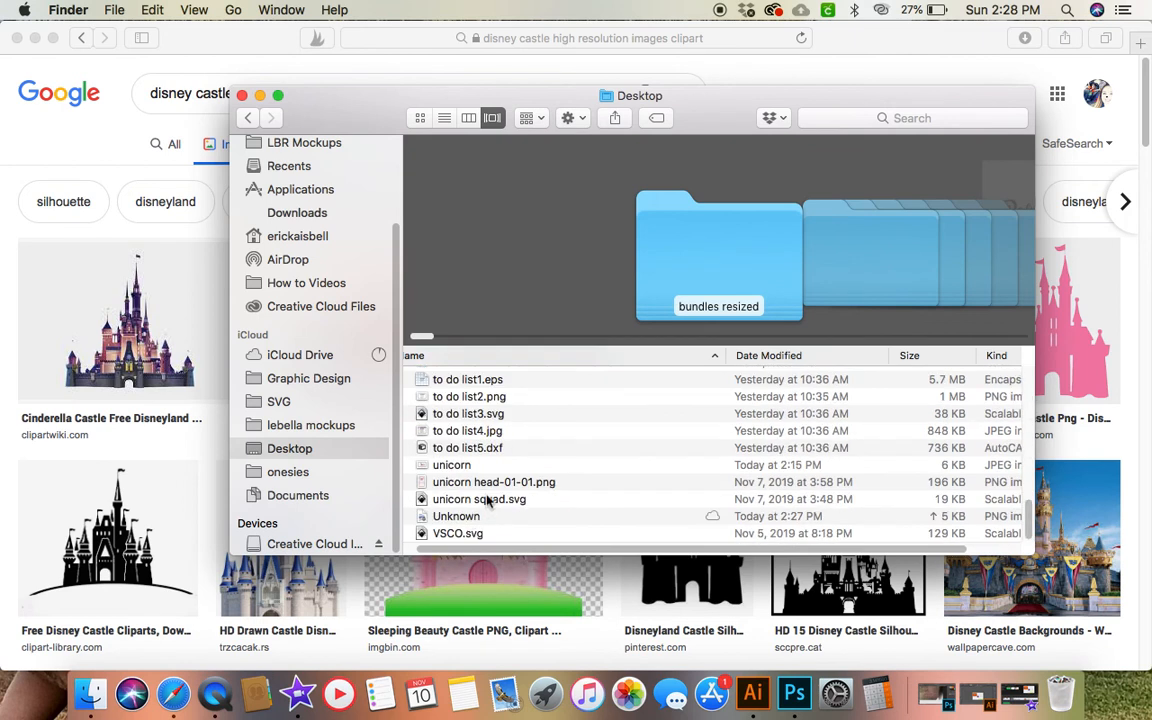
{"action": "left_click", "coordinate": [456, 516]}
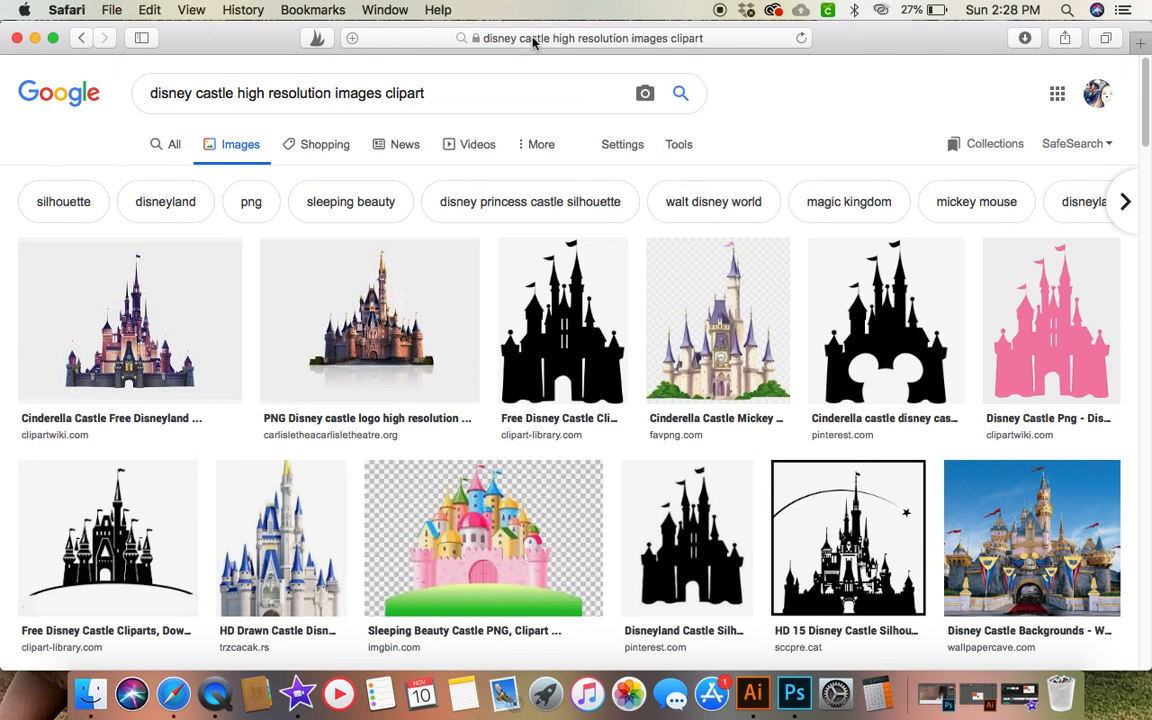
{"action": "mouse_move", "coordinate": [568, 284]}
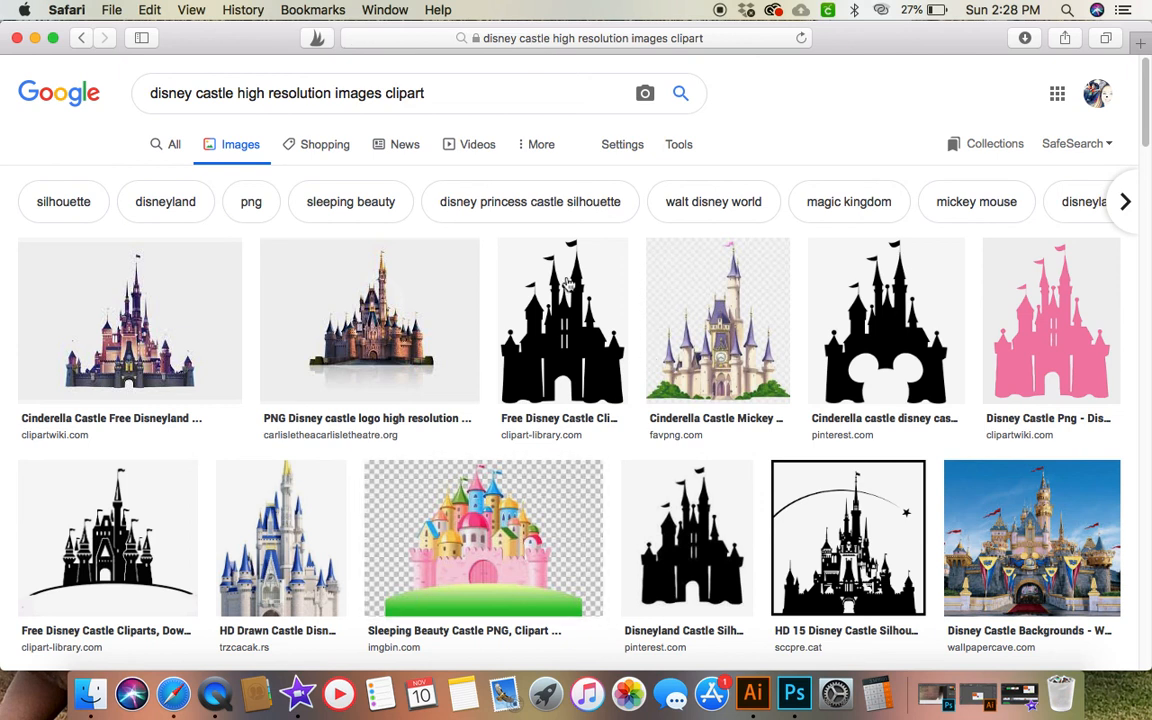
Open Cricut Design Space from the favourites and dismiss the desktop-app banner with Maybe Later.
{"action": "left_click", "coordinate": [576, 38]}
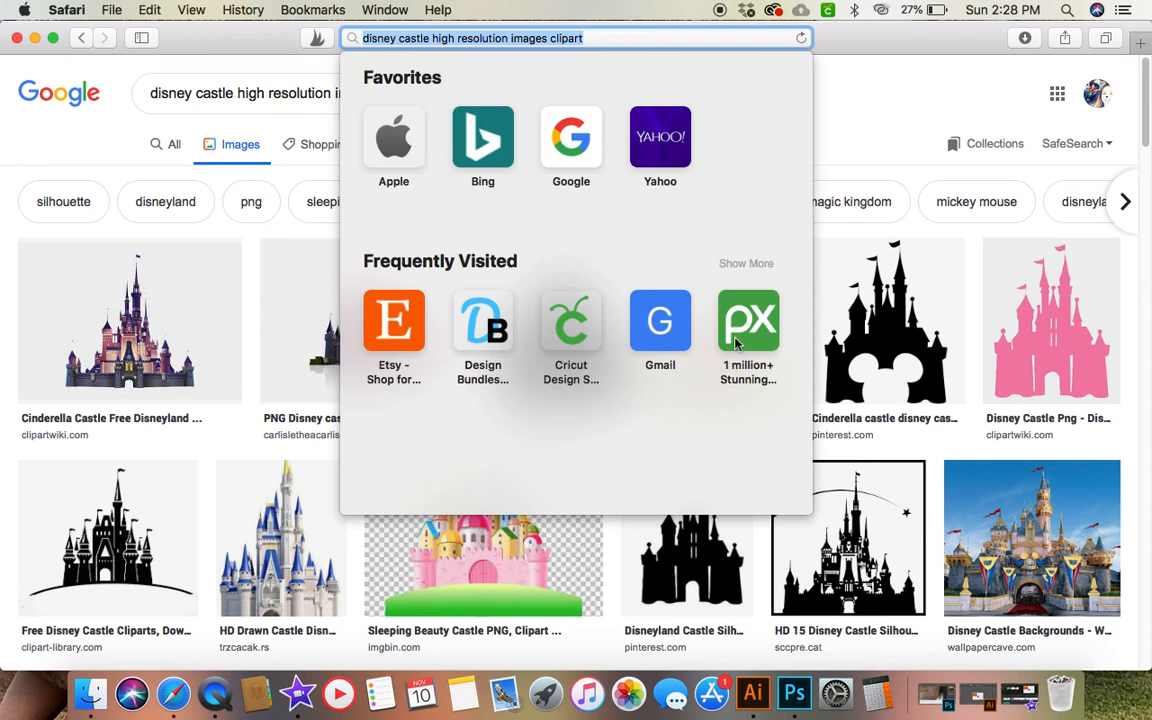
{"action": "left_click", "coordinate": [572, 320]}
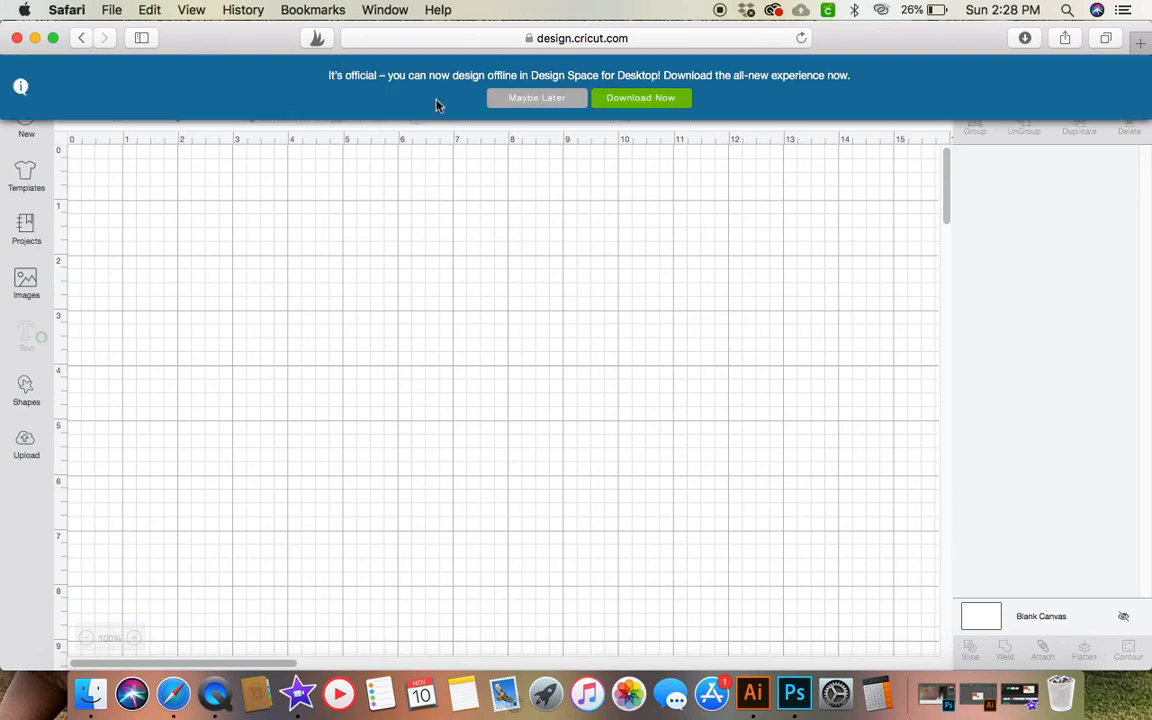
{"action": "left_click", "coordinate": [536, 96]}
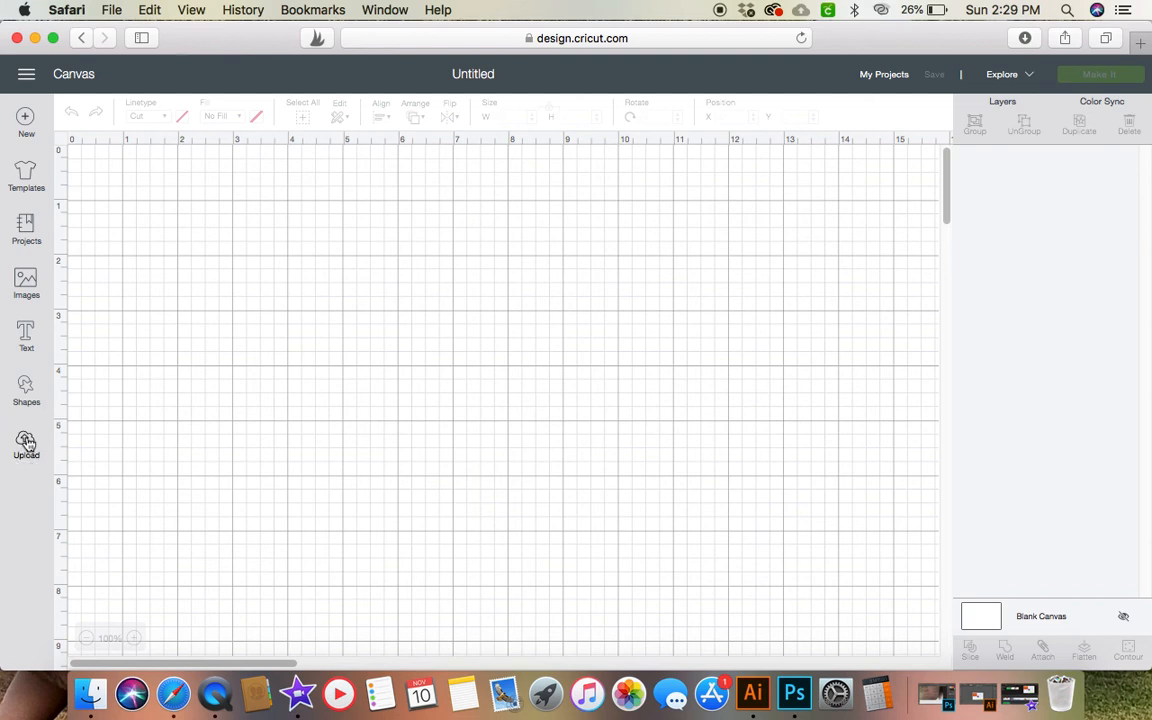
Start an image upload and pick the castle file Unknown from the Desktop in the file browser.
{"action": "left_click", "coordinate": [26, 444]}
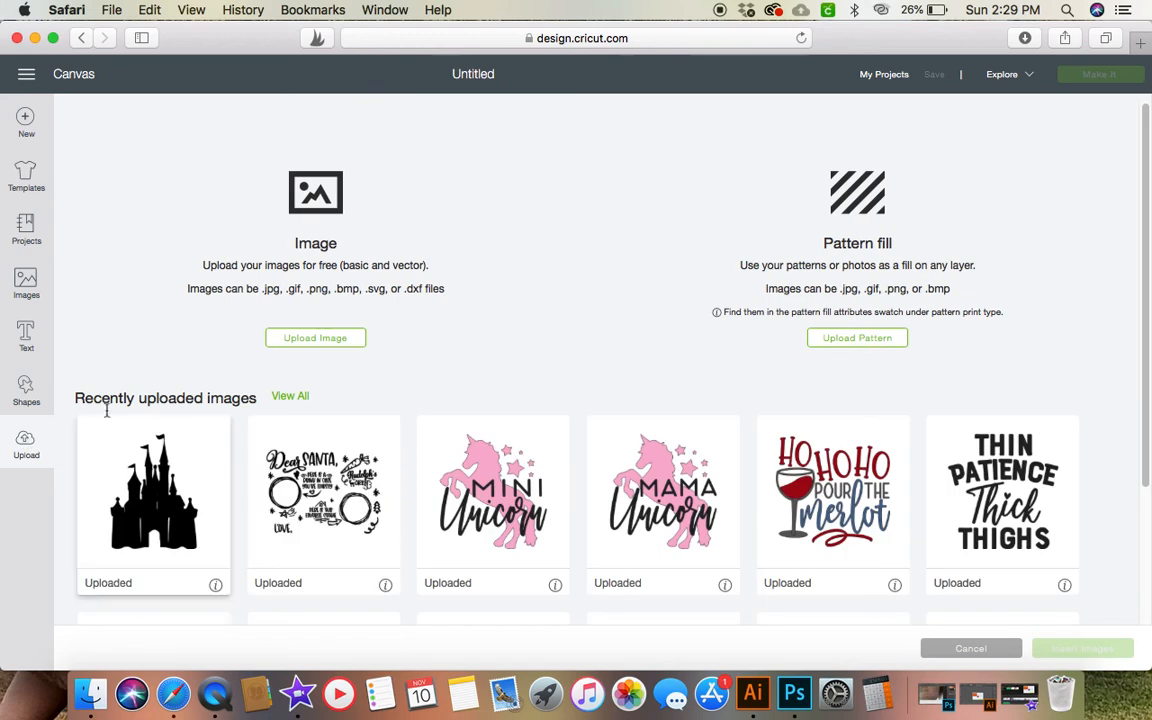
{"action": "left_click", "coordinate": [316, 336]}
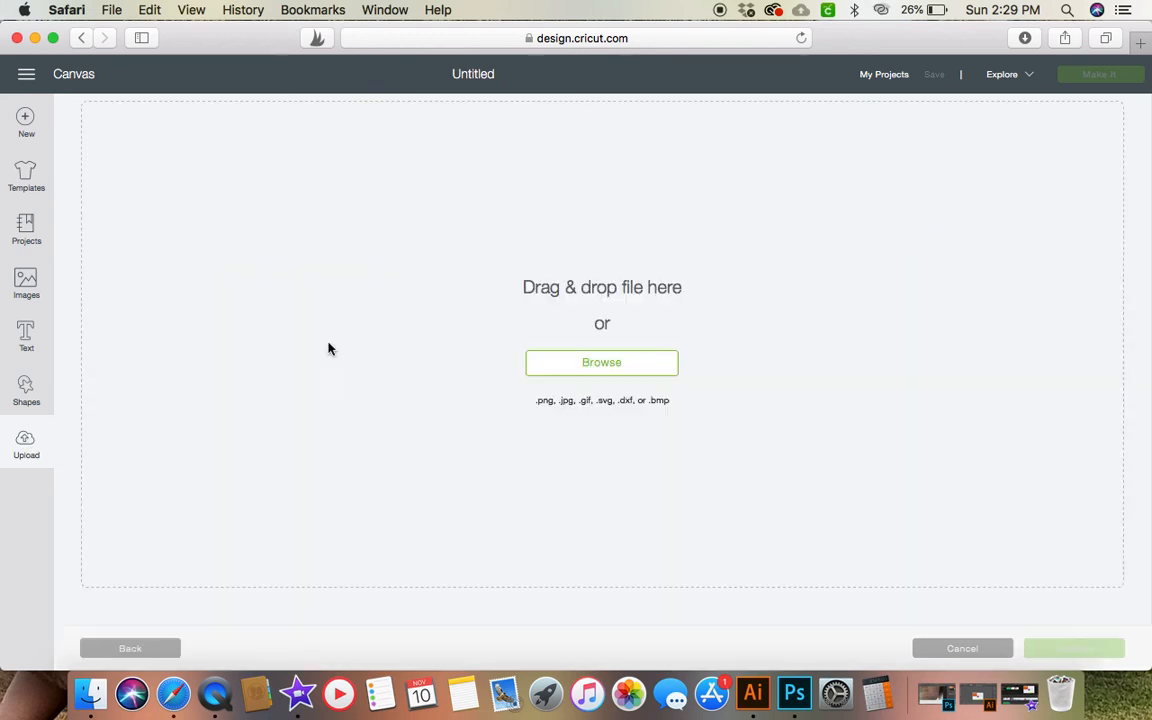
{"action": "mouse_move", "coordinate": [578, 384]}
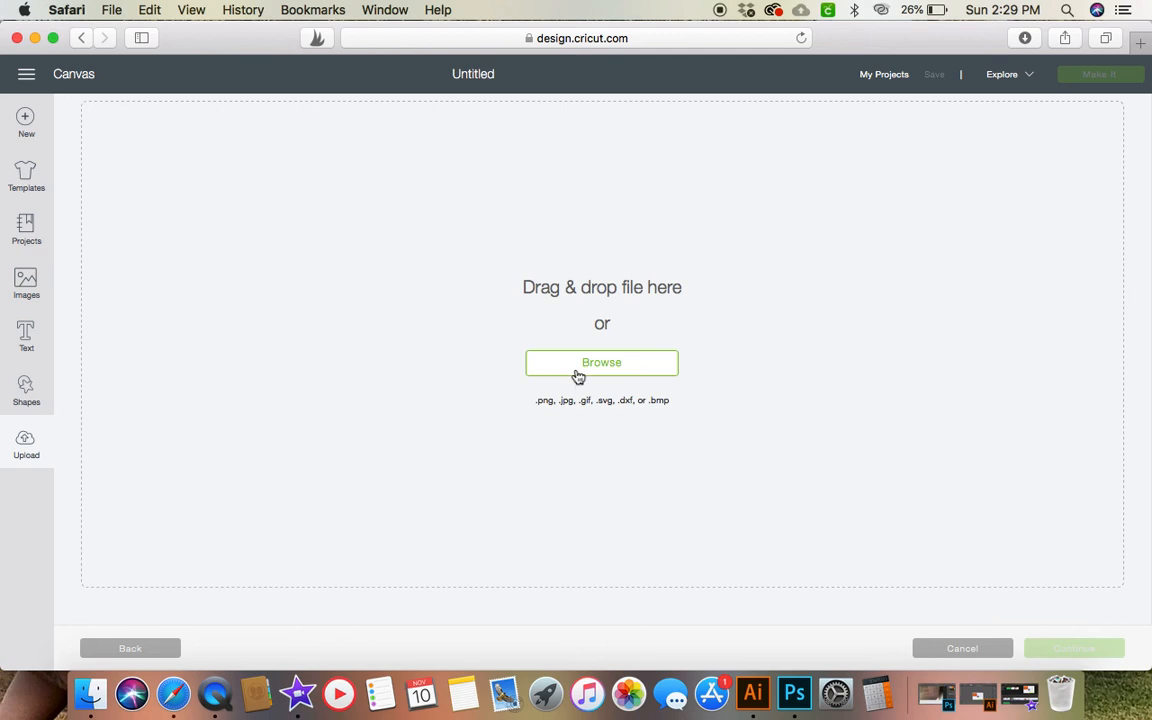
{"action": "left_click", "coordinate": [600, 362]}
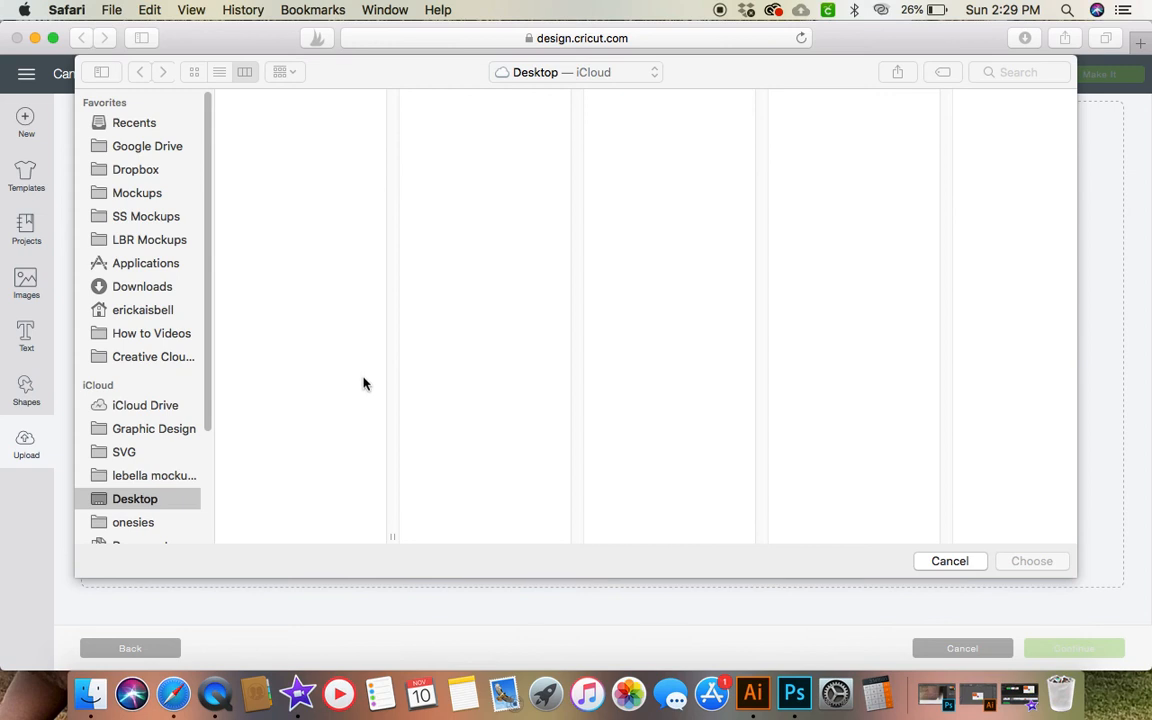
{"action": "left_click", "coordinate": [244, 72]}
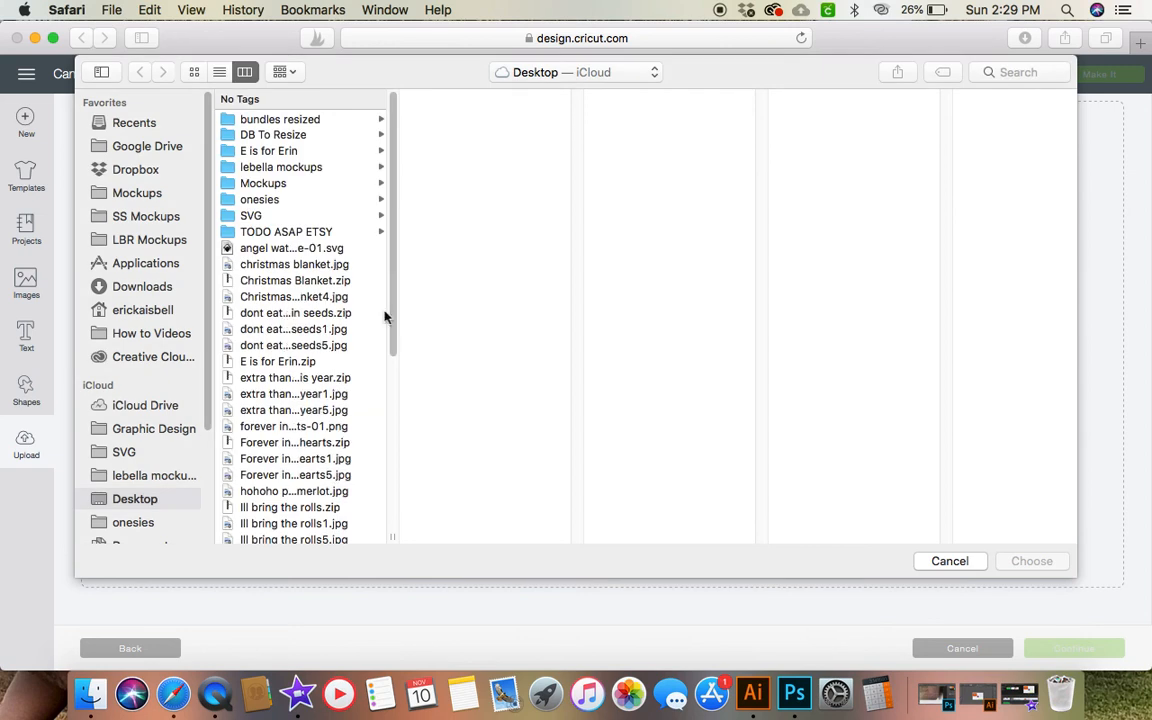
{"action": "scroll", "scroll_direction": "down", "scroll_amount": 3}
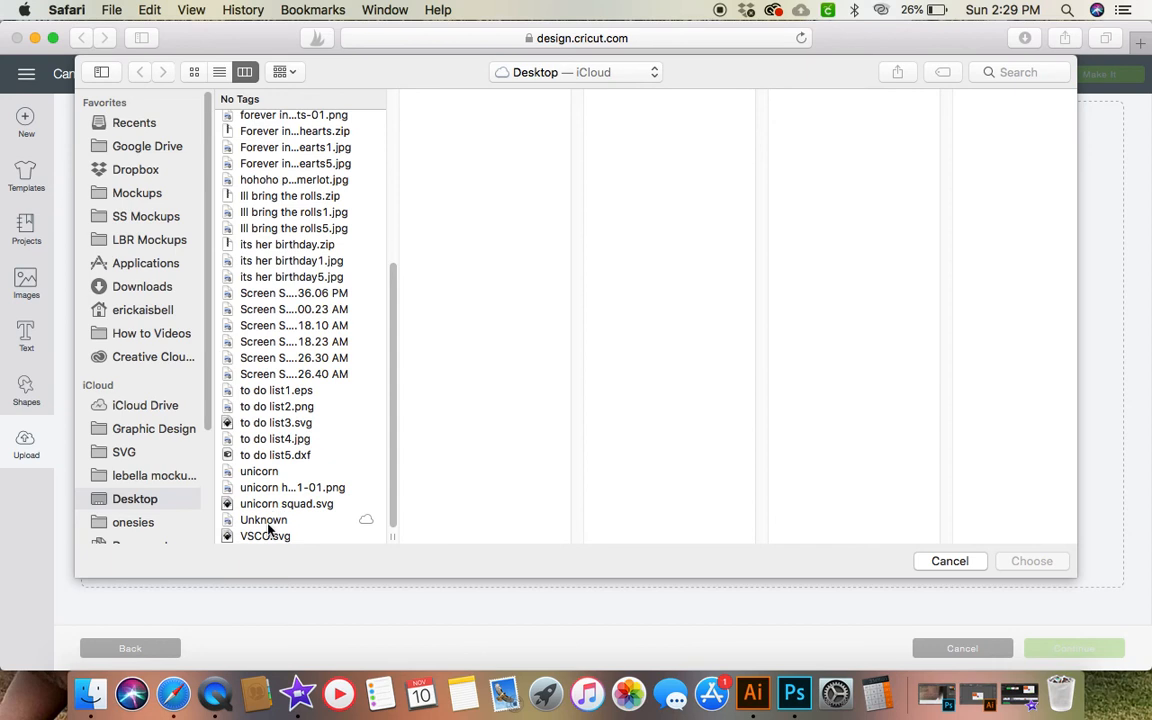
{"action": "left_click", "coordinate": [264, 520]}
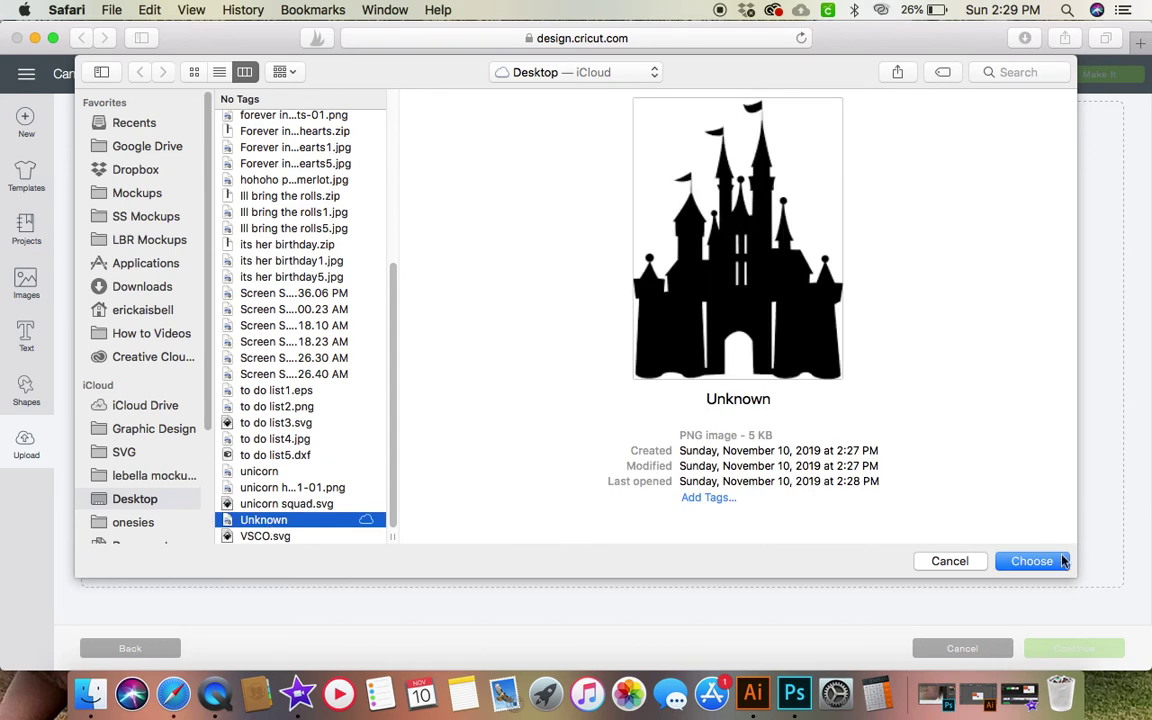
Confirm the castle file with Choose and mark it as a Complex image type.
{"action": "left_click", "coordinate": [1032, 560]}
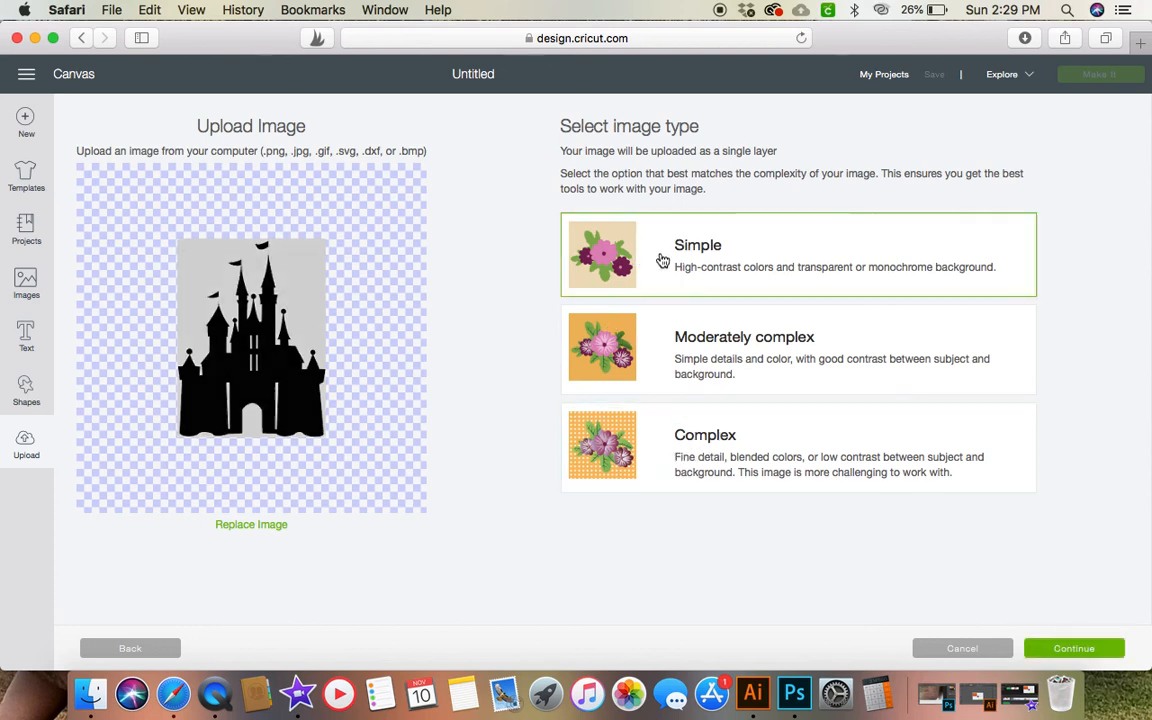
{"action": "mouse_move", "coordinate": [240, 318]}
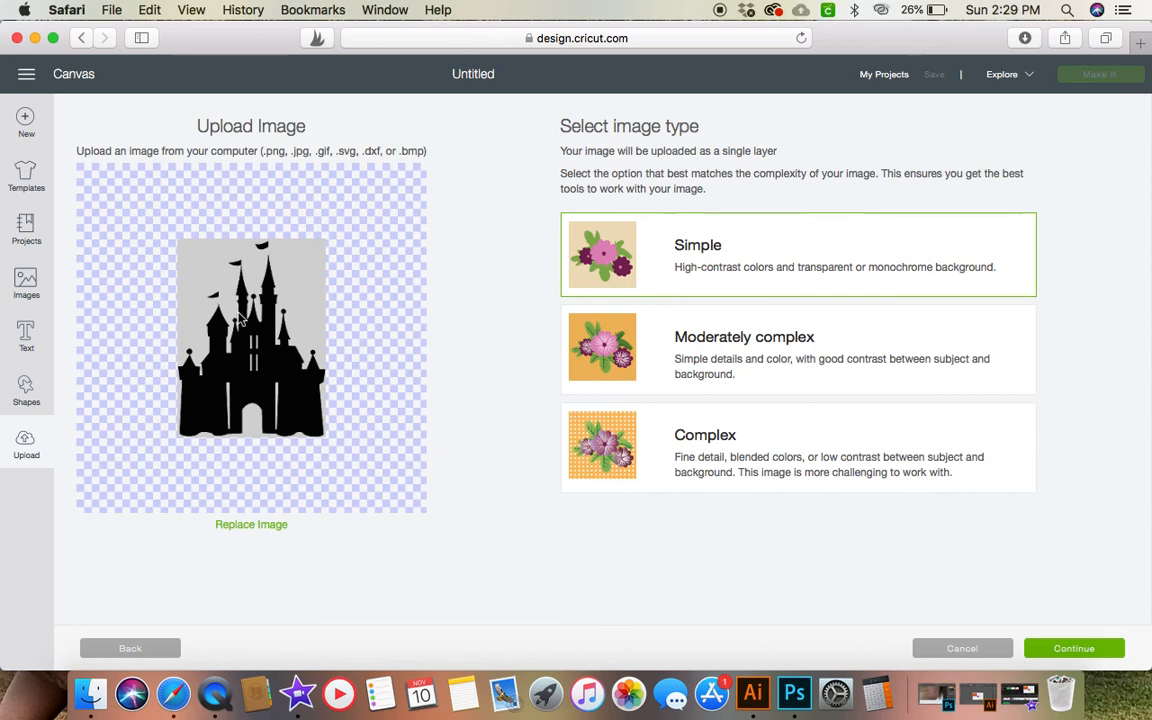
{"action": "left_click", "coordinate": [796, 448]}
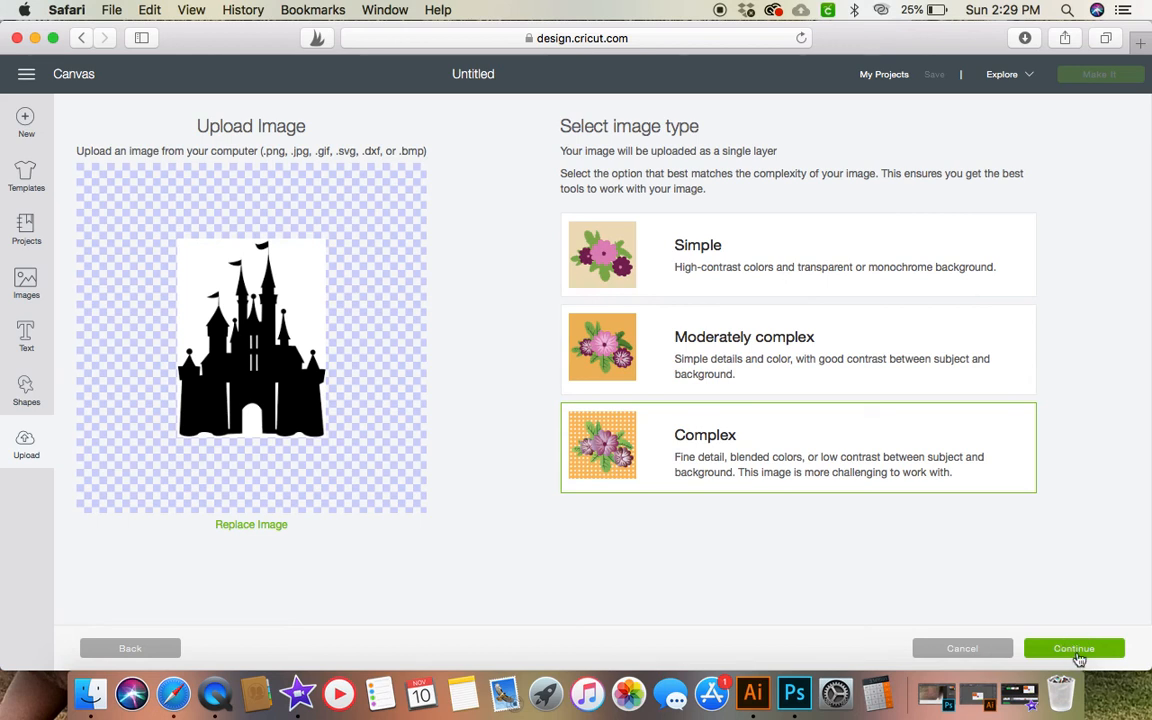
{"action": "left_click", "coordinate": [1072, 648]}
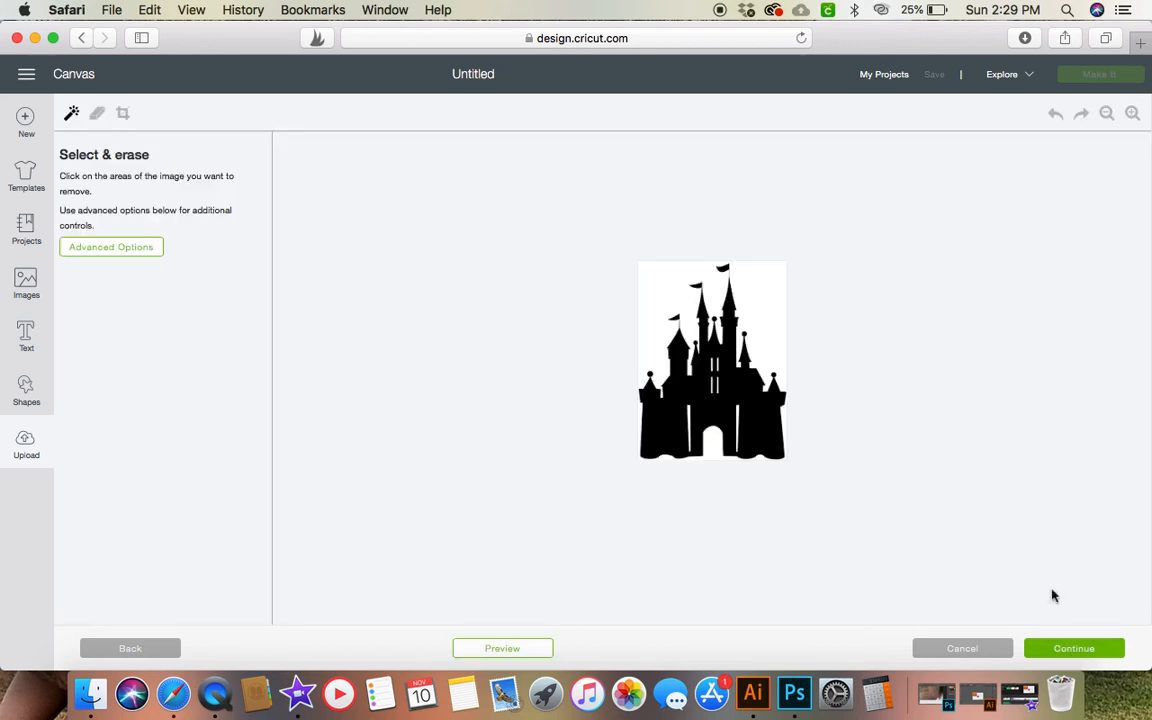
{"action": "mouse_move", "coordinate": [1132, 112]}
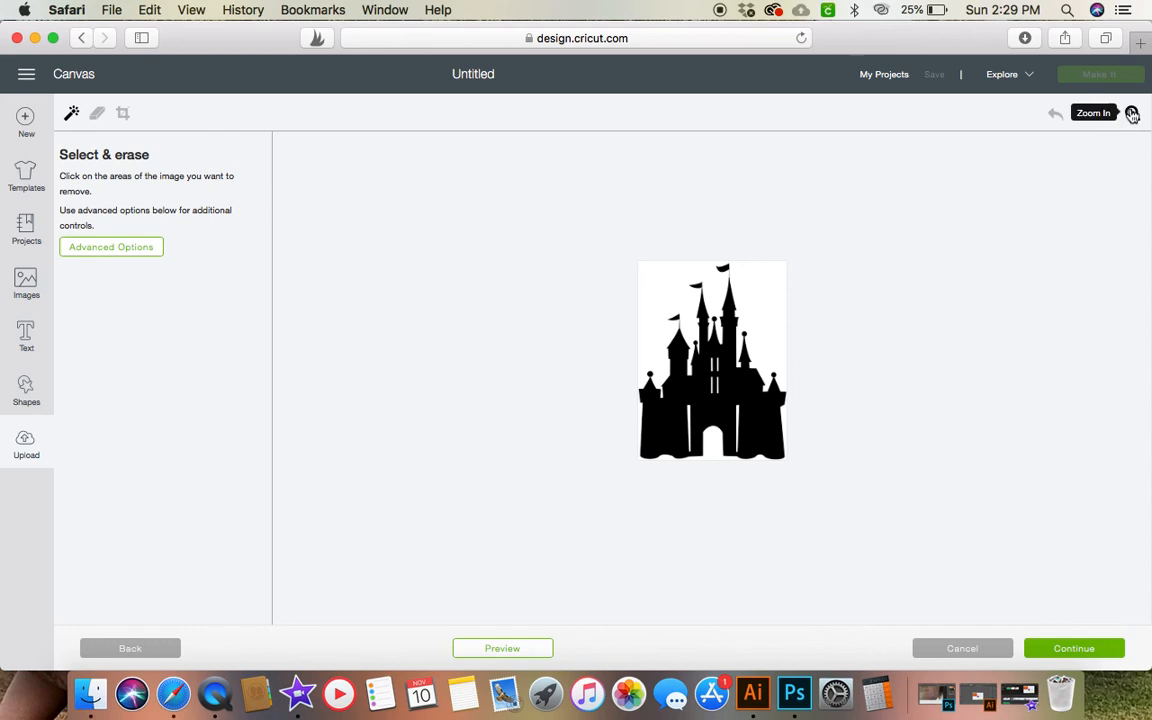
{"action": "left_click", "coordinate": [1132, 112]}
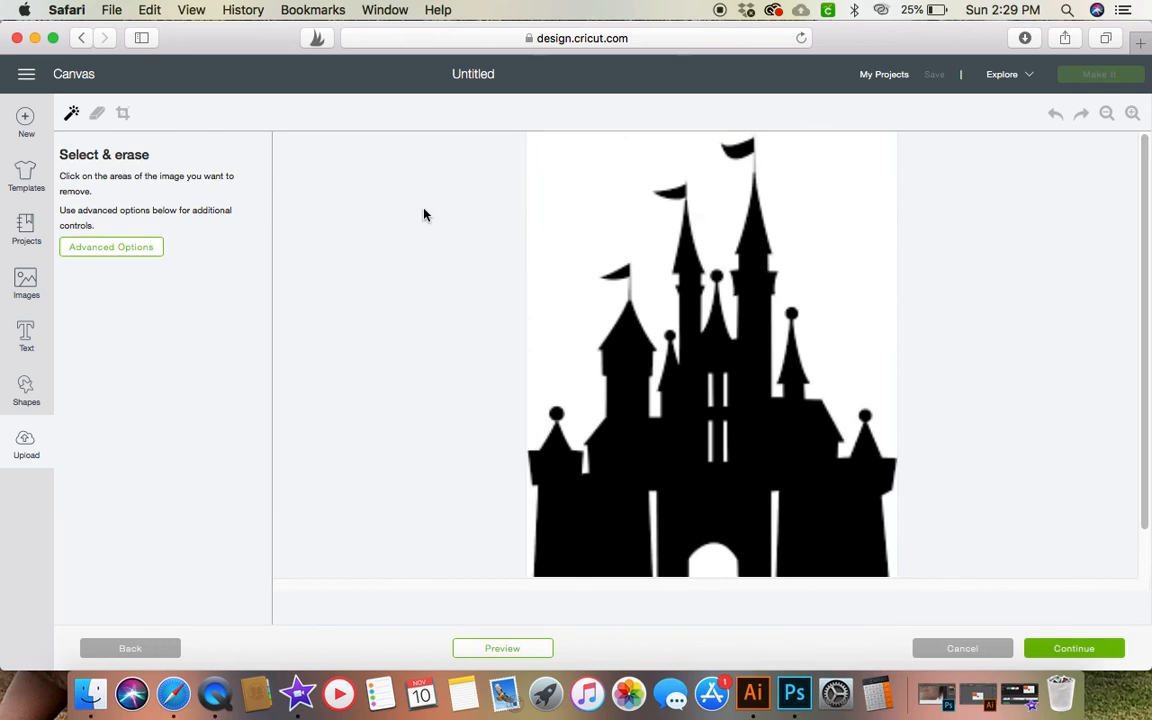
{"action": "mouse_move", "coordinate": [828, 206]}
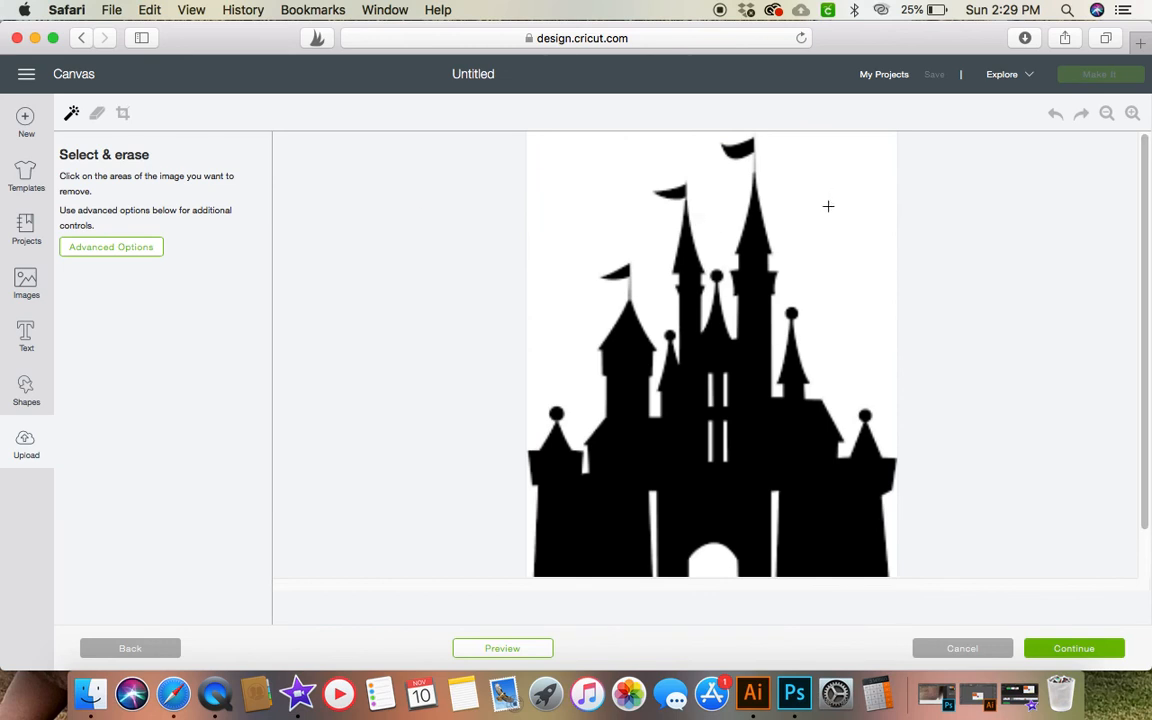
{"action": "mouse_move", "coordinate": [880, 596]}
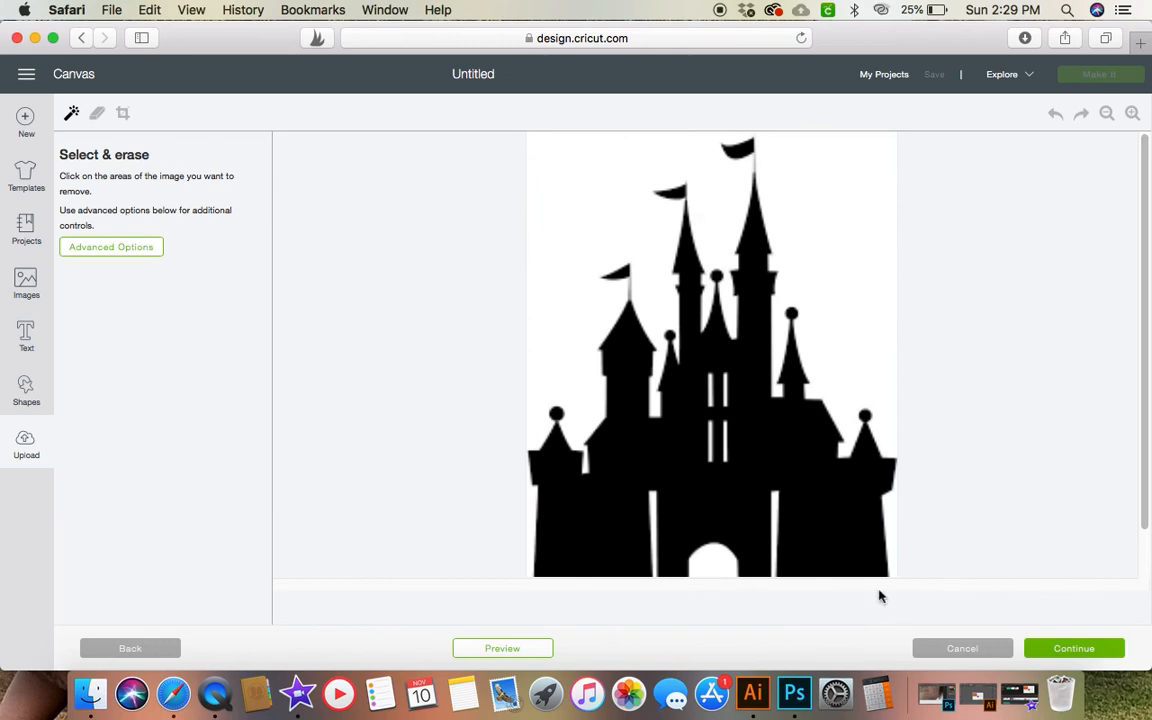
{"action": "mouse_move", "coordinate": [26, 164]}
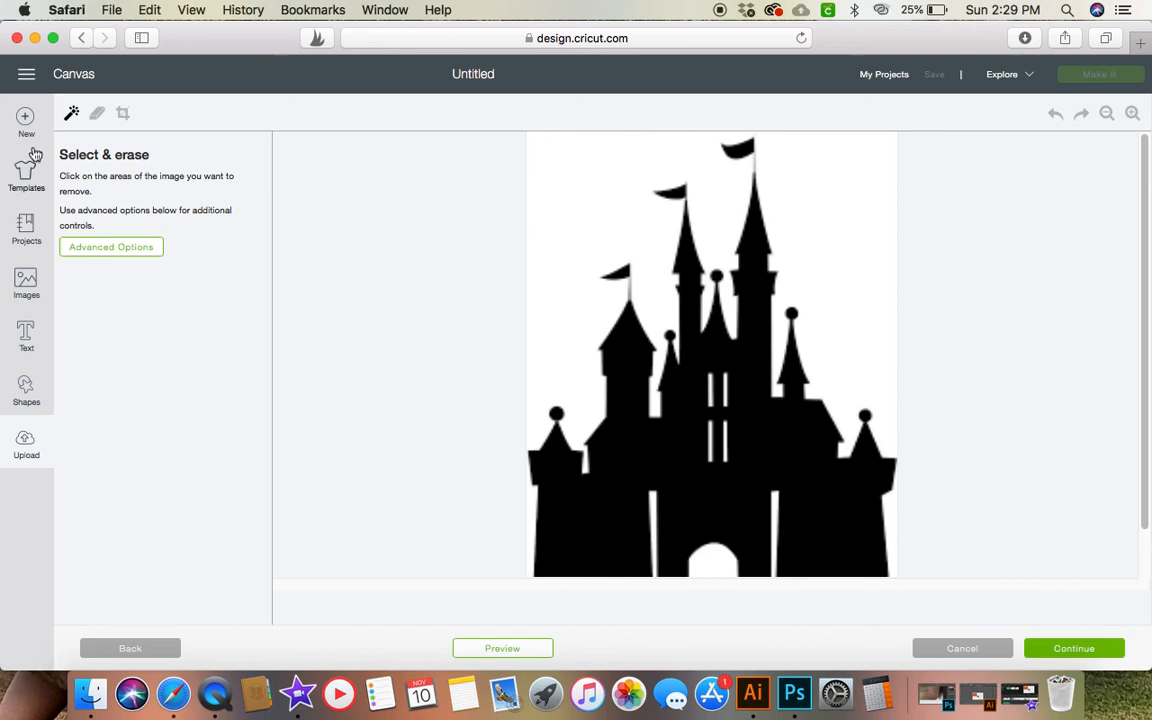
{"action": "mouse_move", "coordinate": [72, 112]}
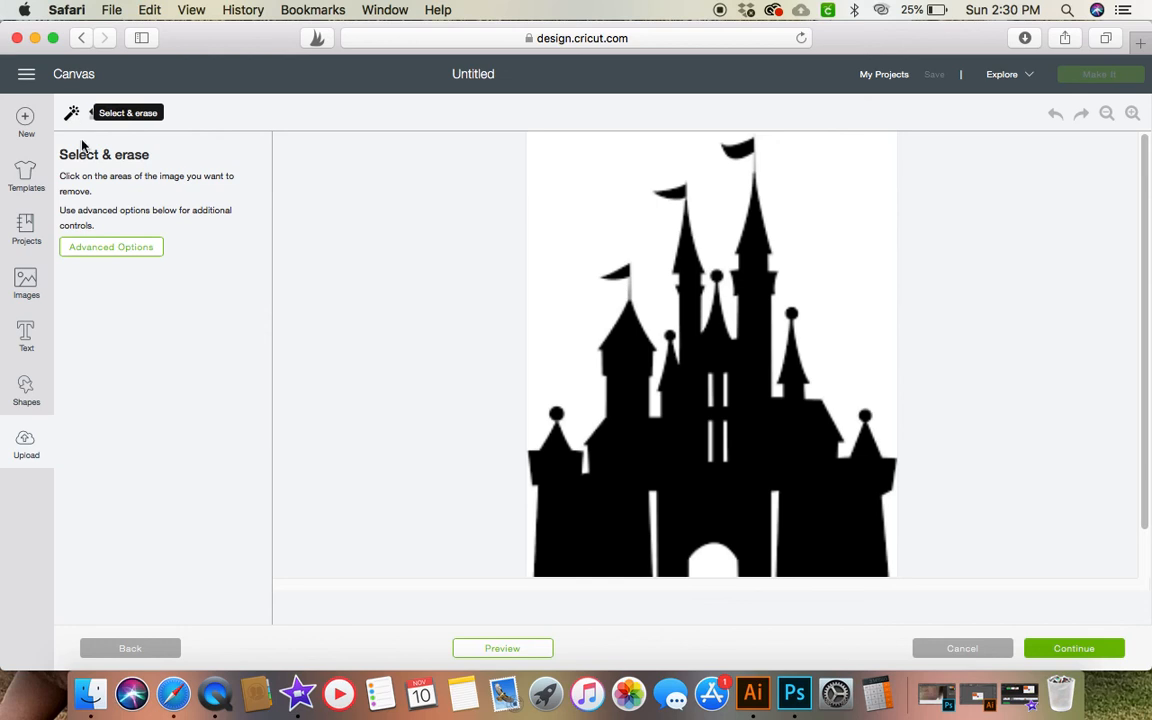
{"action": "mouse_move", "coordinate": [588, 180]}
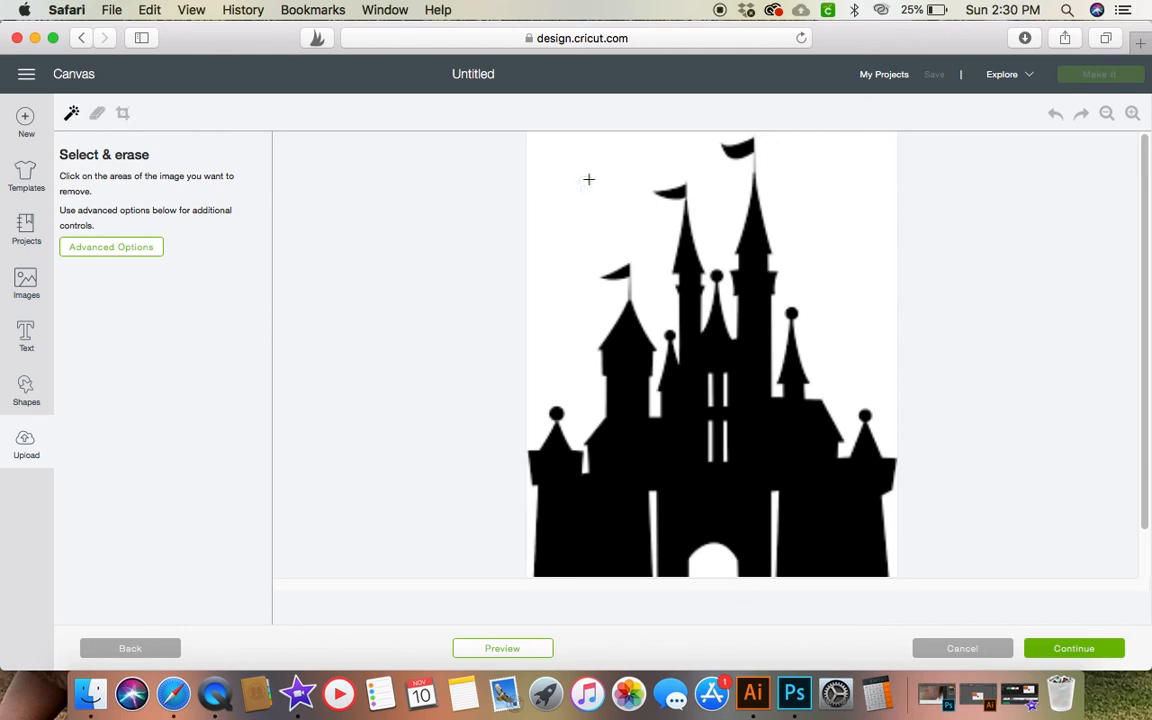
Erase the white background with Select & erase, leaving the castle on transparency.
{"action": "left_click", "coordinate": [588, 180]}
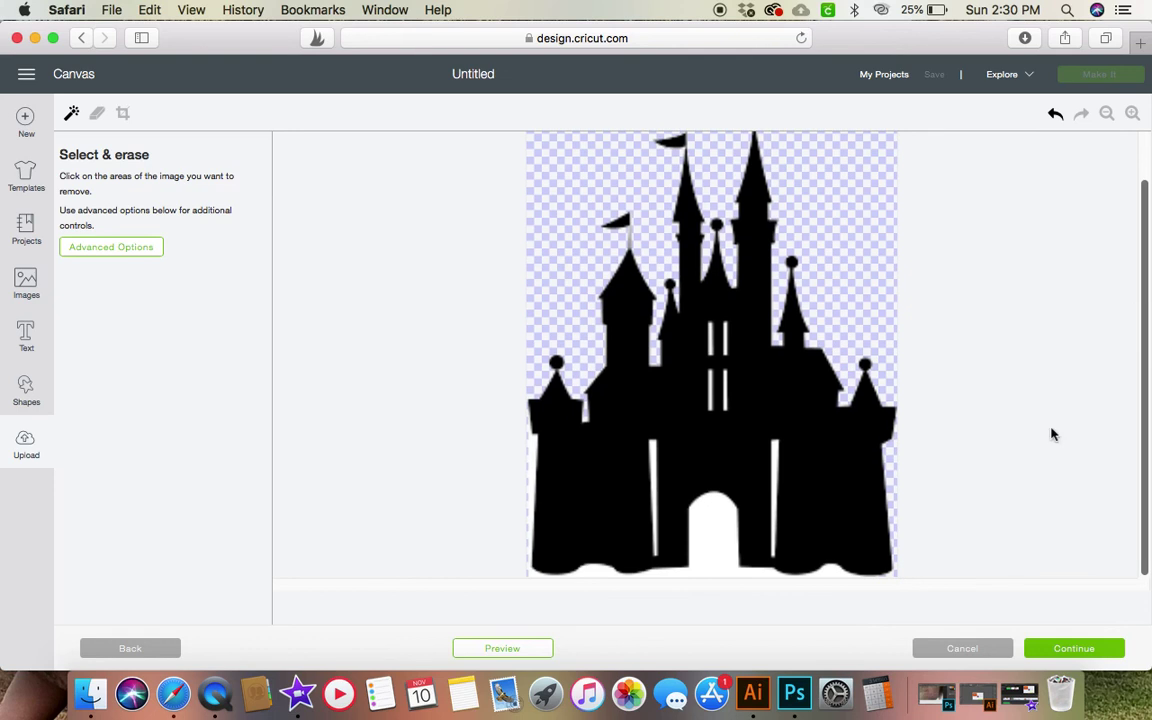
{"action": "mouse_move", "coordinate": [656, 448]}
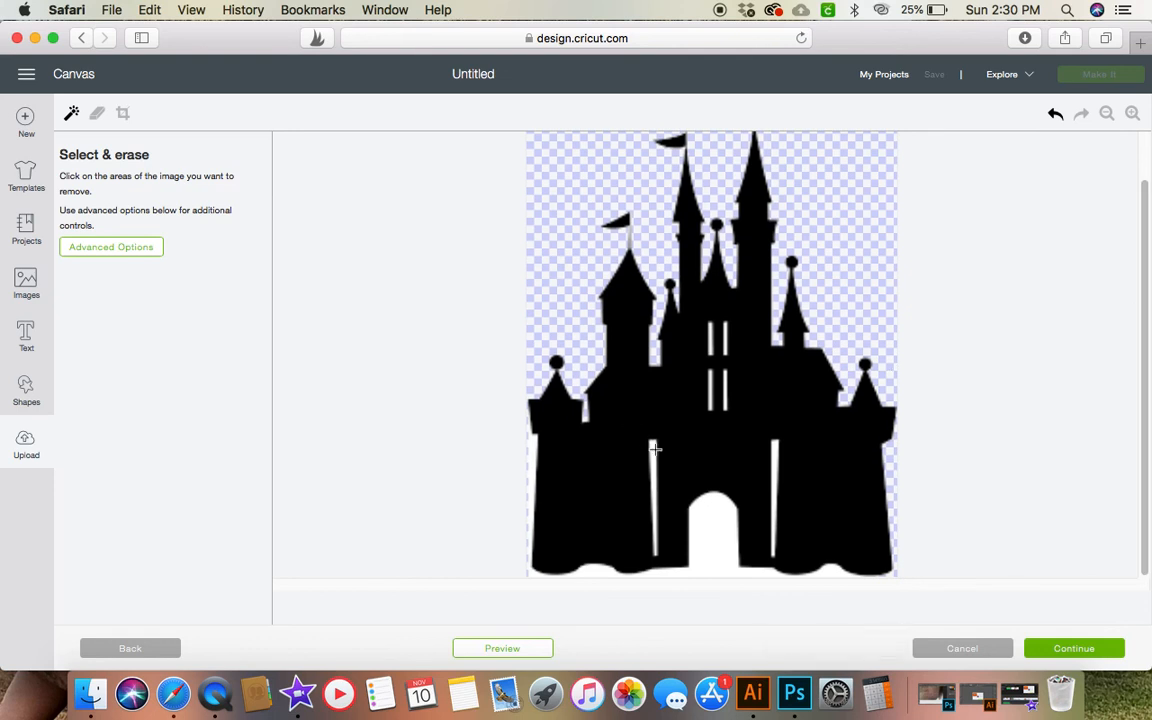
{"action": "mouse_move", "coordinate": [650, 476]}
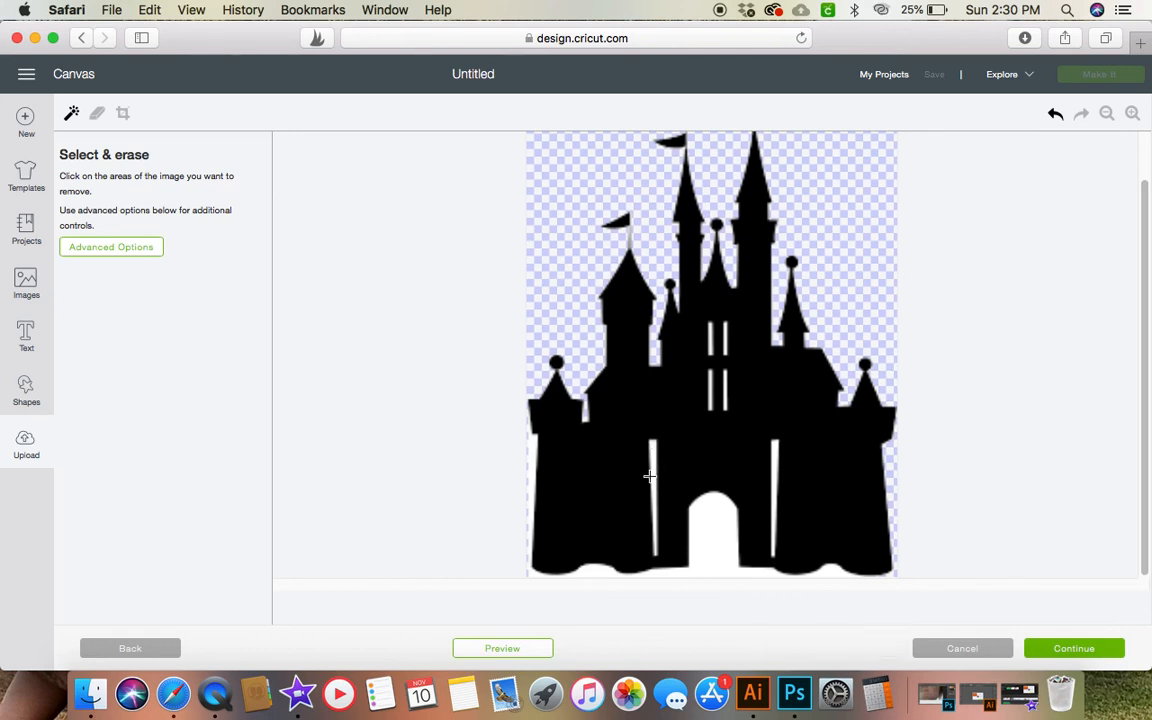
{"action": "mouse_move", "coordinate": [712, 468]}
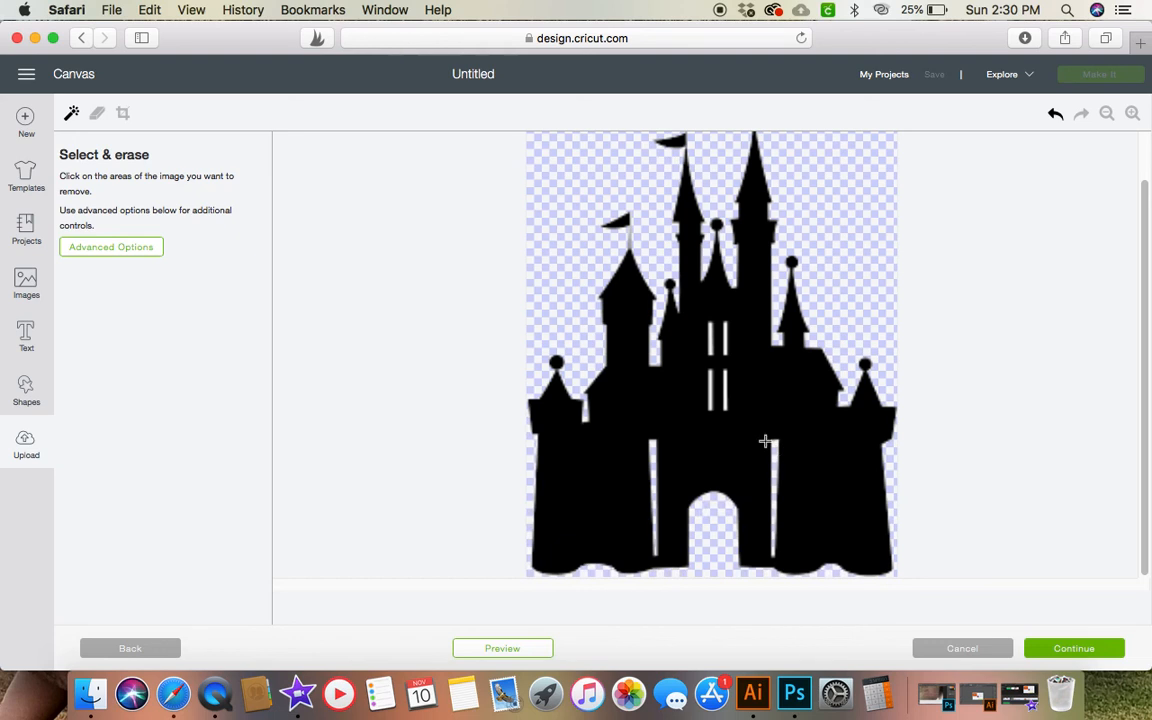
{"action": "mouse_move", "coordinate": [708, 378]}
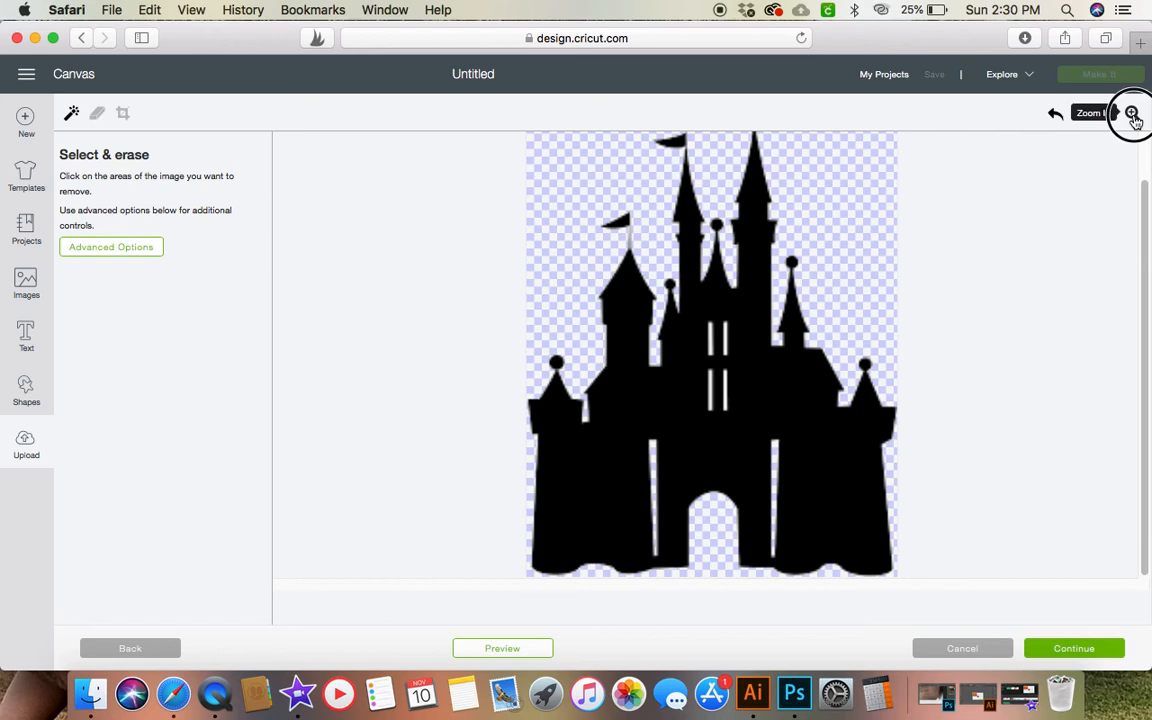
{"action": "left_click", "coordinate": [1132, 112]}
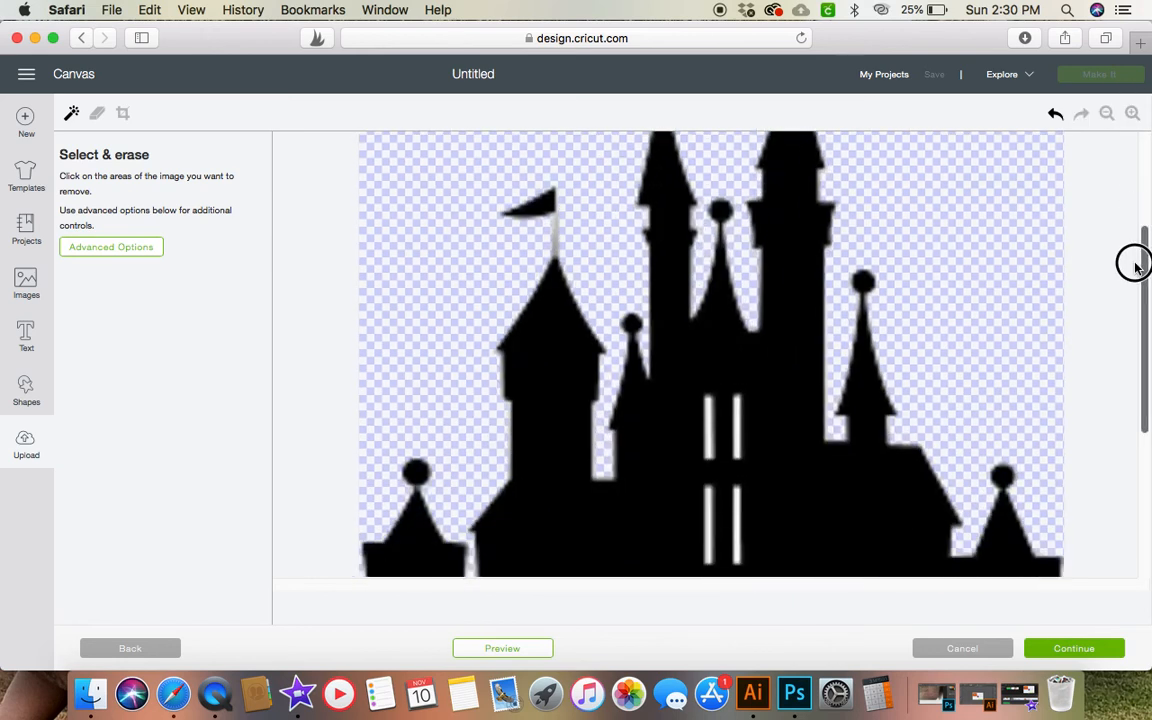
{"action": "left_click", "coordinate": [1132, 112]}
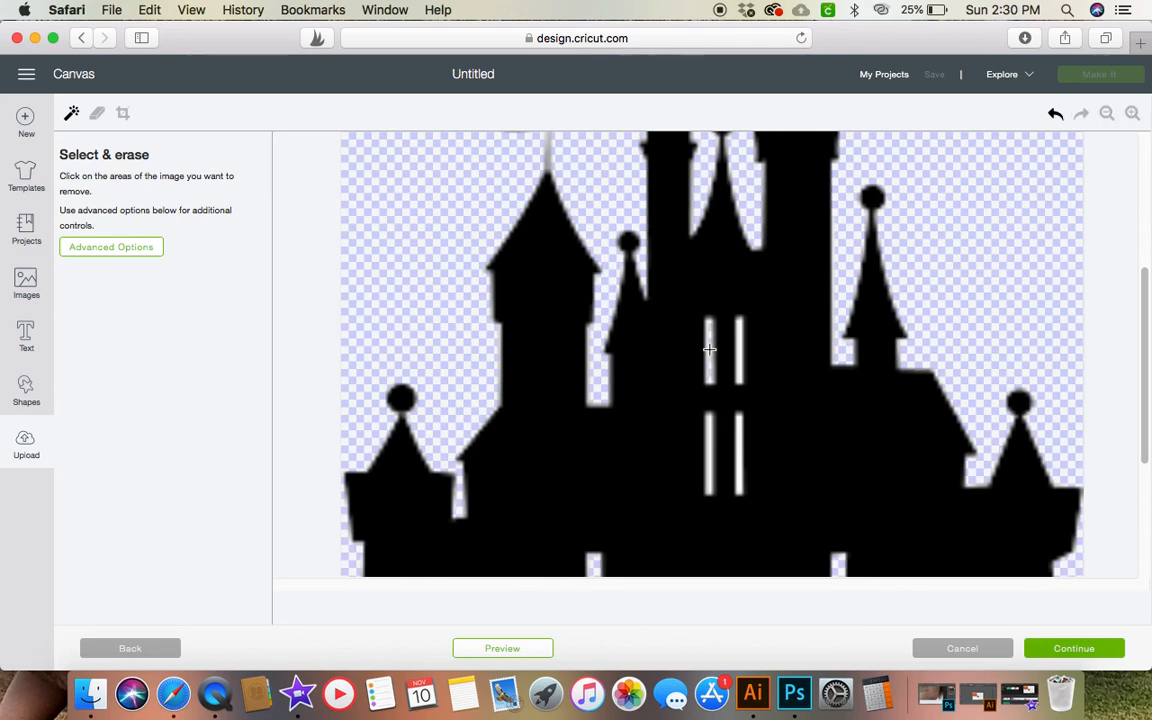
{"action": "mouse_move", "coordinate": [708, 336]}
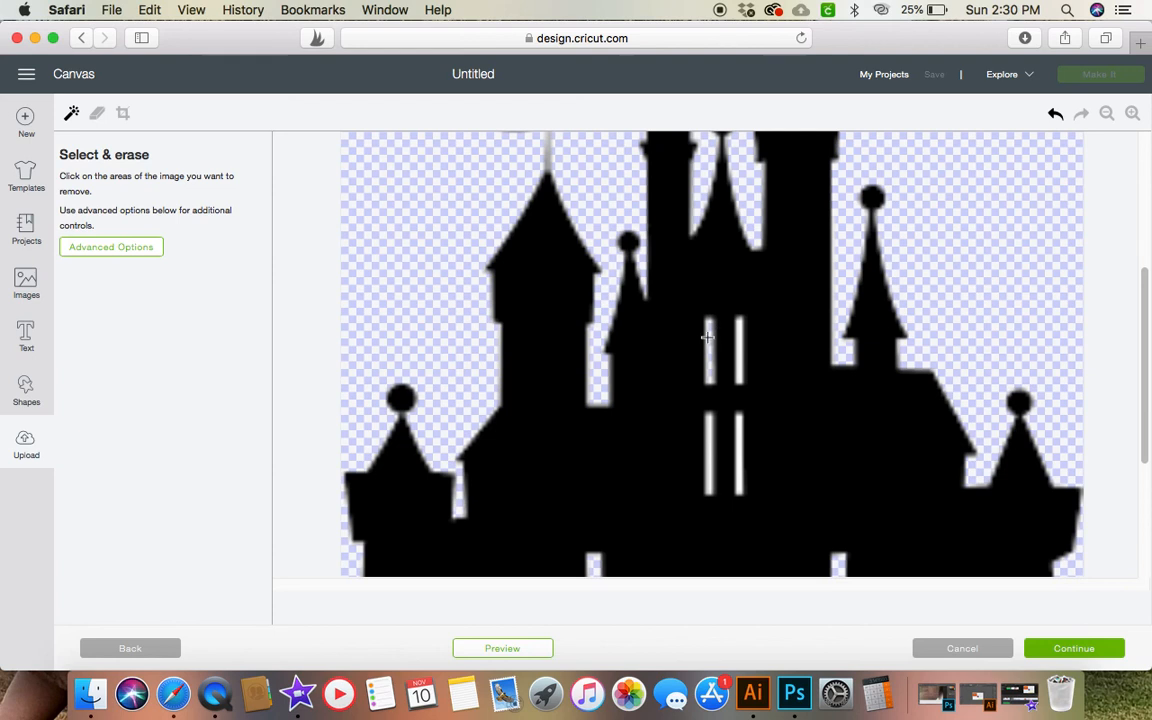
{"action": "mouse_move", "coordinate": [712, 322]}
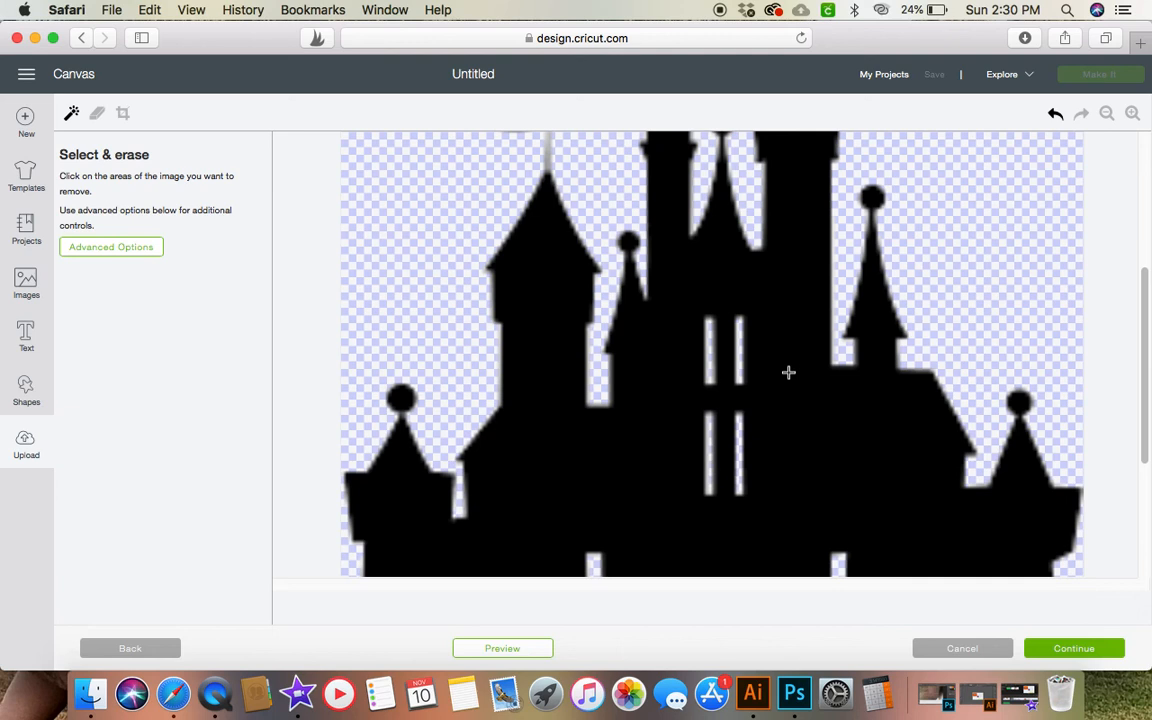
{"action": "left_click", "coordinate": [1106, 112]}
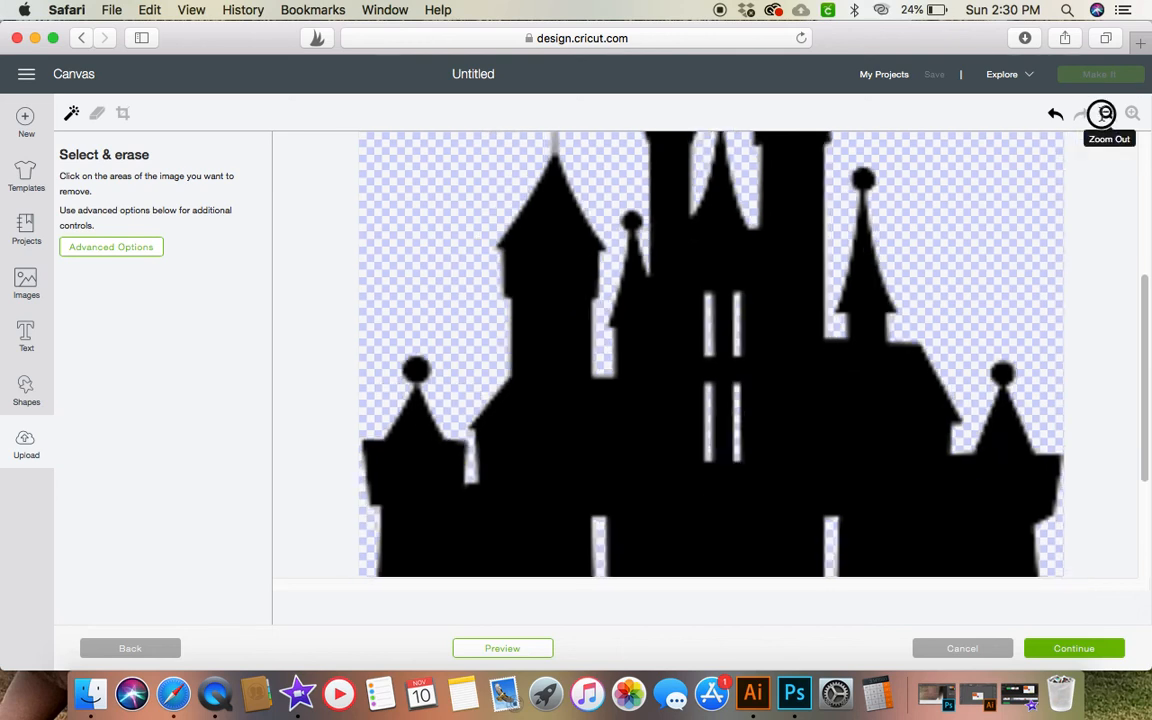
{"action": "left_click", "coordinate": [1104, 112]}
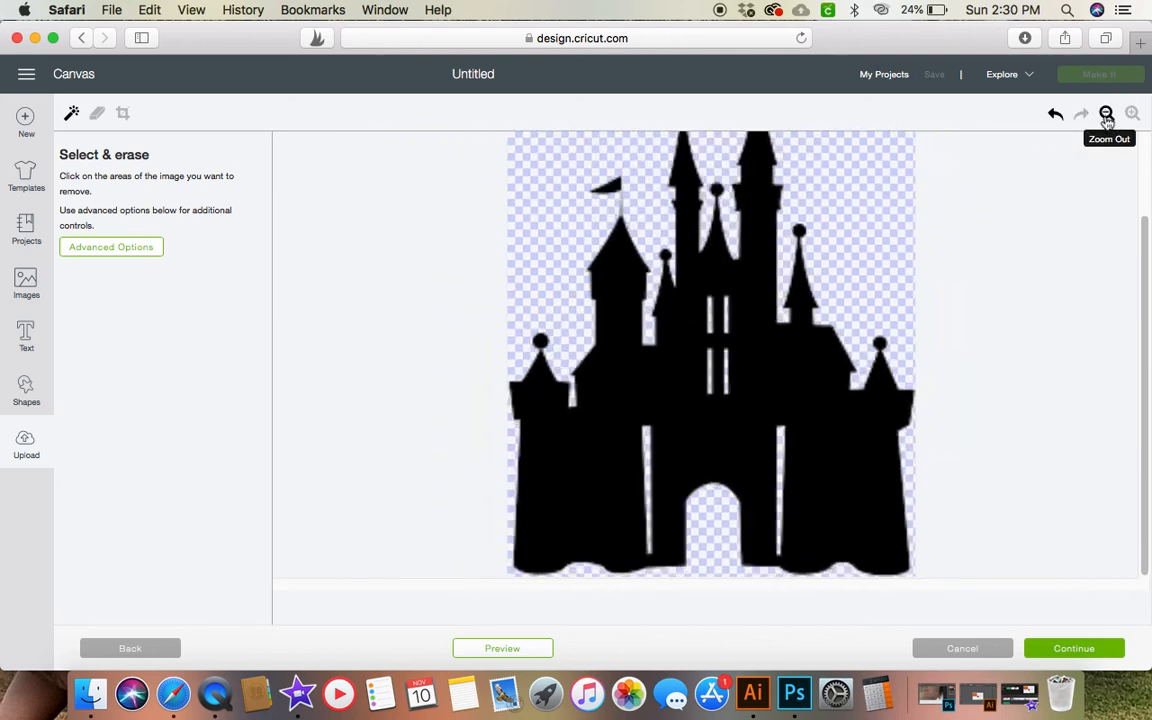
{"action": "left_click", "coordinate": [1106, 112]}
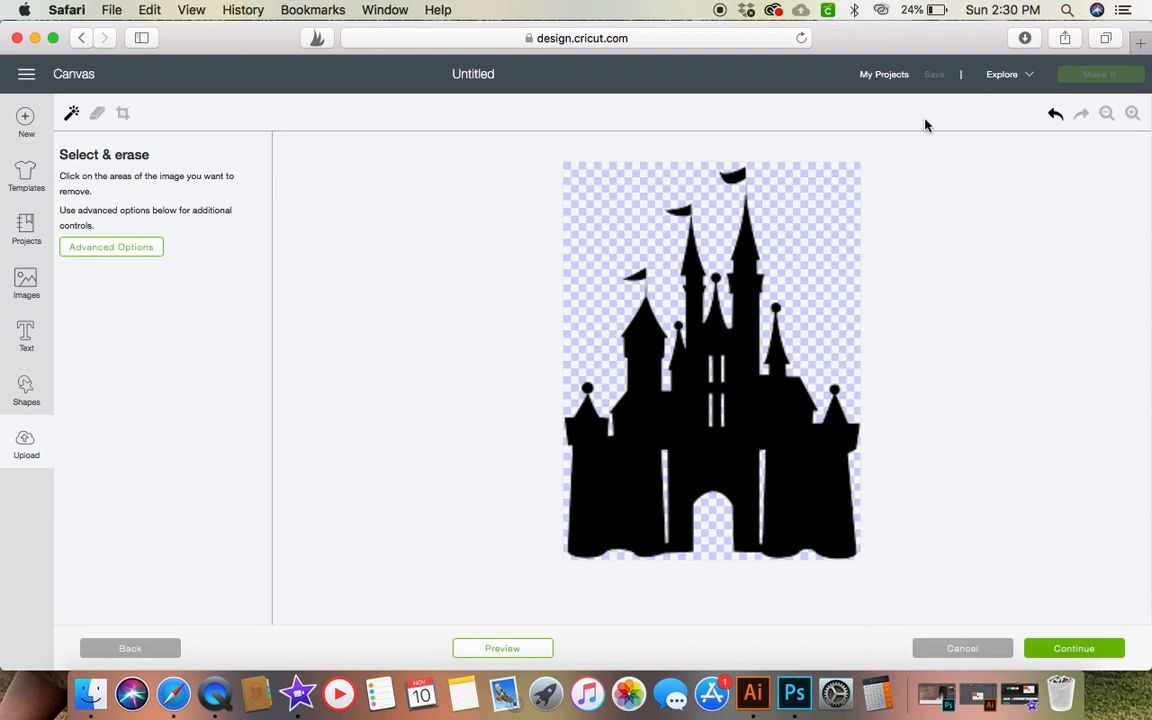
{"action": "mouse_move", "coordinate": [562, 422]}
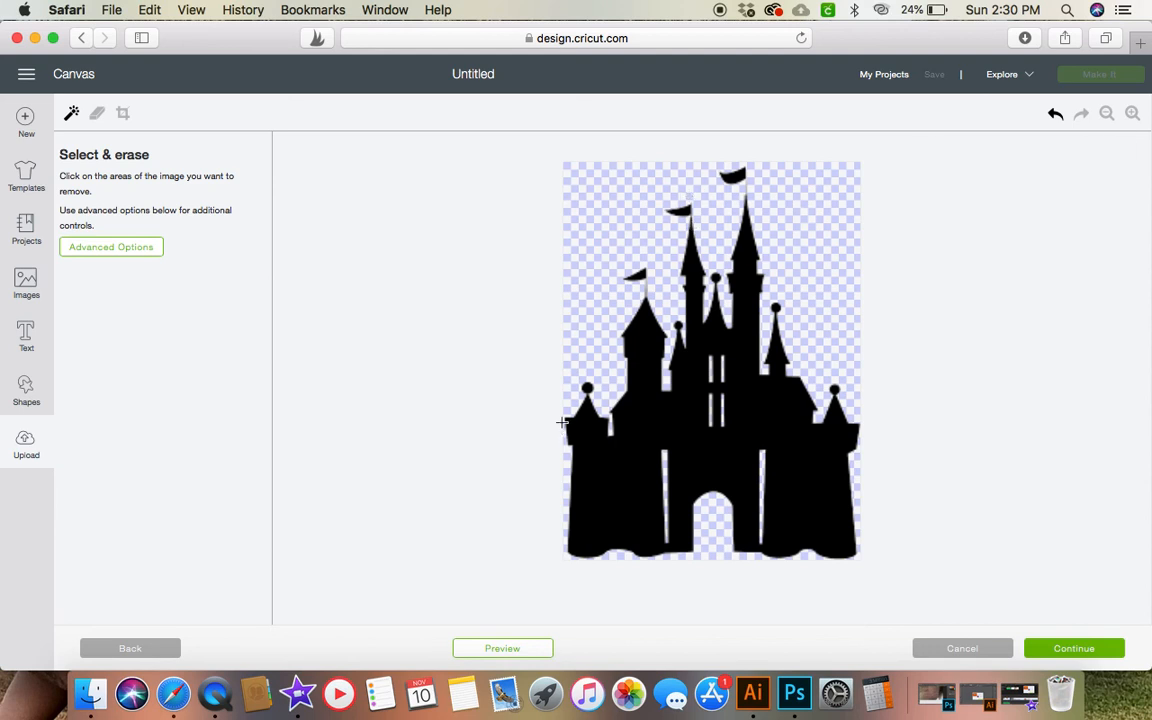
{"action": "left_click", "coordinate": [502, 648]}
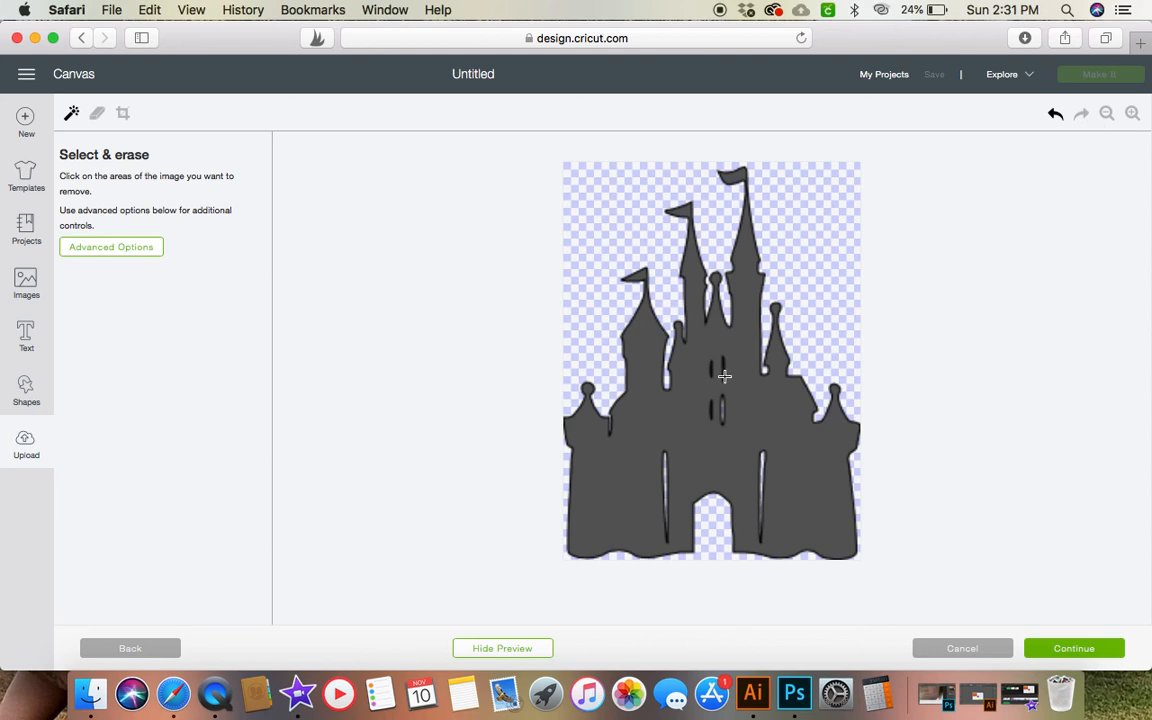
{"action": "mouse_move", "coordinate": [1106, 112]}
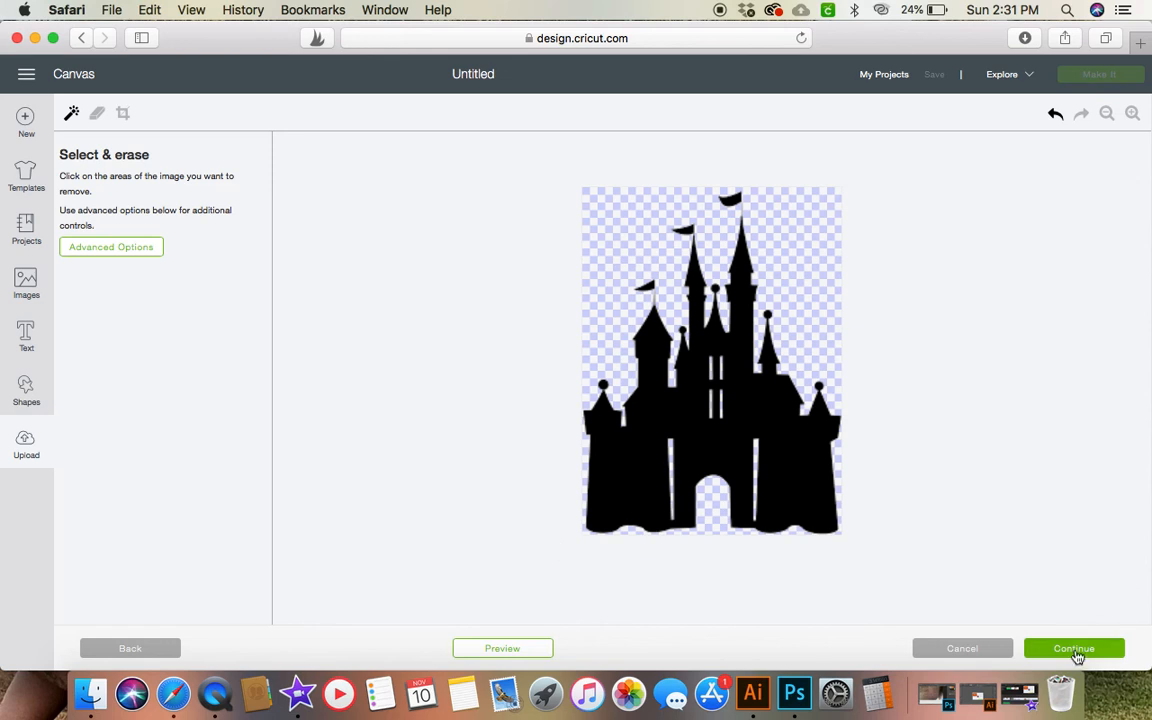
Continue past the upload preview and save the castle as a Cut Image.
{"action": "left_click", "coordinate": [1074, 648]}
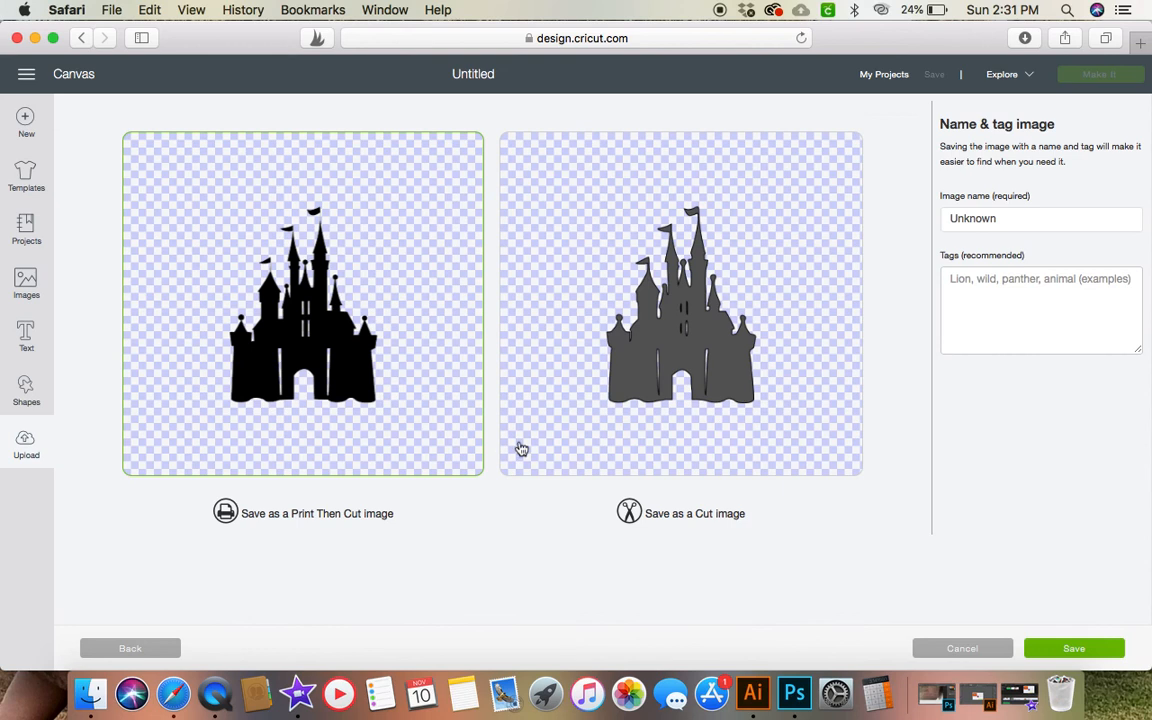
{"action": "mouse_move", "coordinate": [710, 408]}
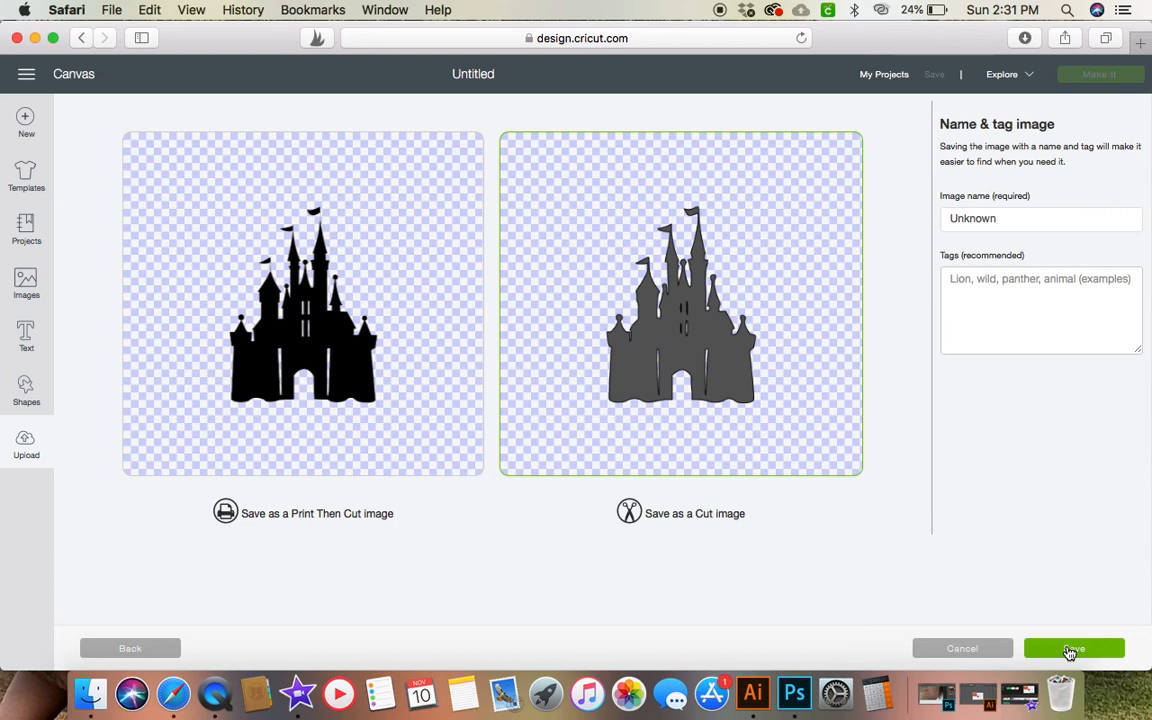
{"action": "left_click", "coordinate": [1072, 648]}
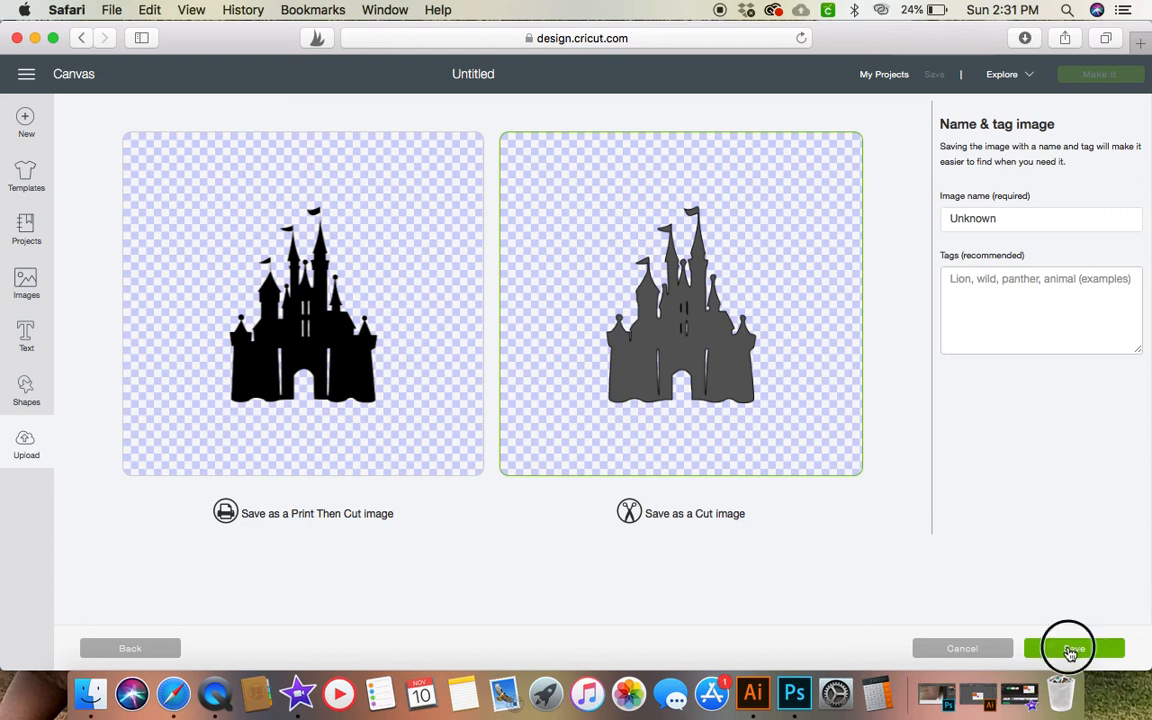
{"action": "left_click", "coordinate": [1072, 648]}
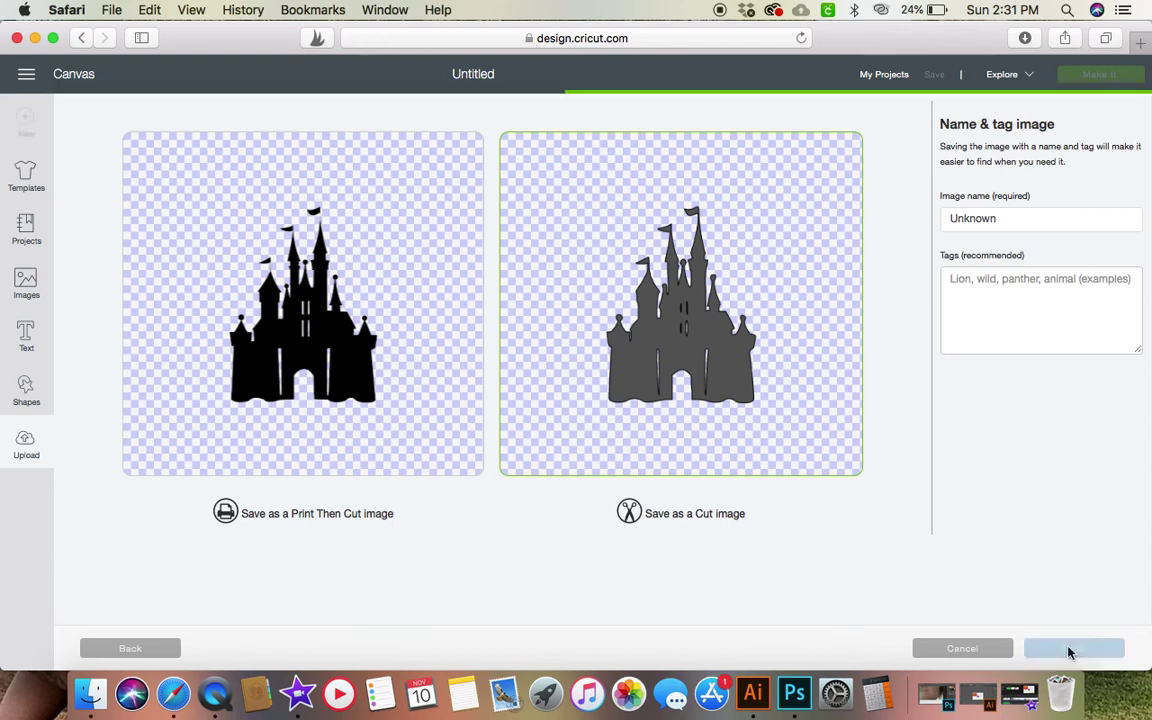
{"action": "left_click", "coordinate": [1074, 648]}
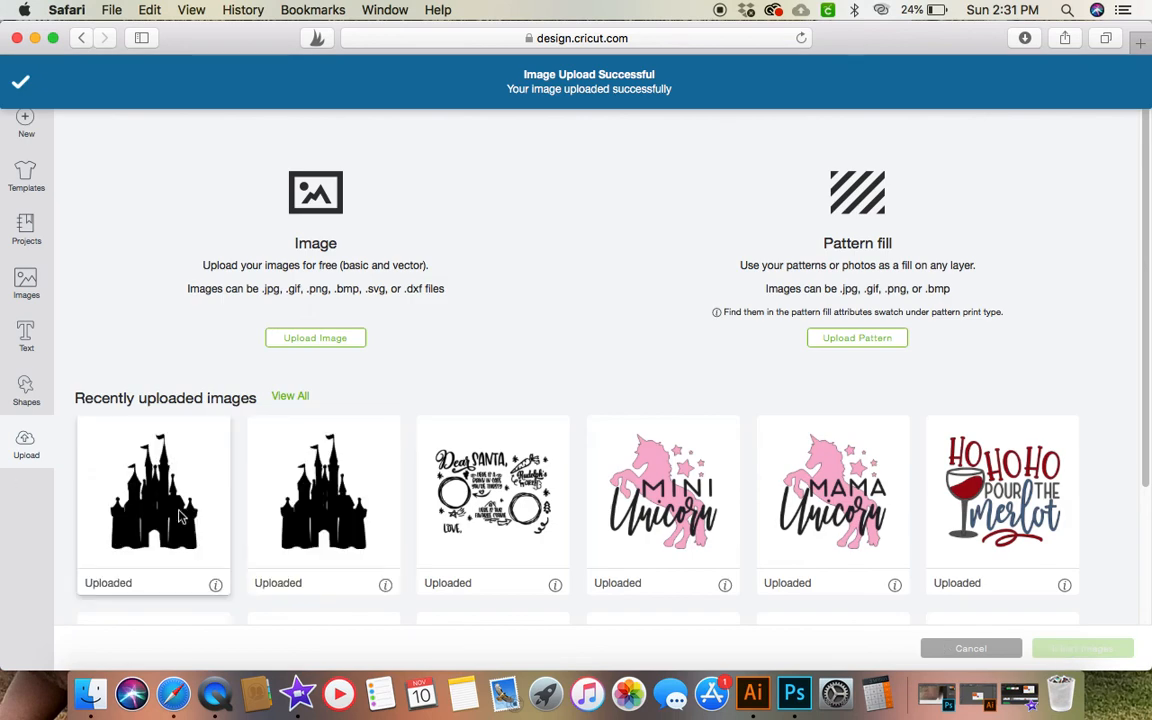
Insert the newly uploaded castle thumbnail onto the canvas as a cut layer.
{"action": "left_click", "coordinate": [152, 490]}
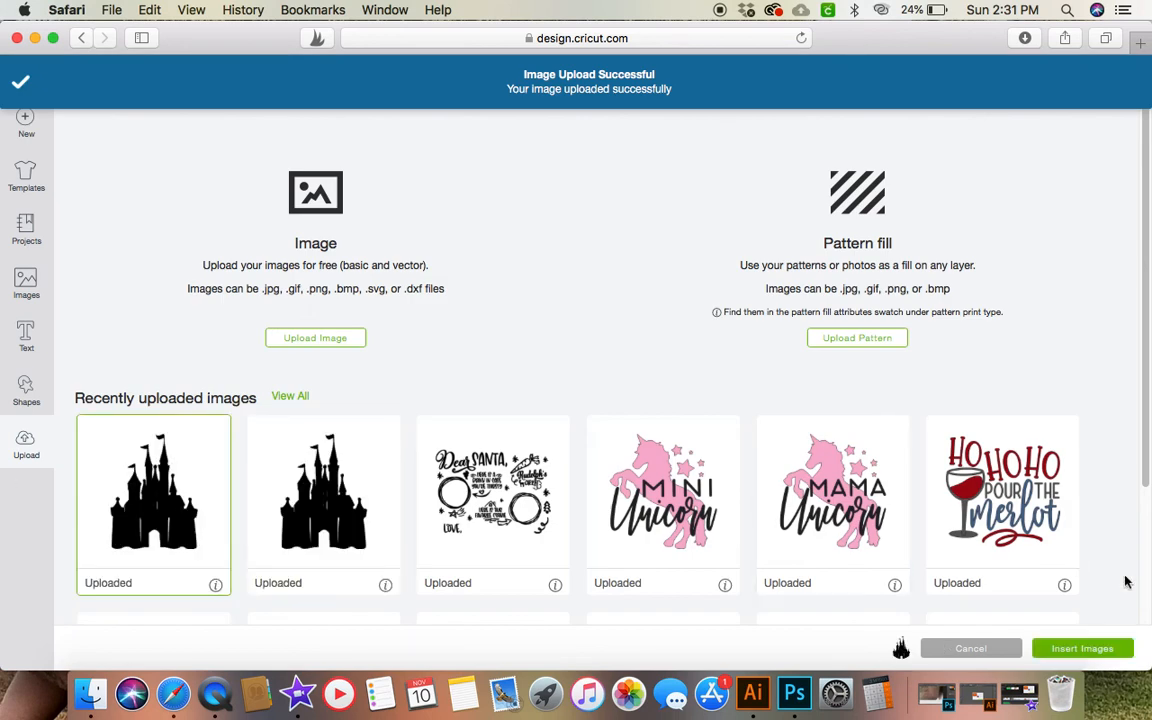
{"action": "left_click", "coordinate": [968, 648]}
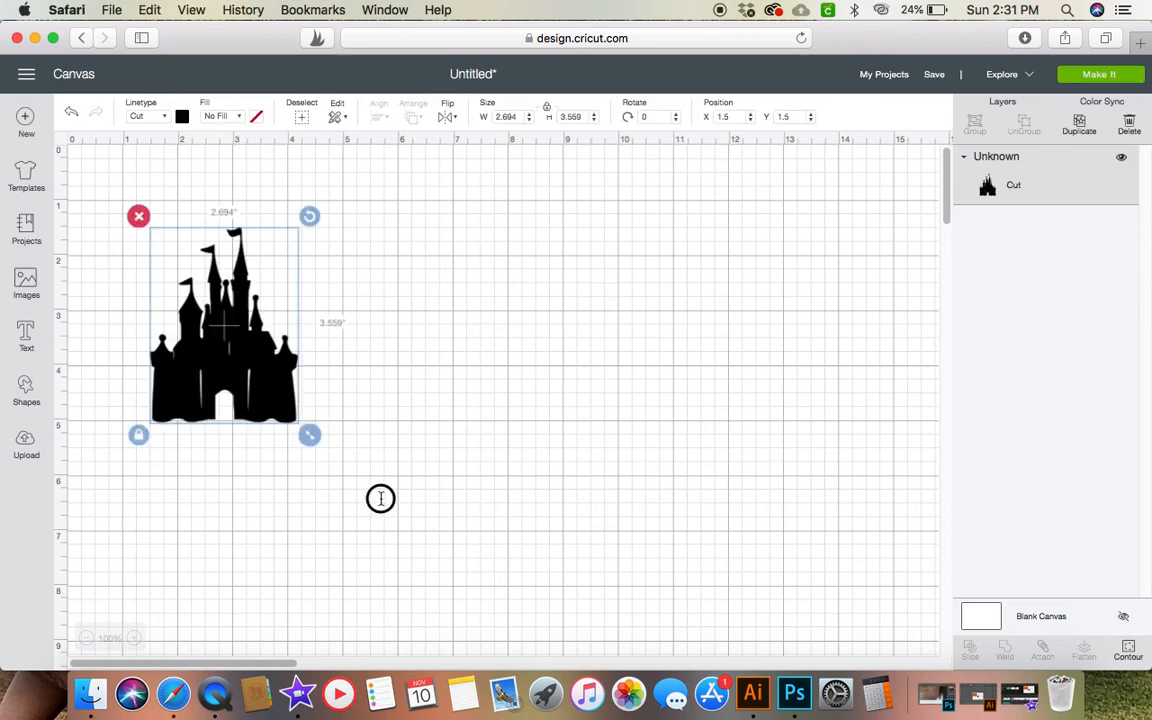
Enlarge the castle to about 4.8 by 6.35 inches and select it for editing.
{"action": "left_click_drag", "start_coordinate": [310, 434], "coordinate": [426, 588]}
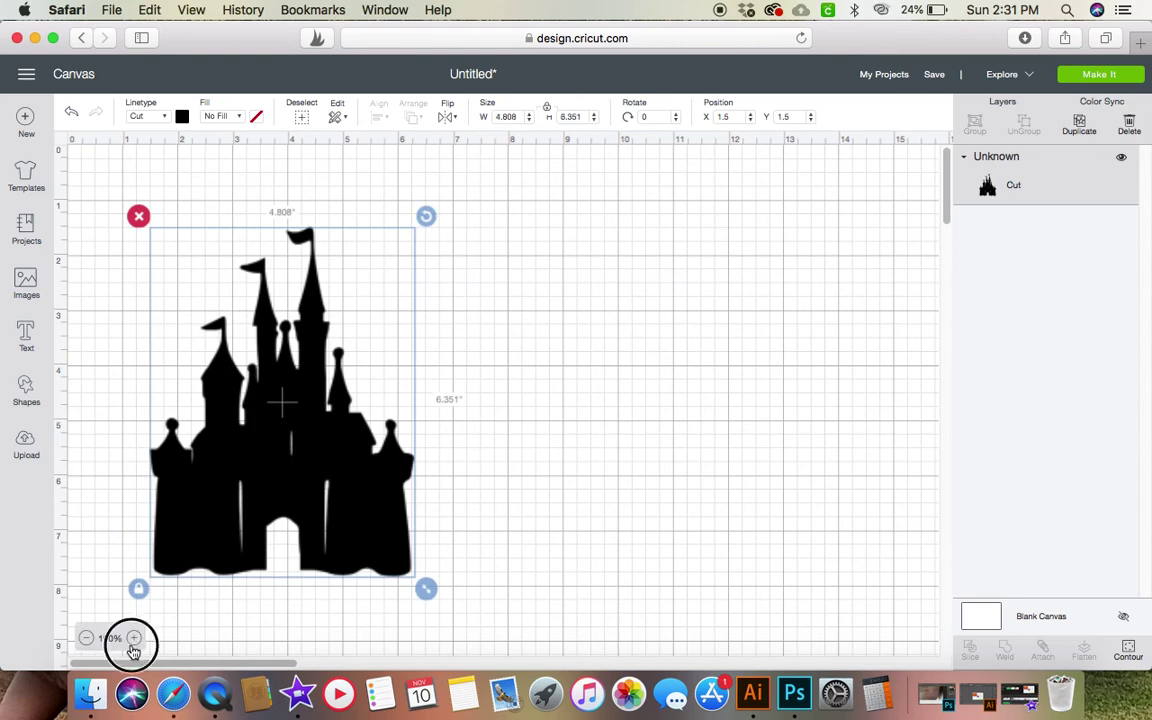
{"action": "left_click", "coordinate": [134, 638]}
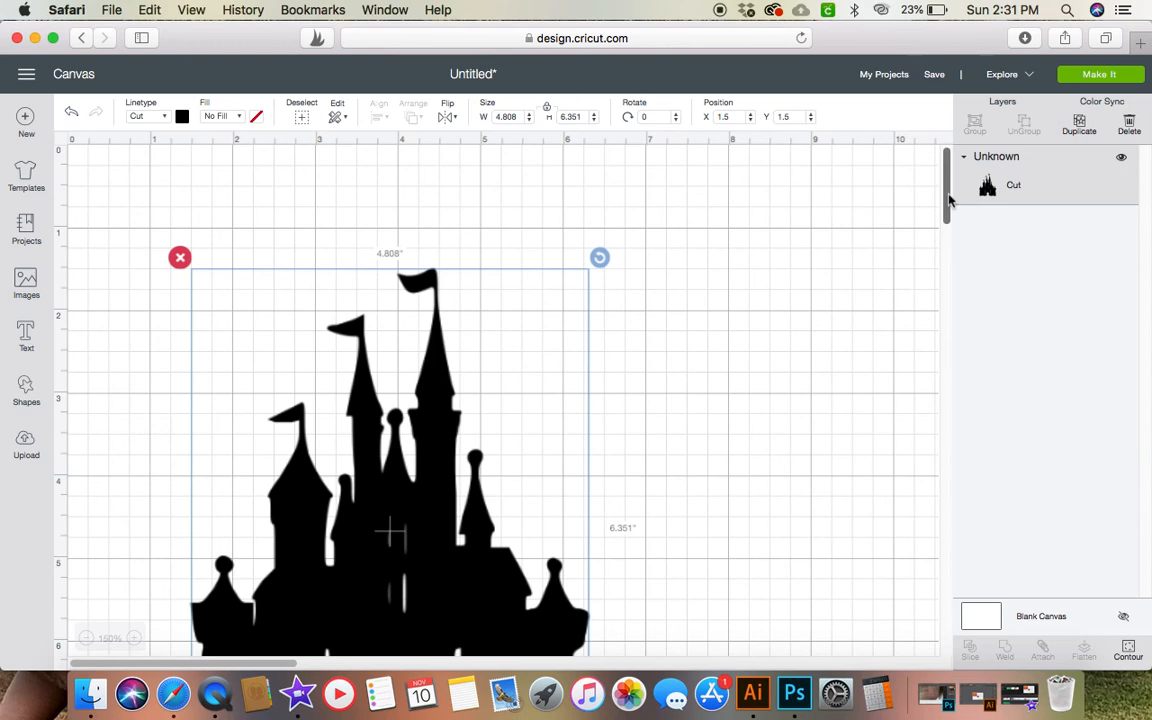
{"action": "scroll", "scroll_direction": "down", "scroll_amount": 3}
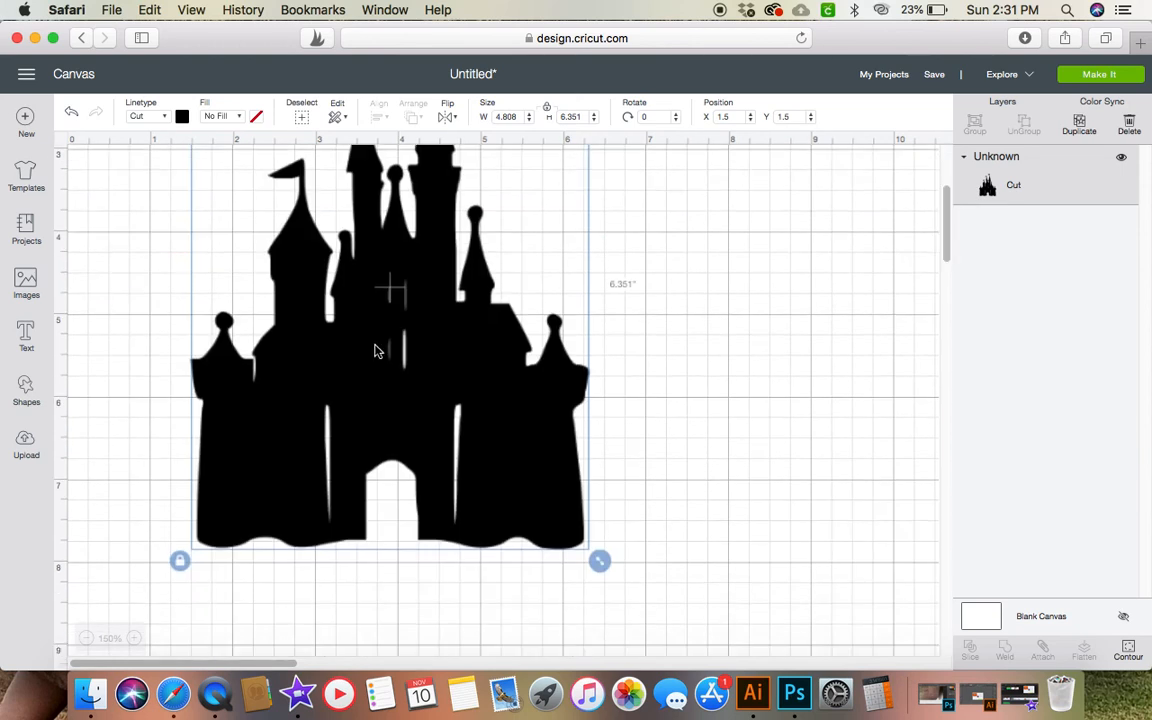
{"action": "mouse_move", "coordinate": [358, 368]}
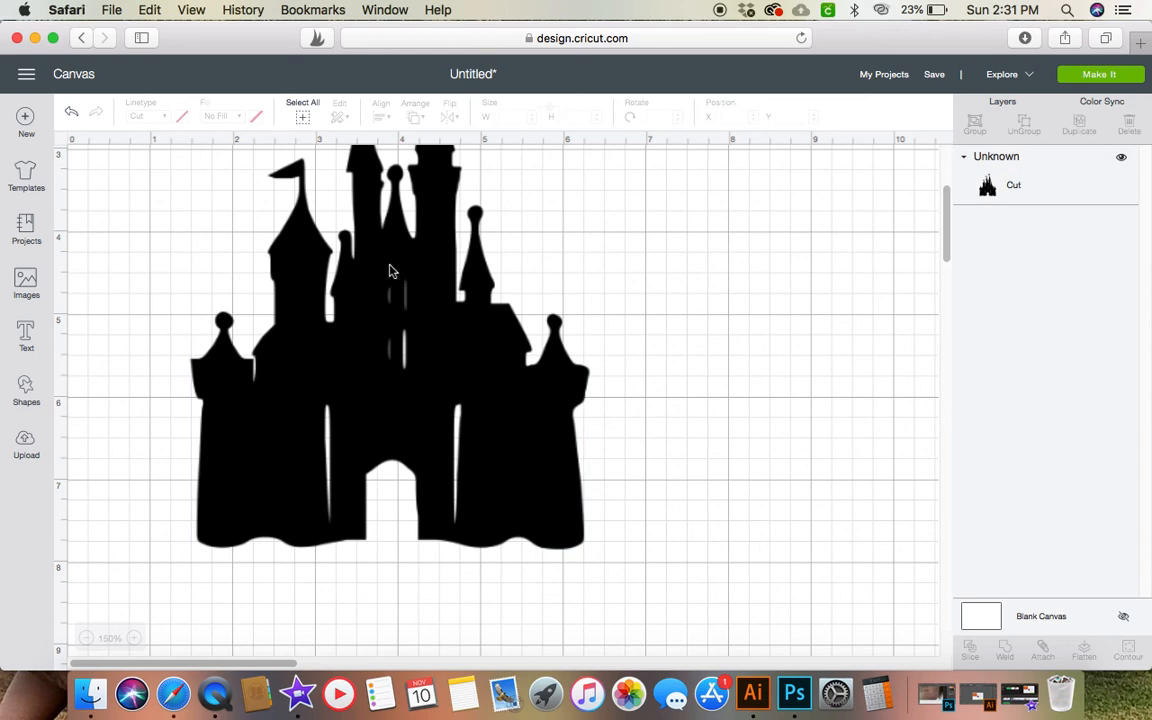
{"action": "mouse_move", "coordinate": [408, 342]}
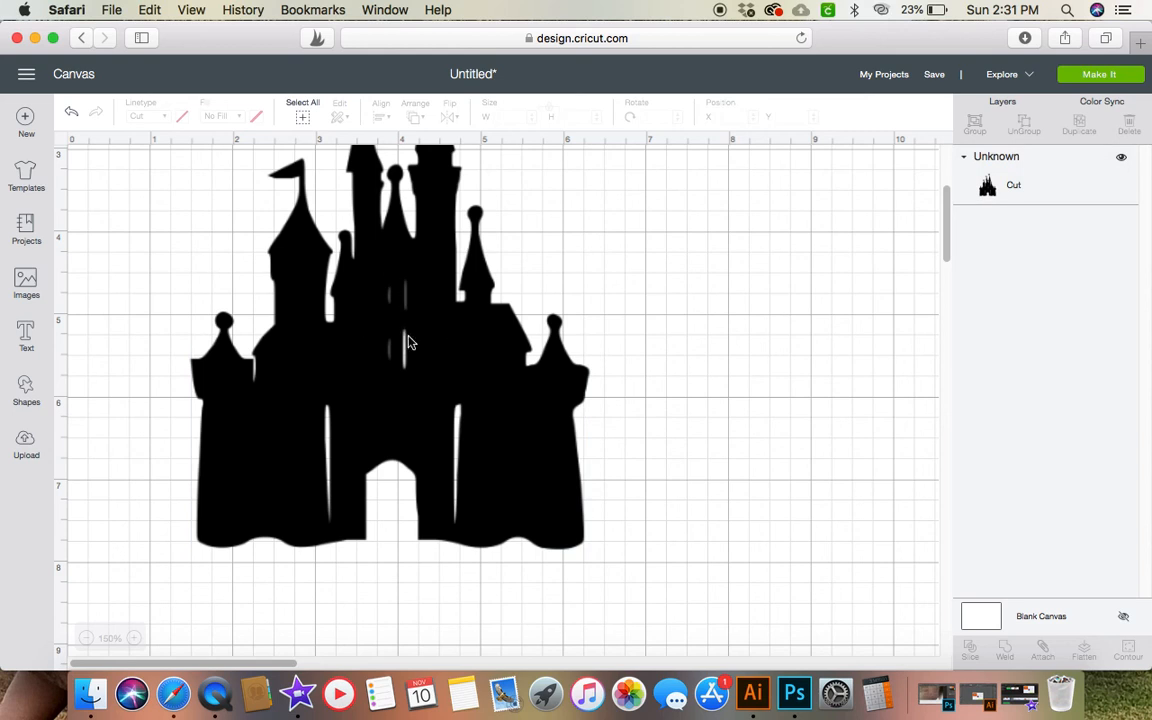
{"action": "mouse_move", "coordinate": [452, 268]}
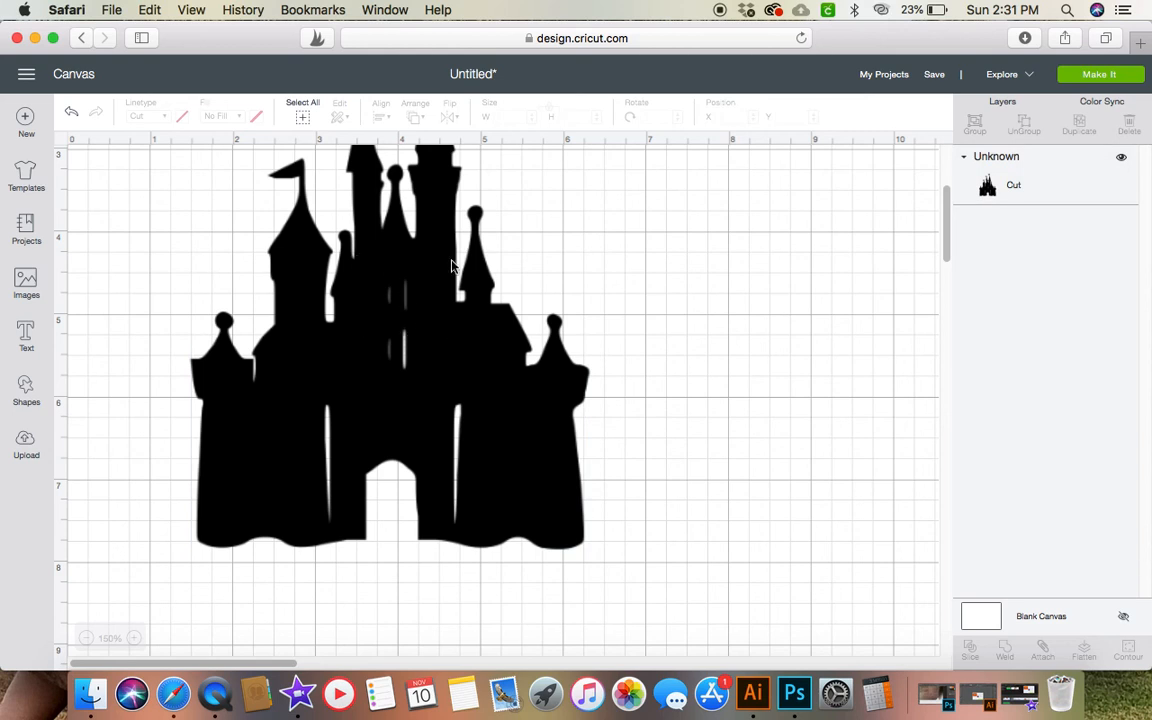
{"action": "left_click", "coordinate": [390, 350]}
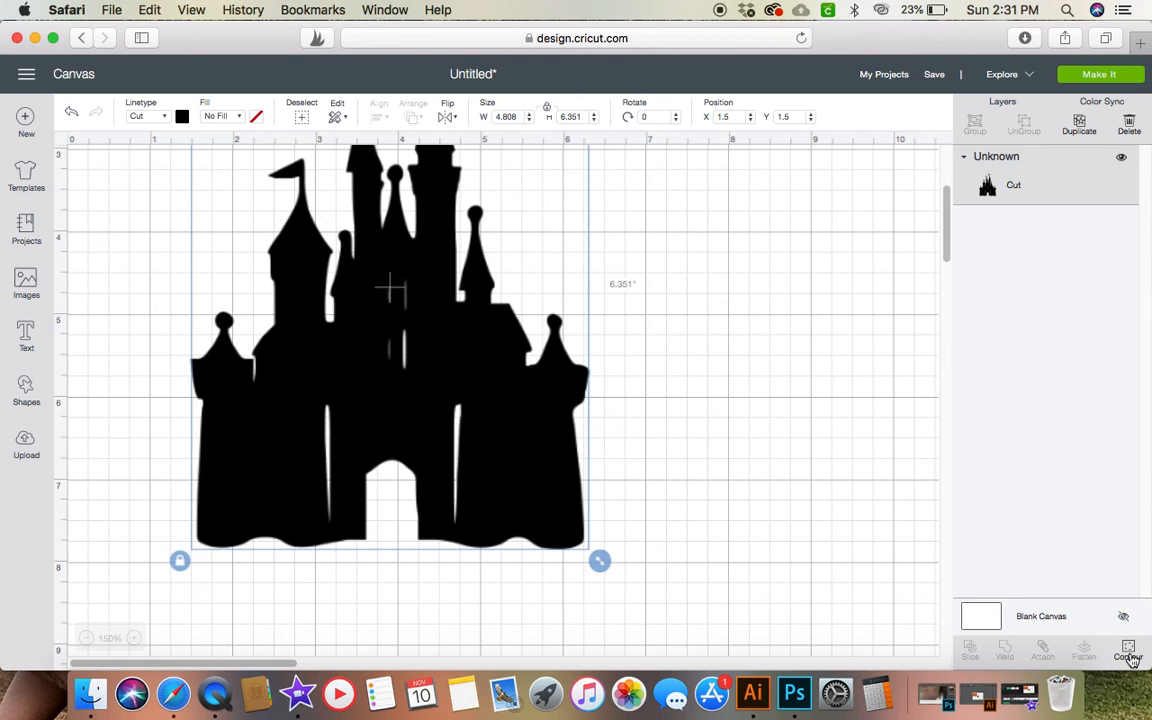
In Hide Contour, turn off cutting for three narrow window contours of the castle.
{"action": "left_click", "coordinate": [1128, 650]}
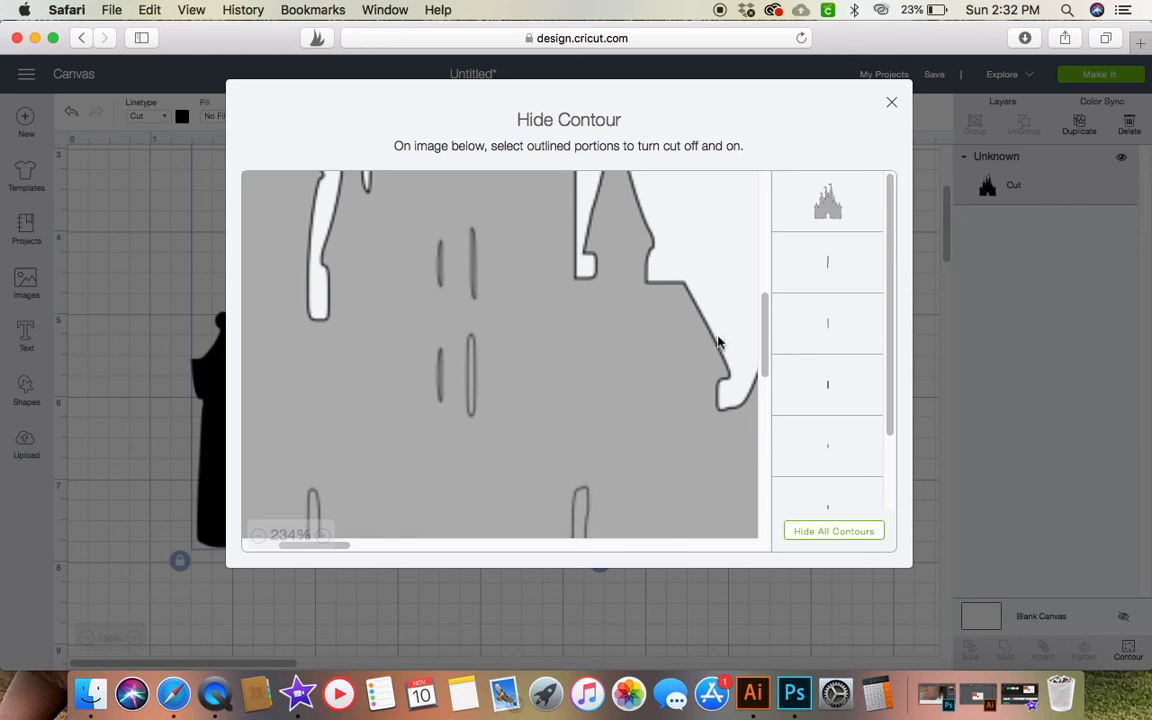
{"action": "mouse_move", "coordinate": [548, 308]}
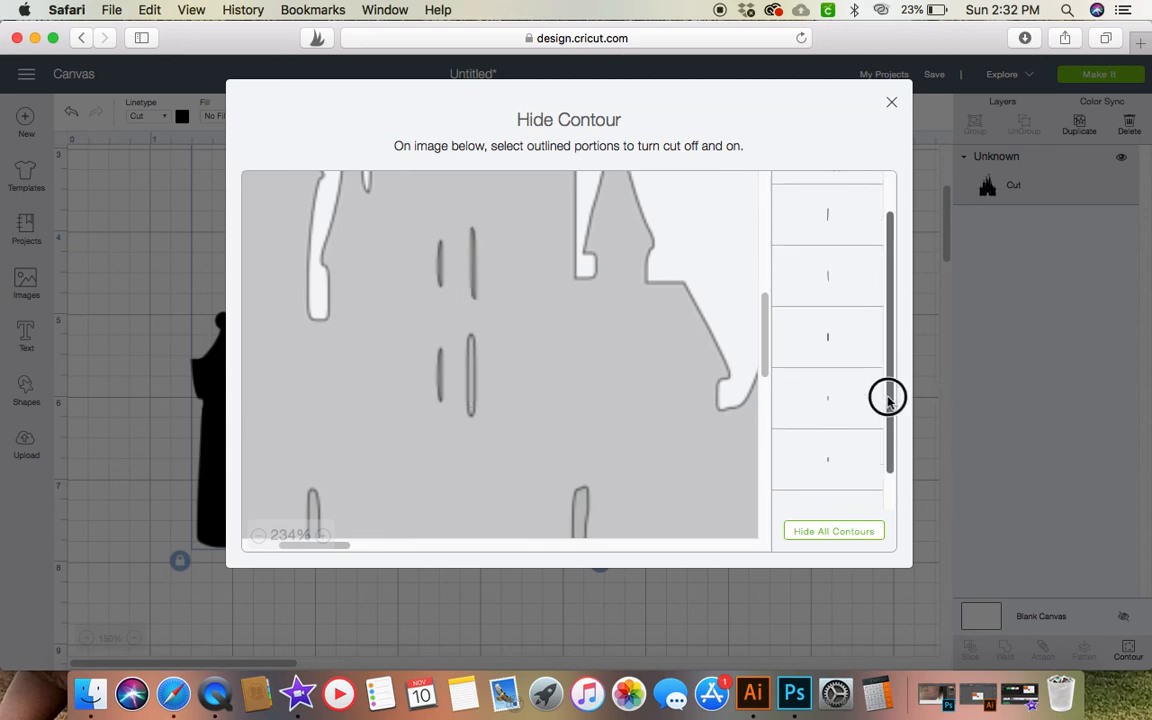
{"action": "left_click_drag", "start_coordinate": [888, 396], "coordinate": [892, 236]}
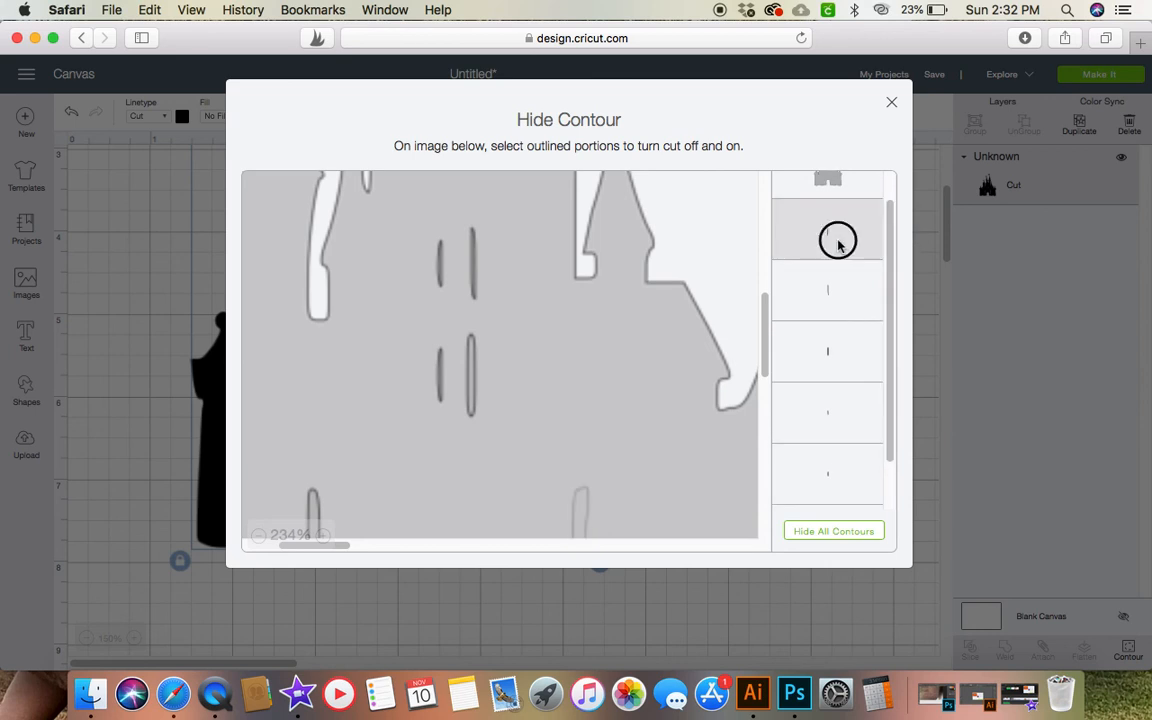
{"action": "left_click", "coordinate": [838, 240]}
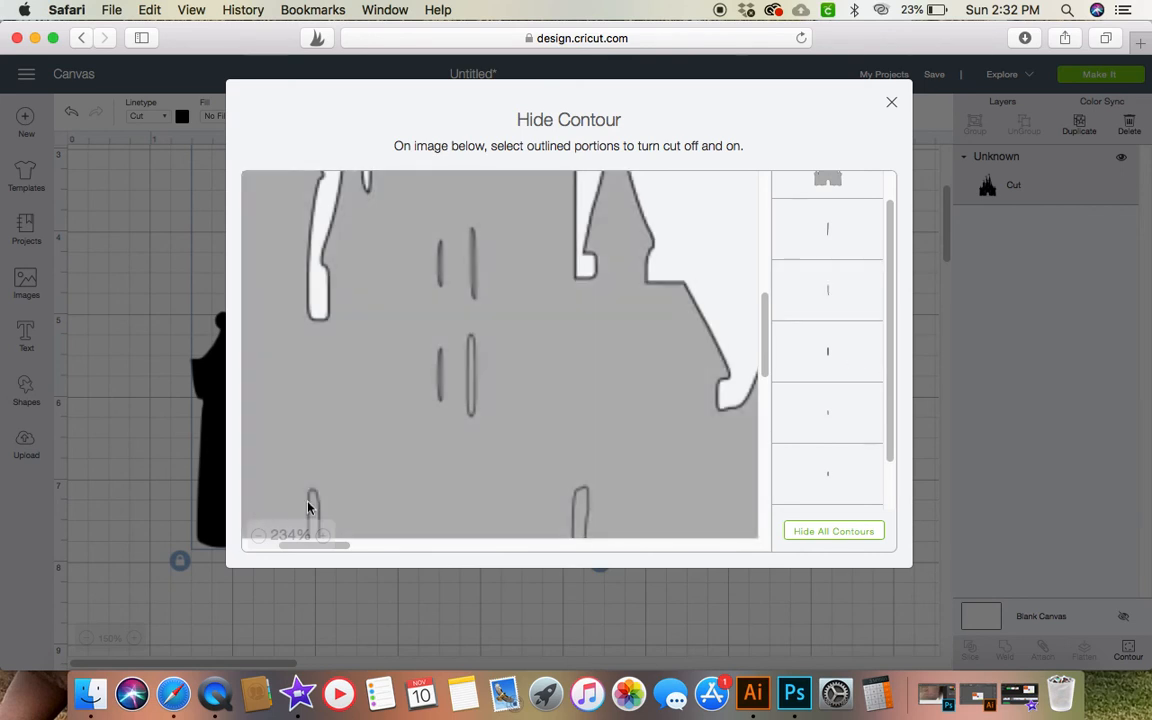
{"action": "left_click", "coordinate": [828, 290]}
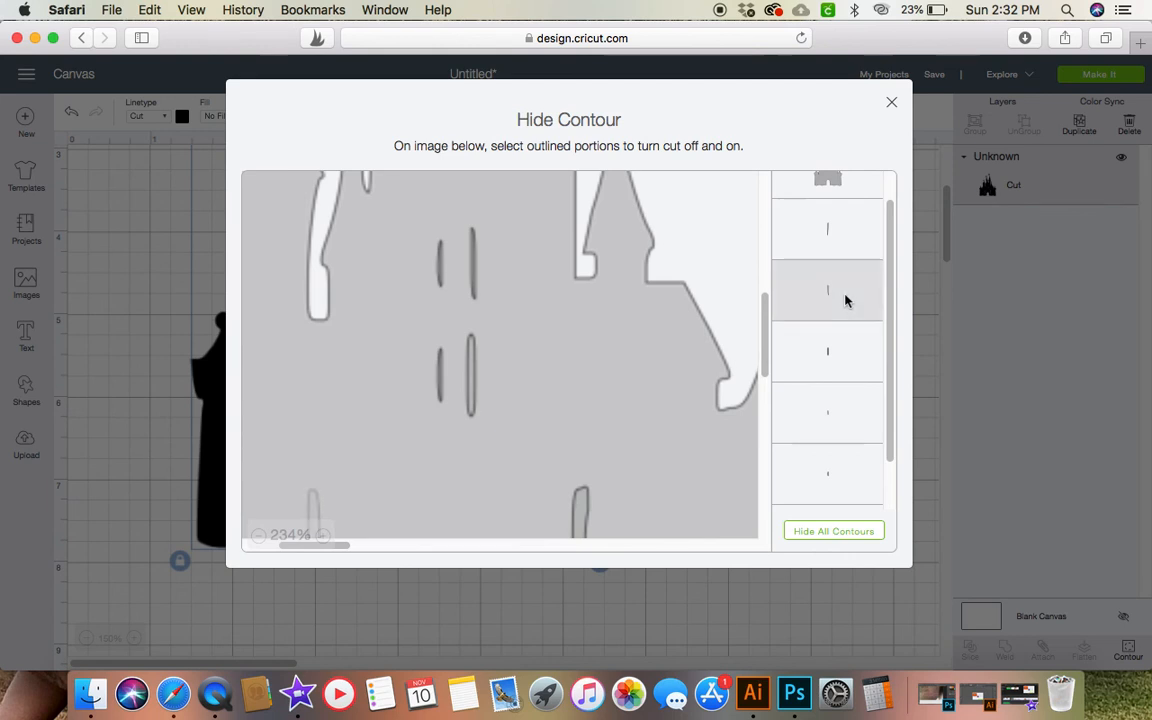
{"action": "mouse_move", "coordinate": [840, 318]}
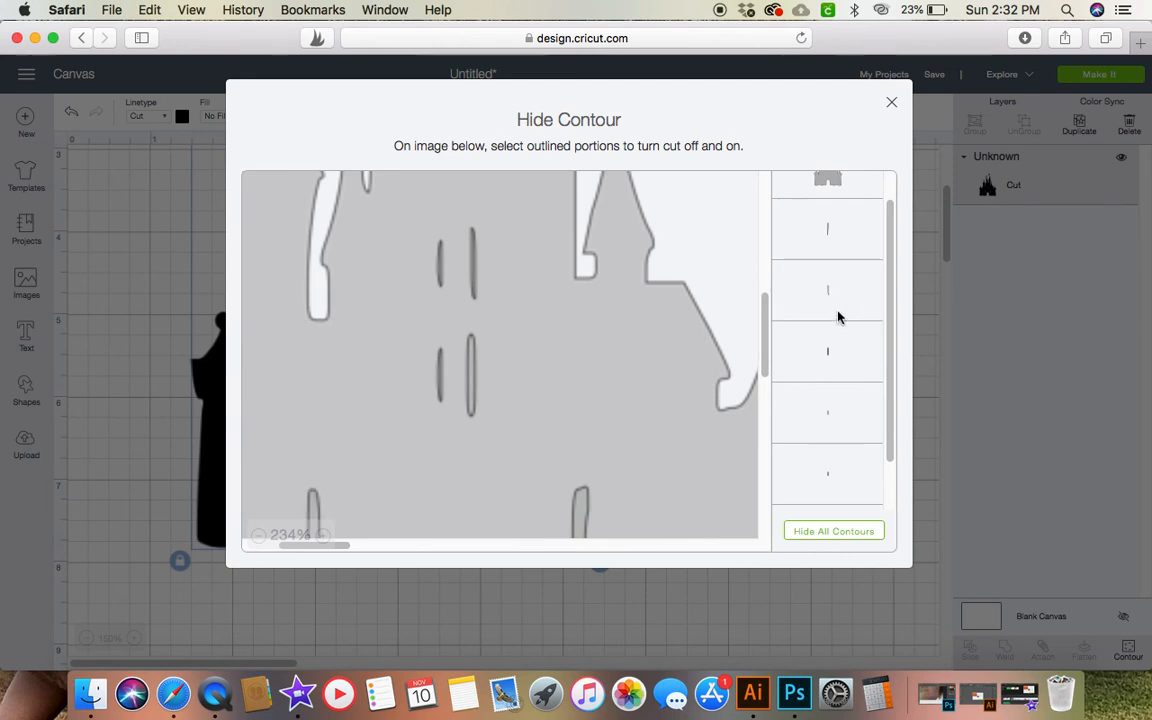
{"action": "left_click", "coordinate": [456, 376]}
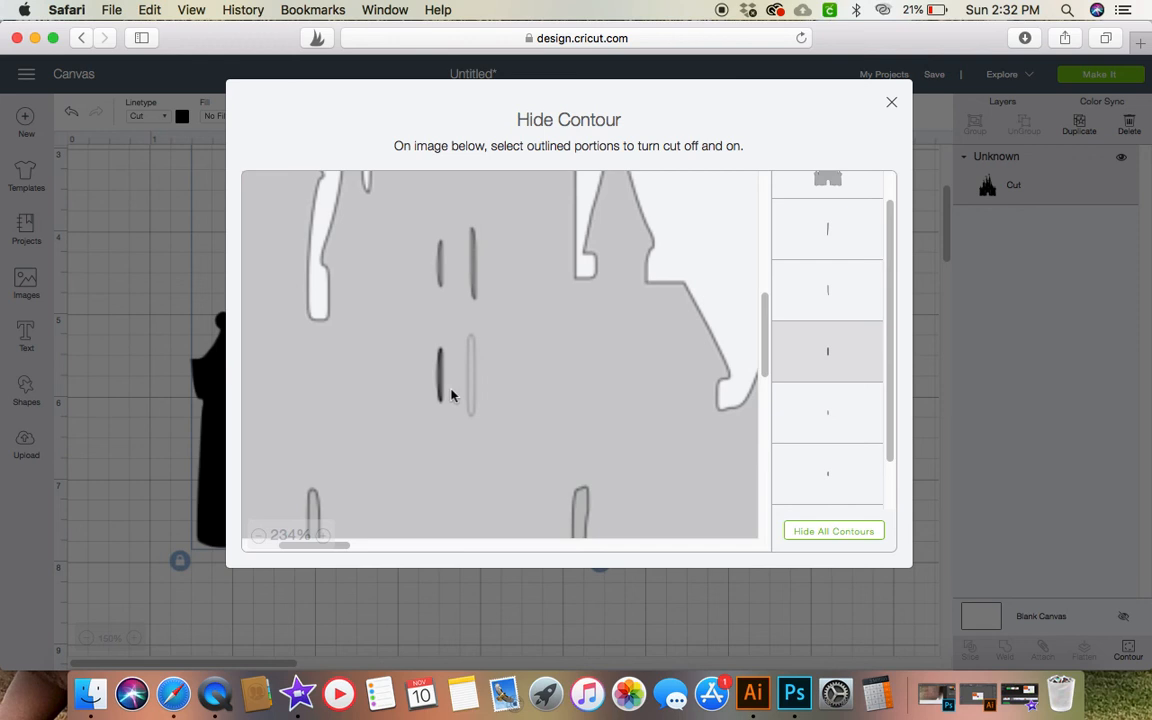
{"action": "mouse_move", "coordinate": [476, 392]}
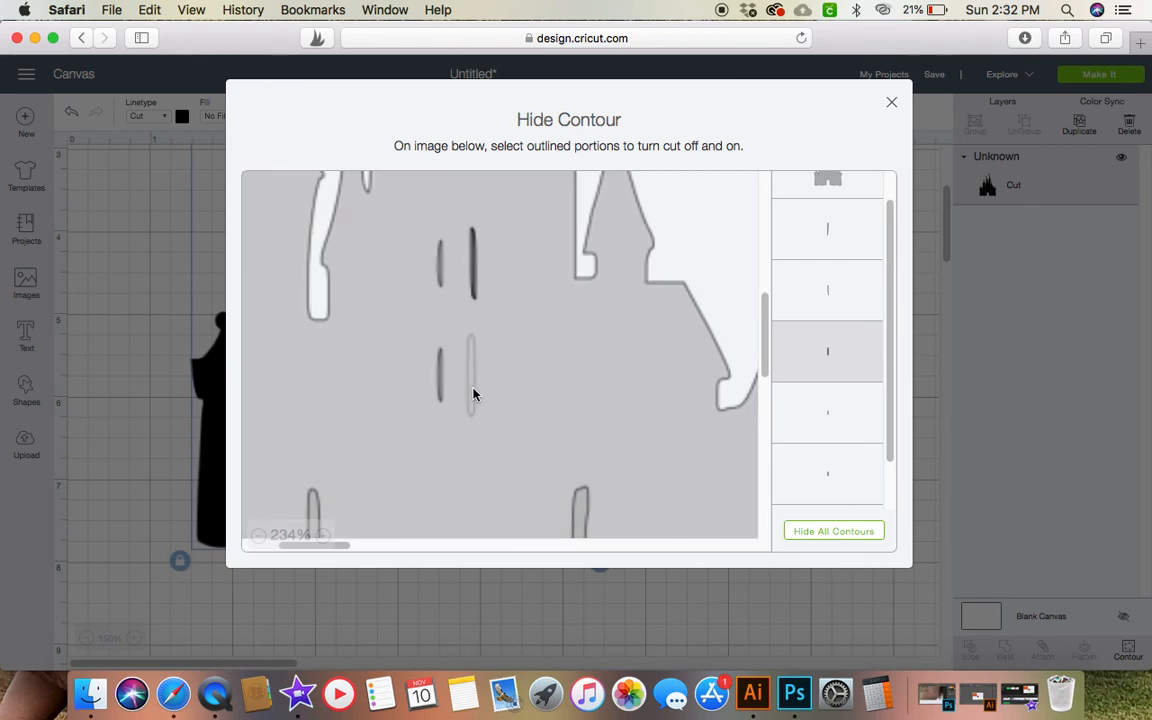
{"action": "mouse_move", "coordinate": [472, 408]}
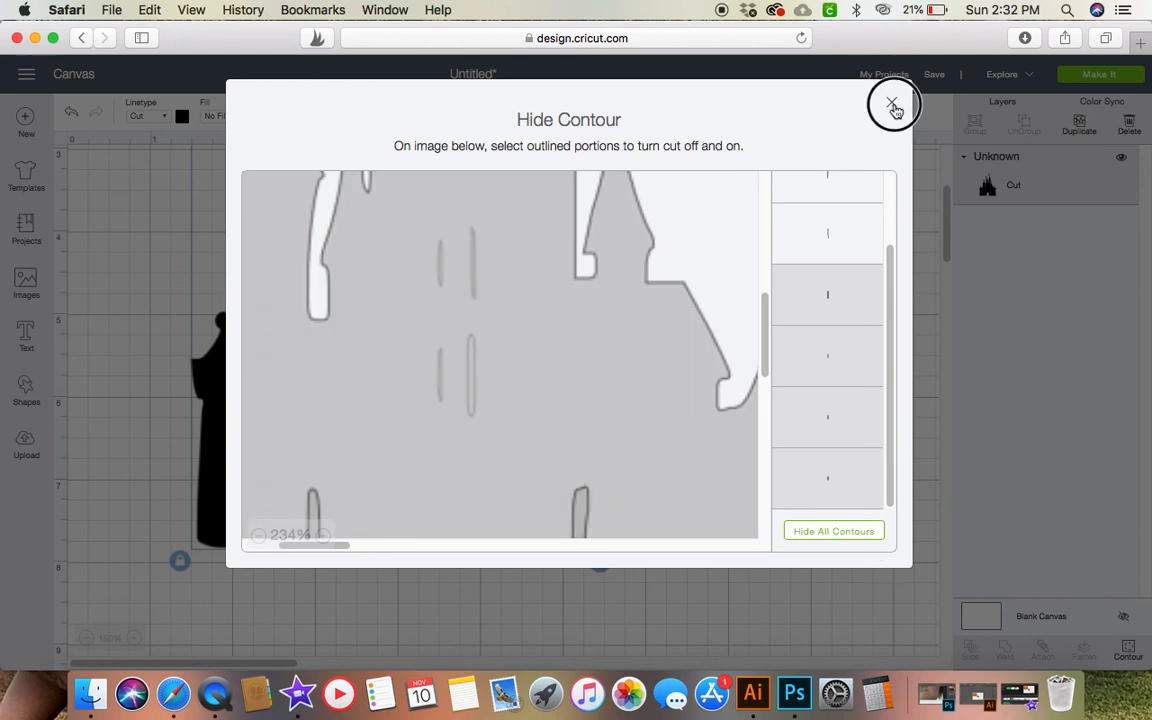
Leave Hide Contour and shrink the solid castle to about 3.3 by 4.4 inches.
{"action": "left_click", "coordinate": [892, 104]}
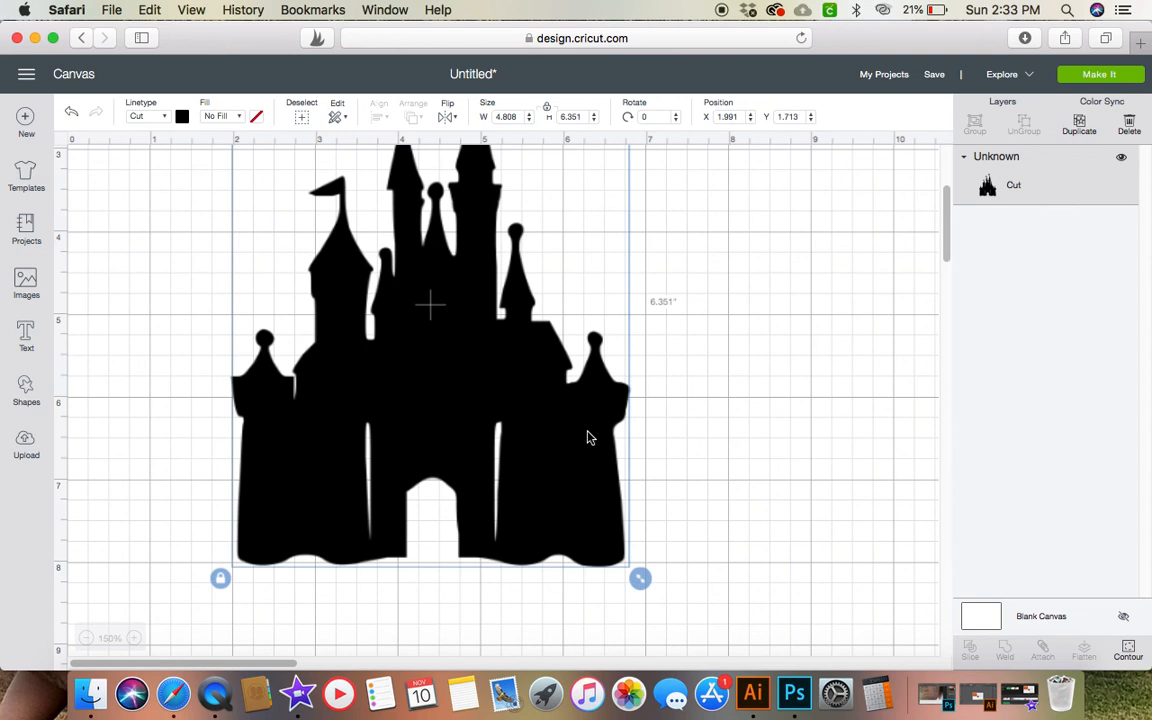
{"action": "mouse_move", "coordinate": [548, 500]}
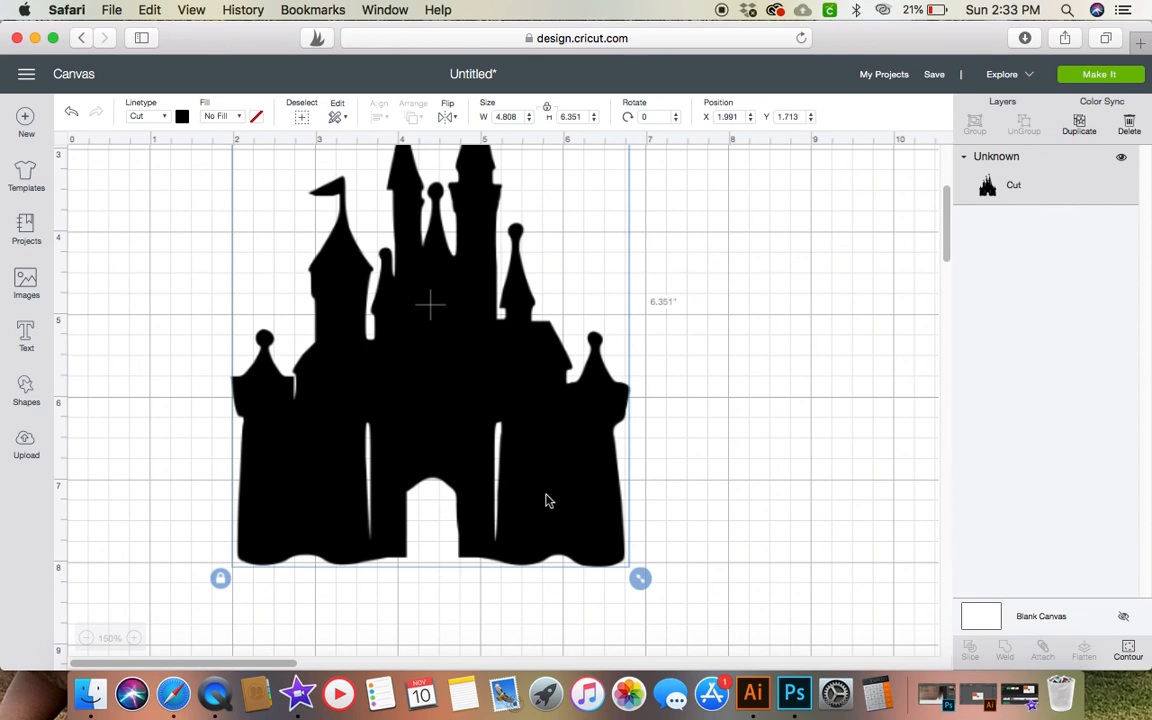
{"action": "mouse_move", "coordinate": [1100, 74]}
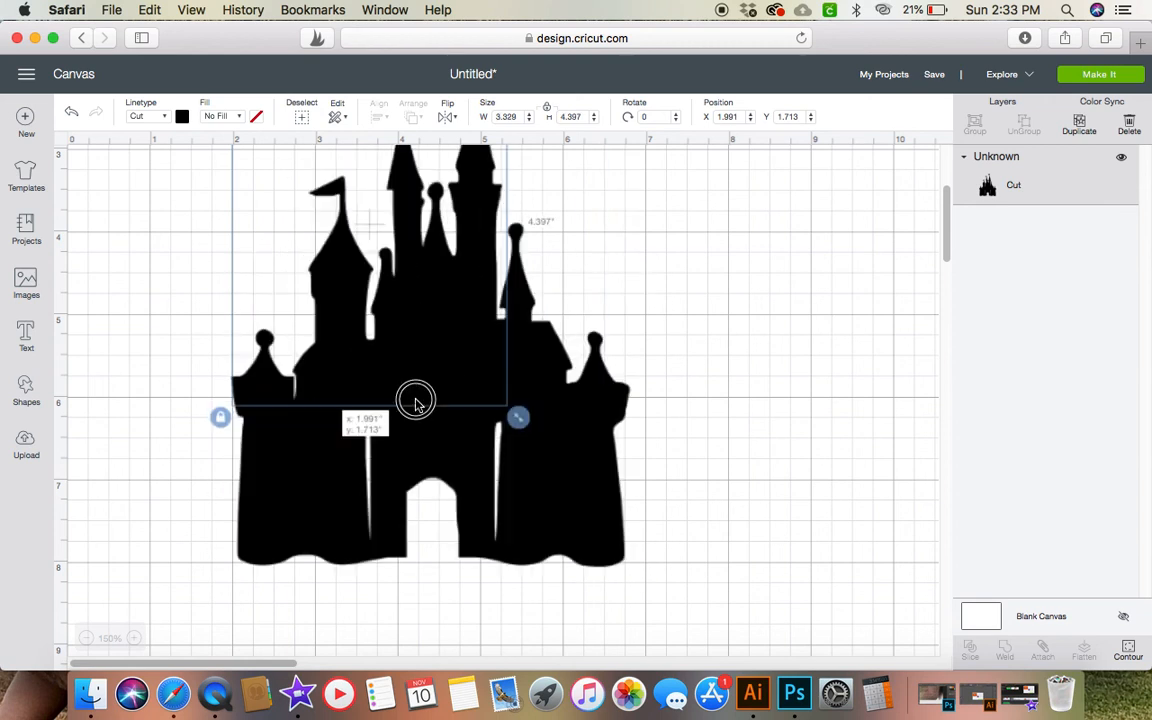
{"action": "left_click_drag", "start_coordinate": [416, 400], "coordinate": [378, 340]}
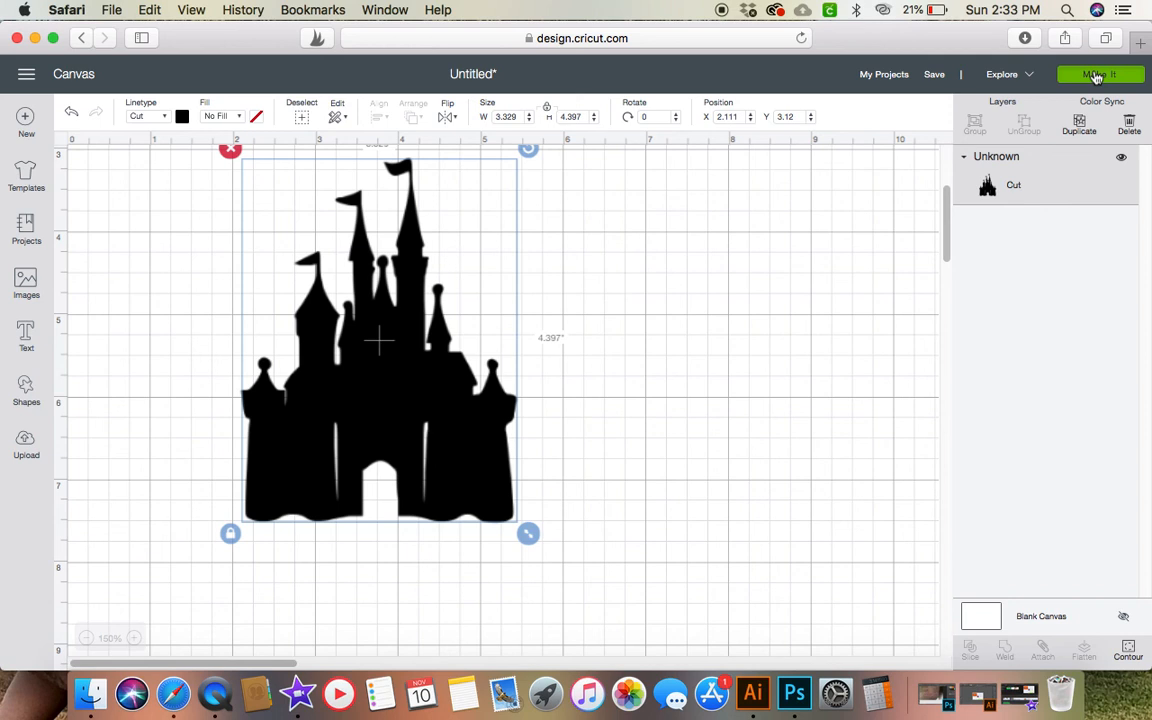
Send the castle to Make It, placing it on the 12 x 12 cutting mat preview.
{"action": "left_click", "coordinate": [1100, 74]}
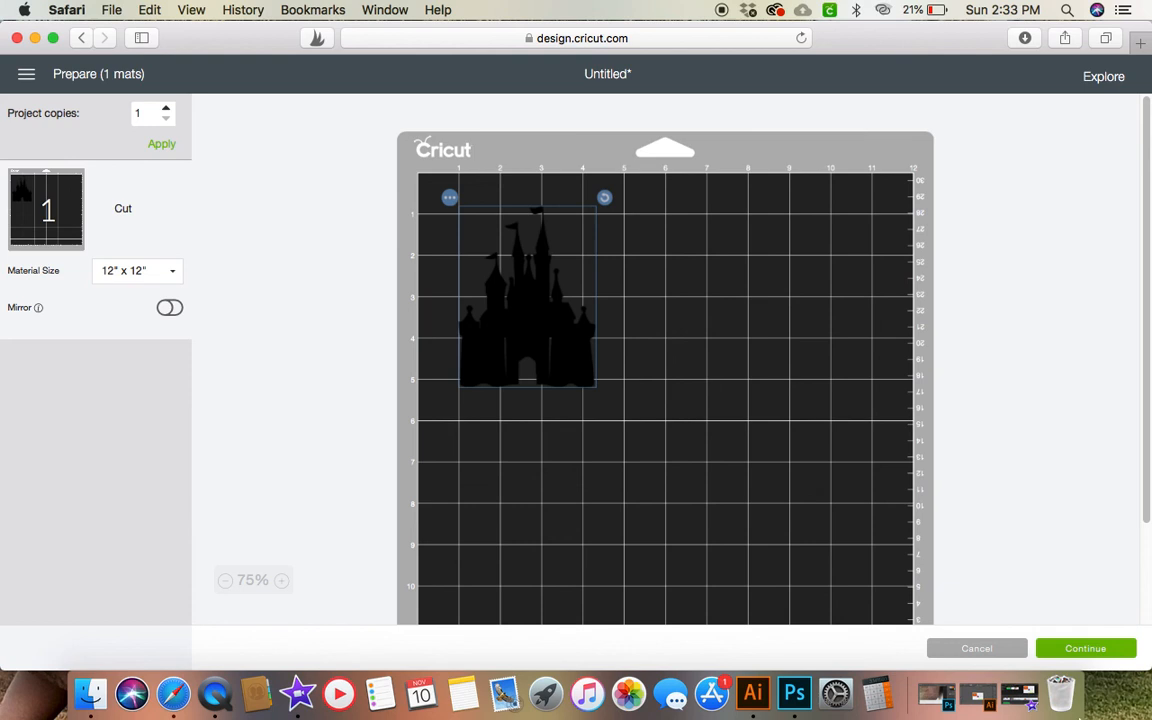
{"action": "mouse_move", "coordinate": [564, 516]}
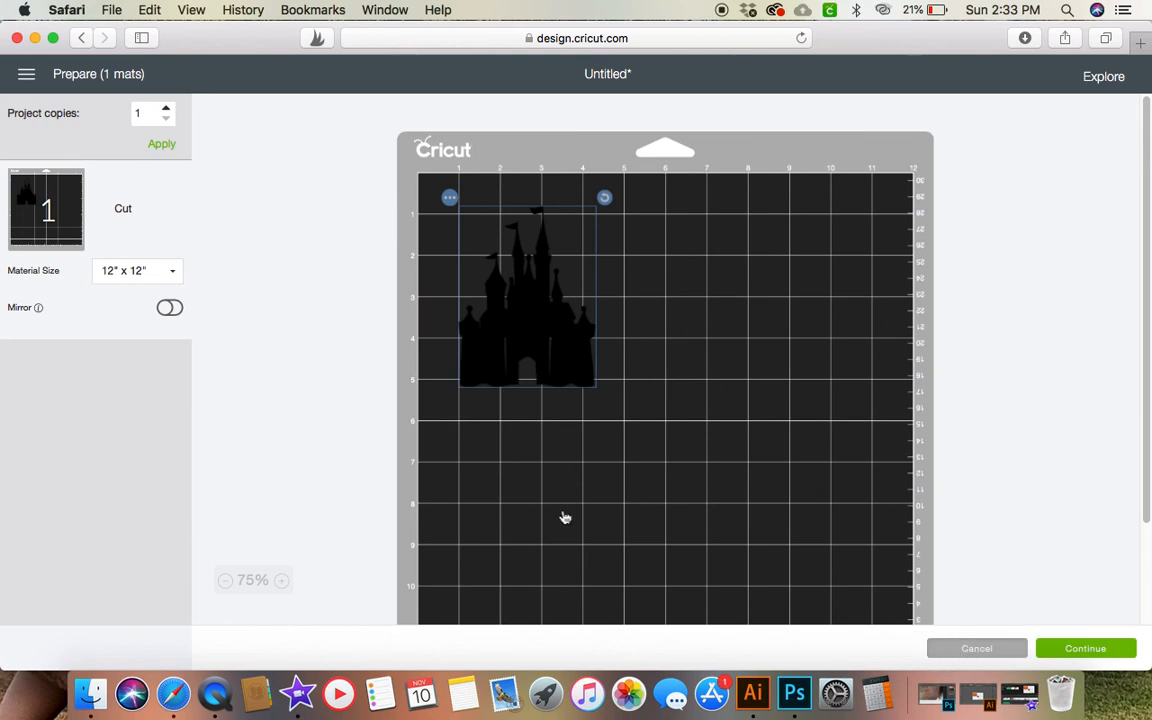
{"action": "mouse_move", "coordinate": [968, 666]}
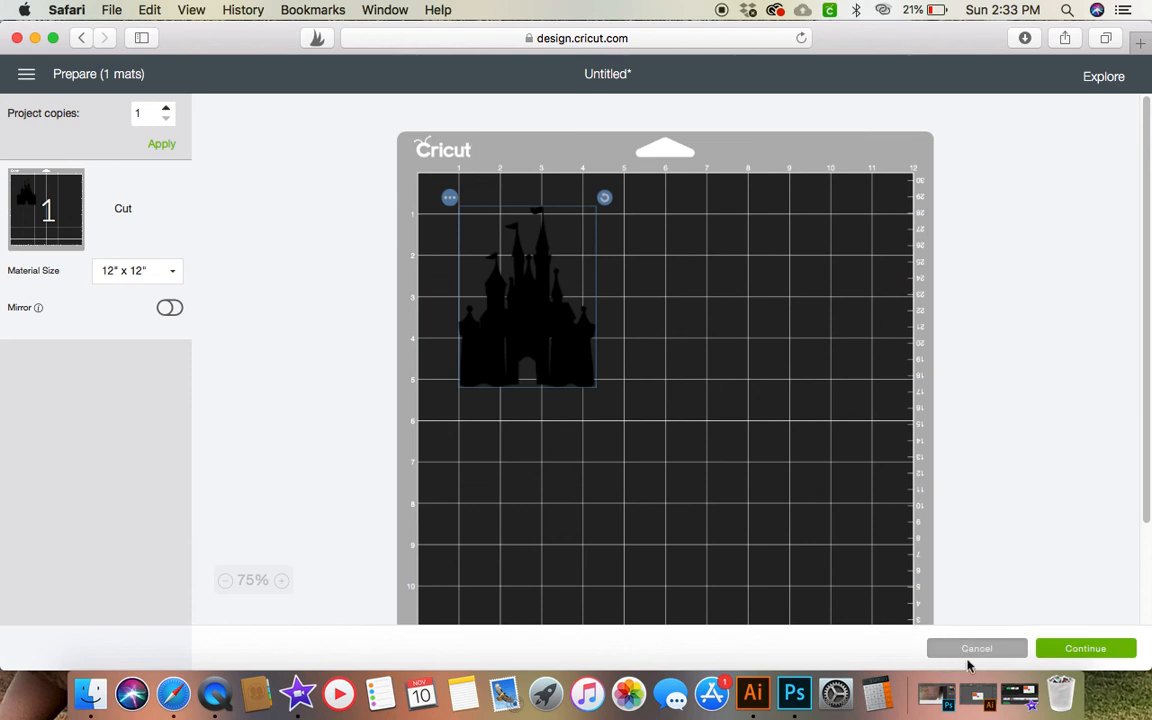
Back on the canvas, recolour the castle pink and return to the Make It mat preview.
{"action": "left_click", "coordinate": [976, 648]}
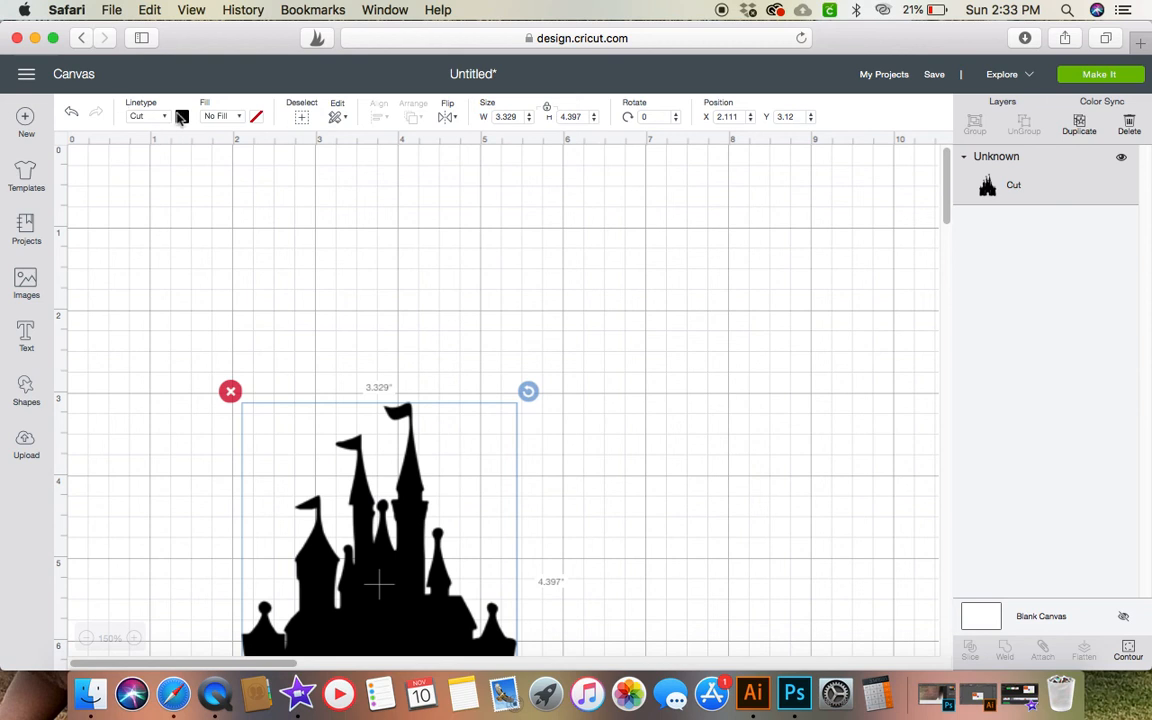
{"action": "left_click", "coordinate": [180, 116]}
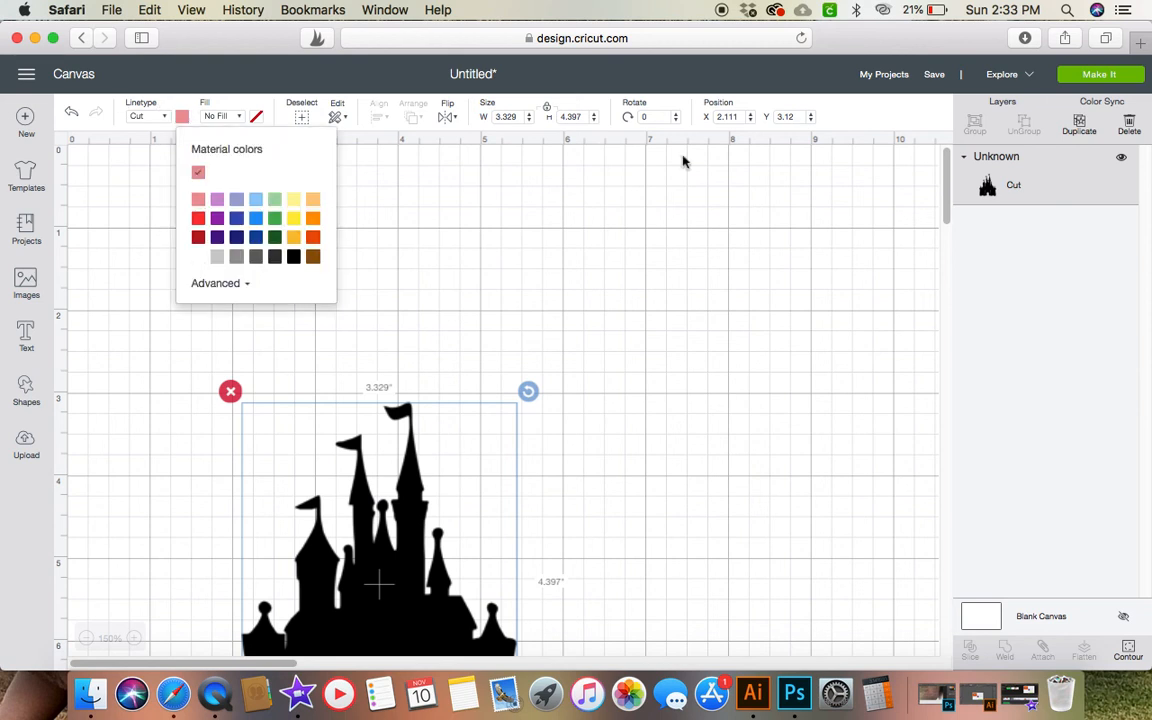
{"action": "left_click", "coordinate": [198, 172]}
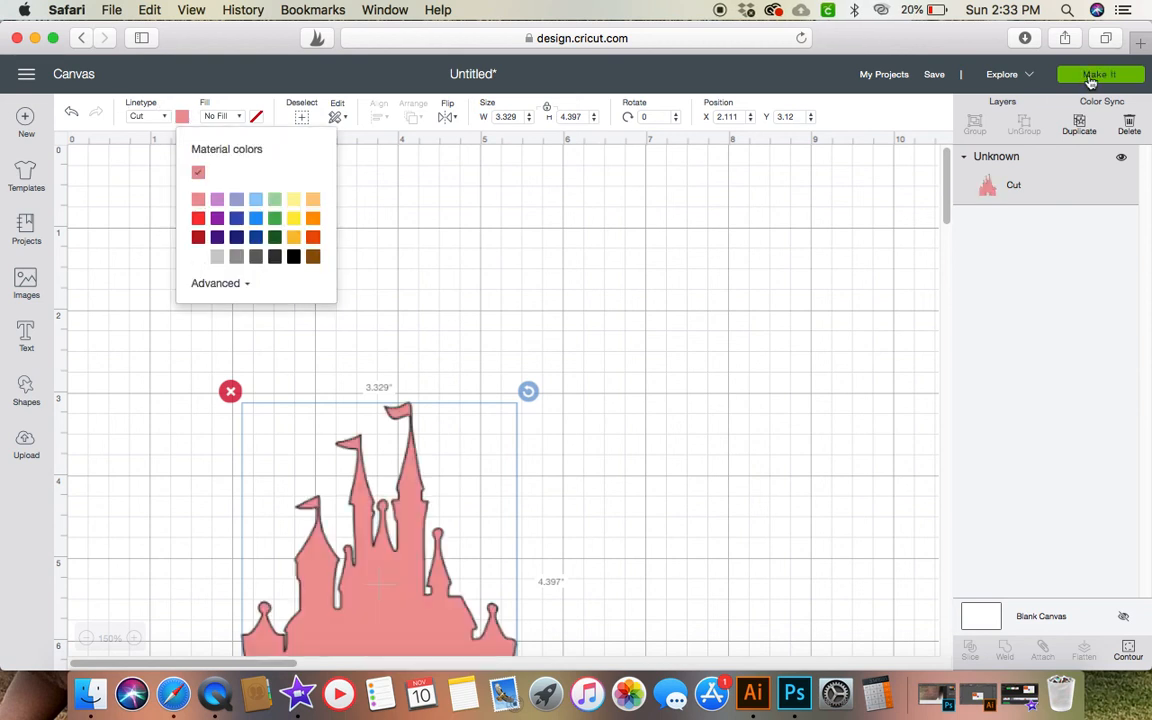
{"action": "left_click", "coordinate": [1100, 74]}
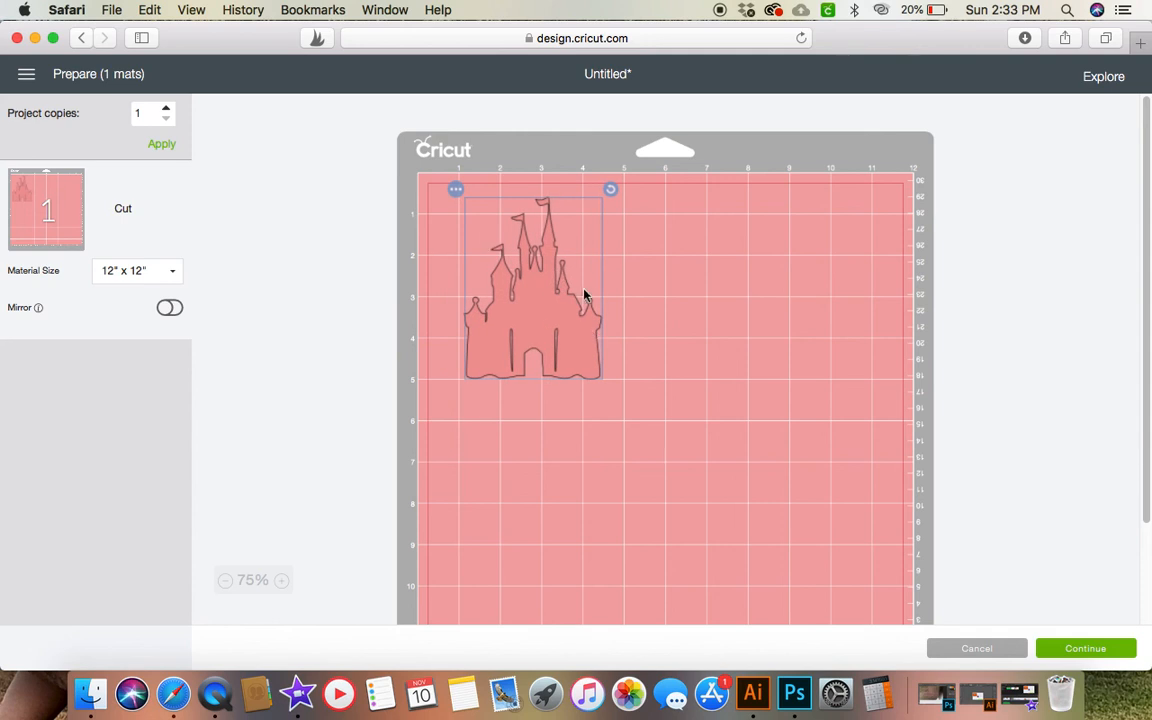
{"action": "mouse_move", "coordinate": [610, 284]}
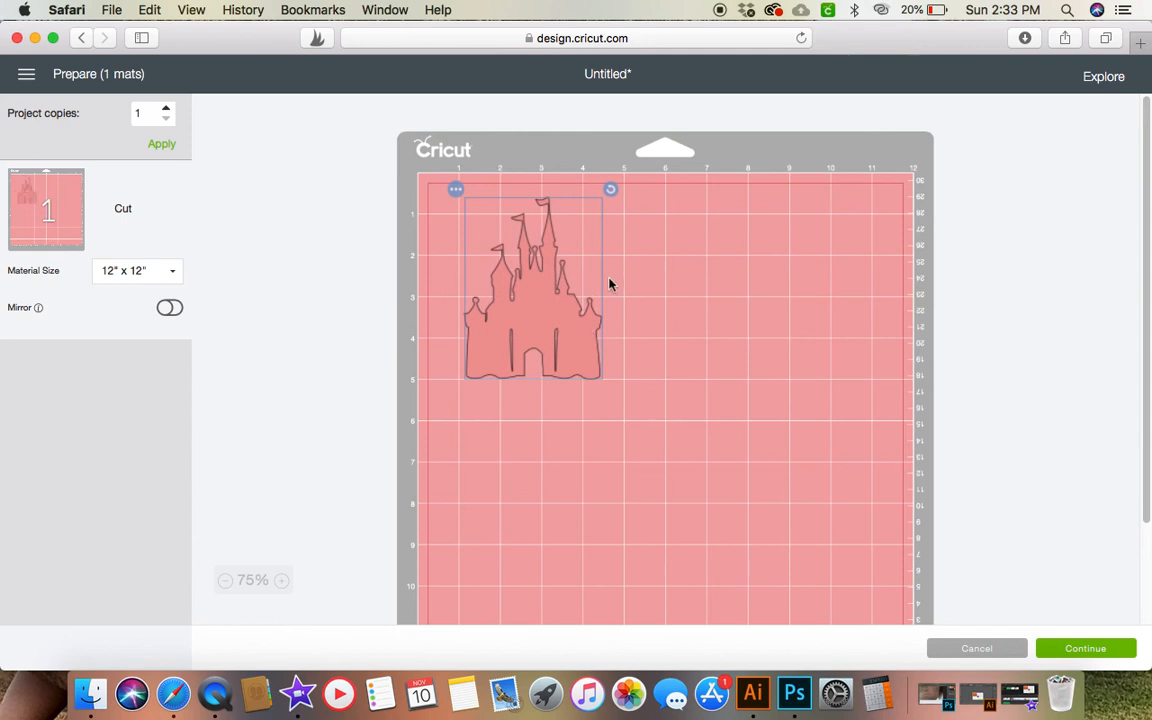
{"action": "mouse_move", "coordinate": [604, 336]}
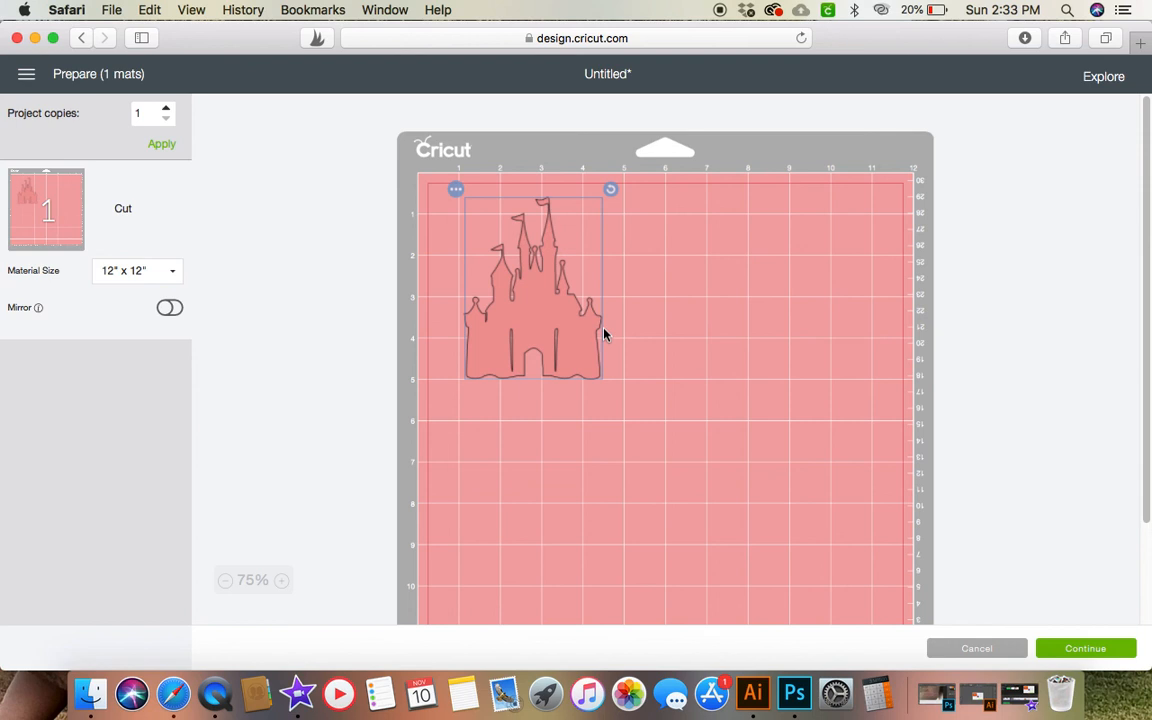
{"action": "mouse_move", "coordinate": [636, 308]}
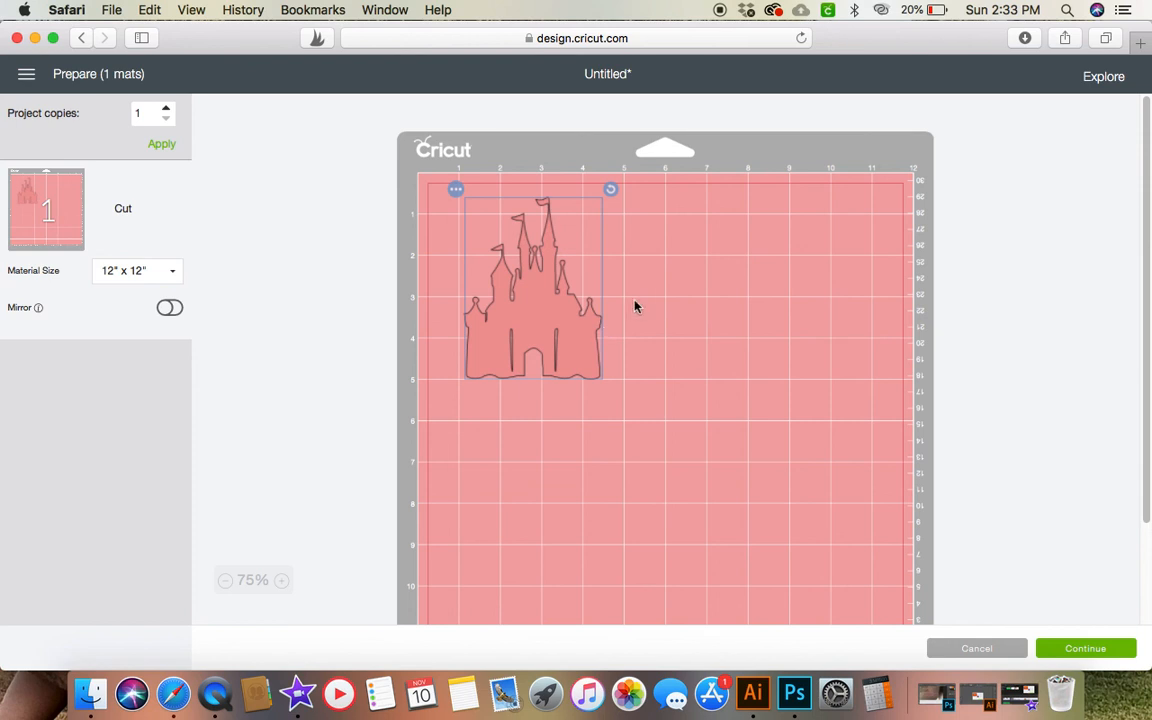
{"action": "mouse_move", "coordinate": [640, 388]}
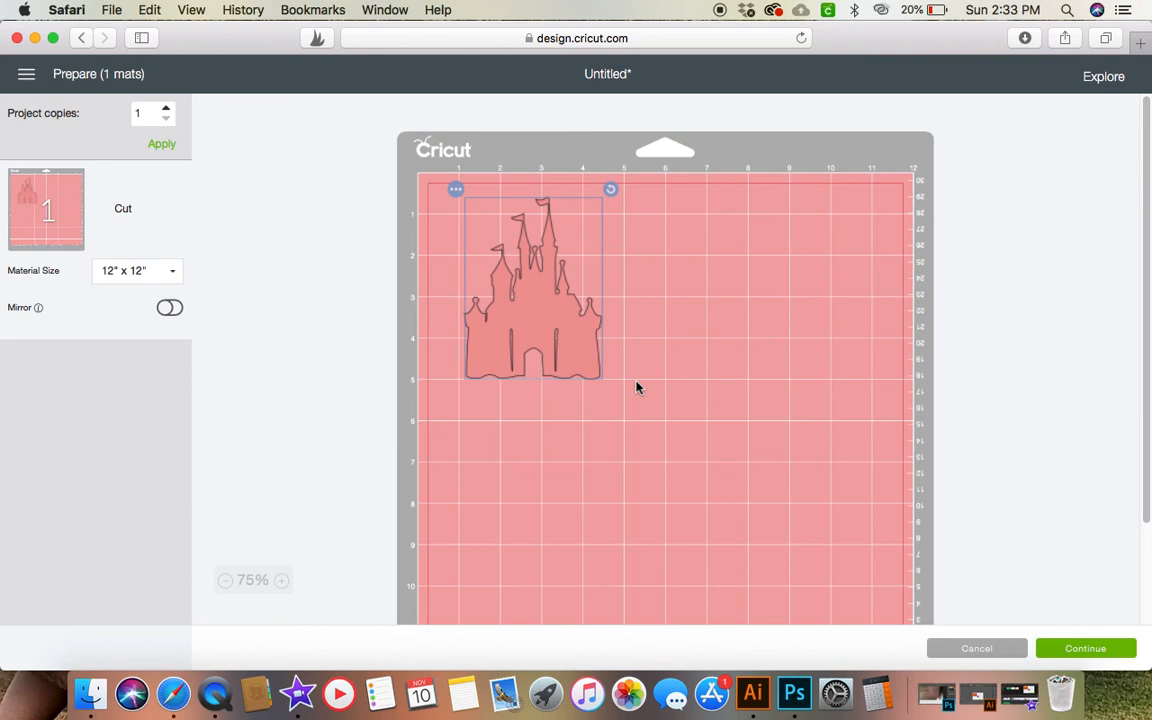
{"action": "mouse_move", "coordinate": [516, 252]}
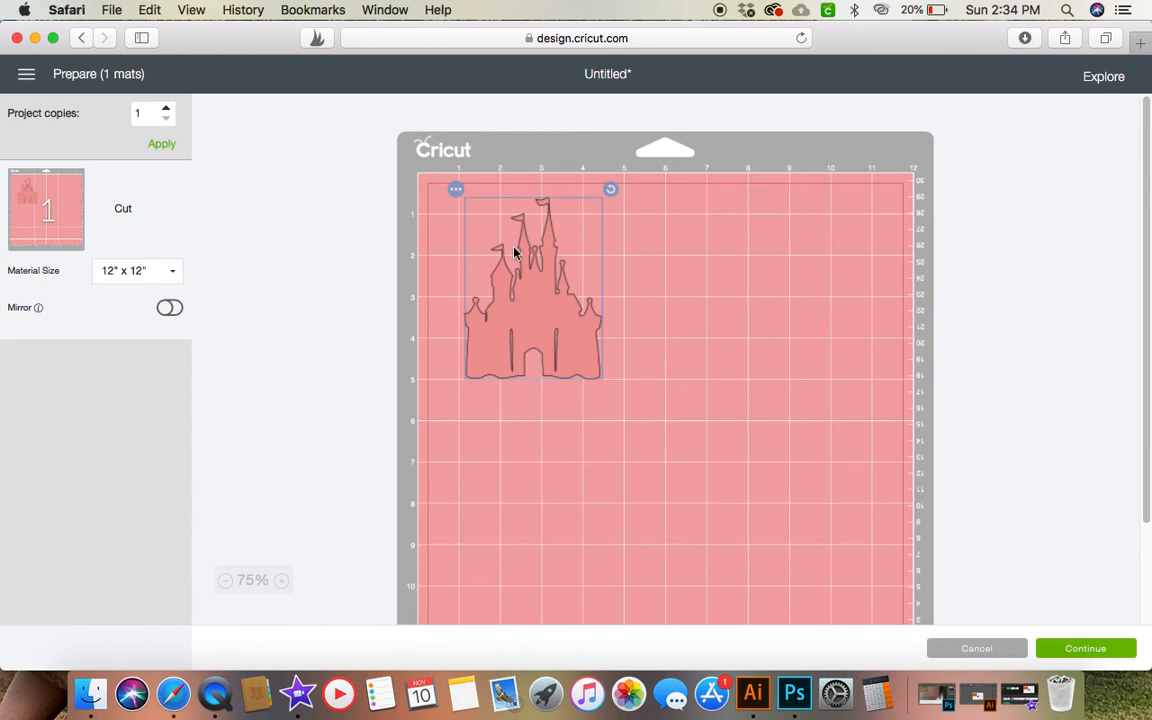
{"action": "mouse_move", "coordinate": [596, 288]}
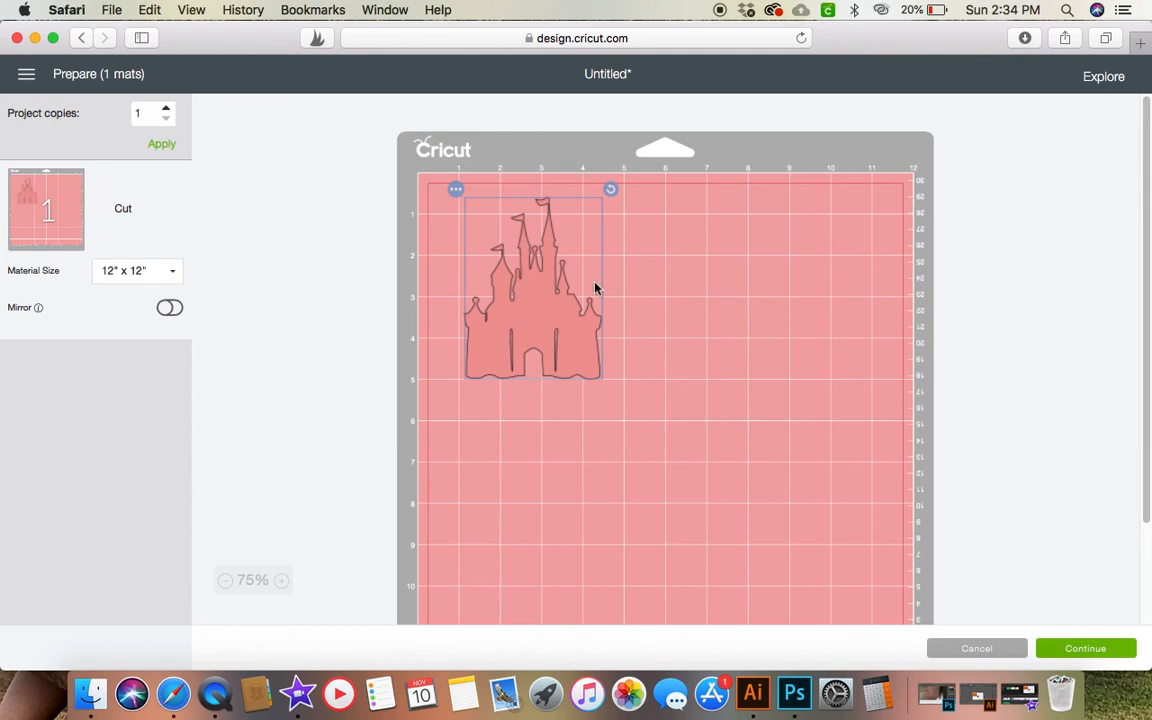
{"action": "mouse_move", "coordinate": [704, 348]}
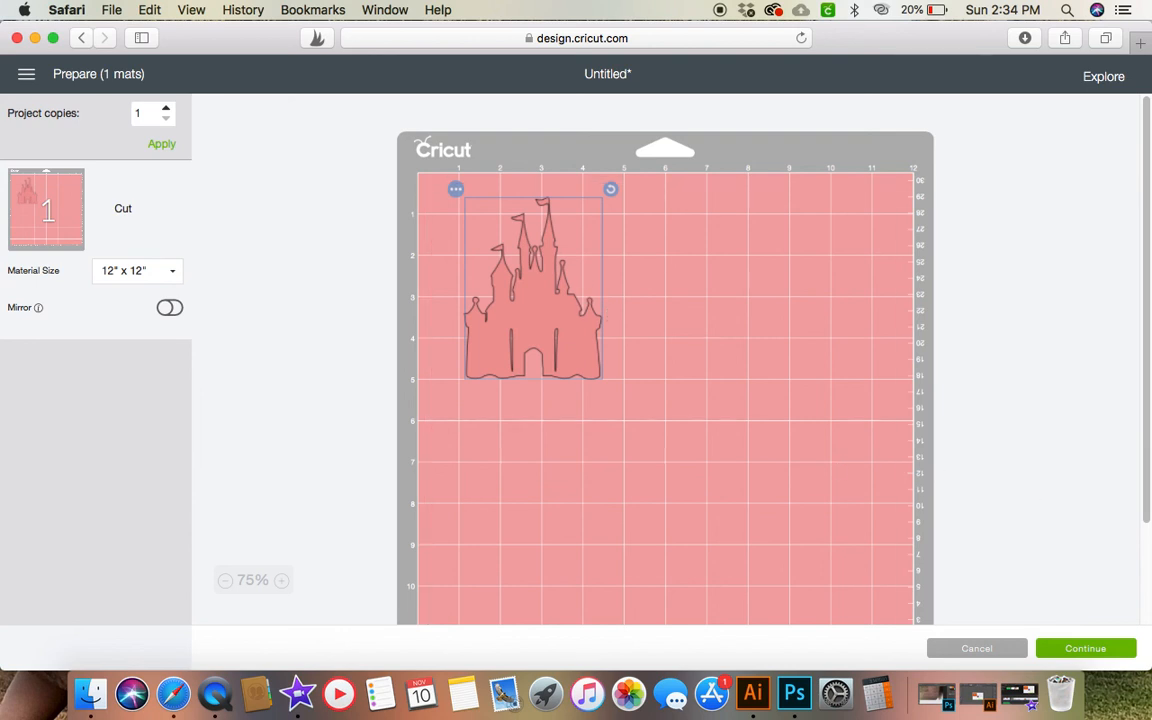
{"action": "mouse_move", "coordinate": [984, 668]}
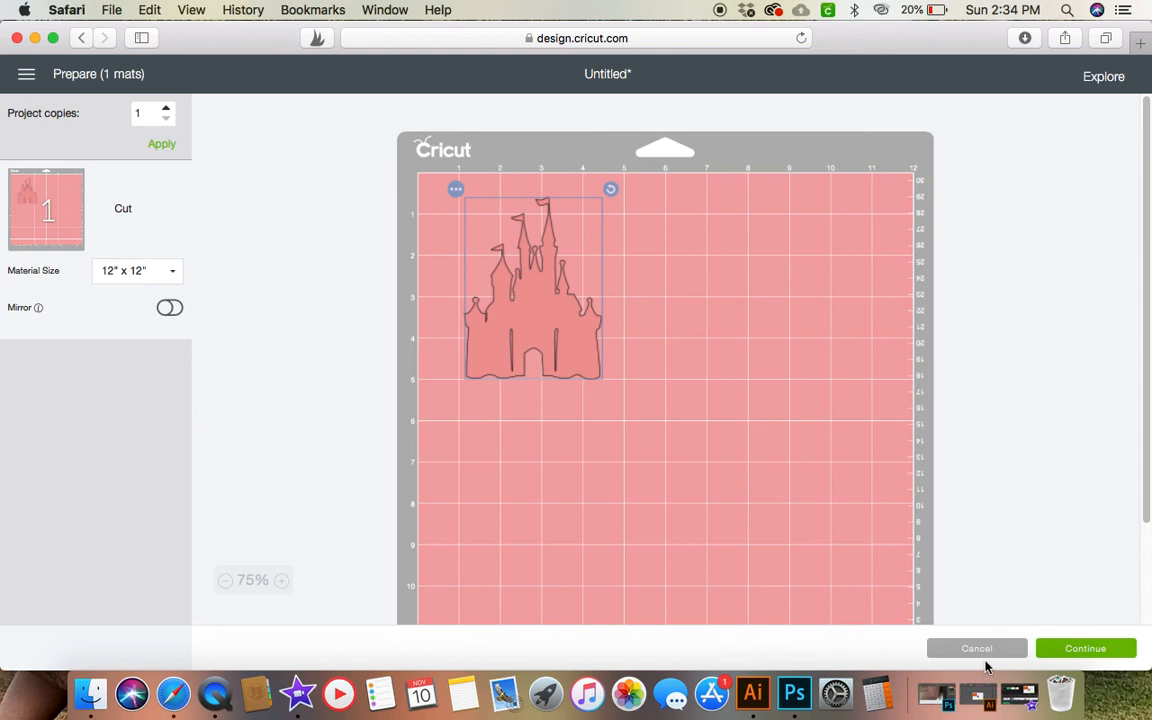